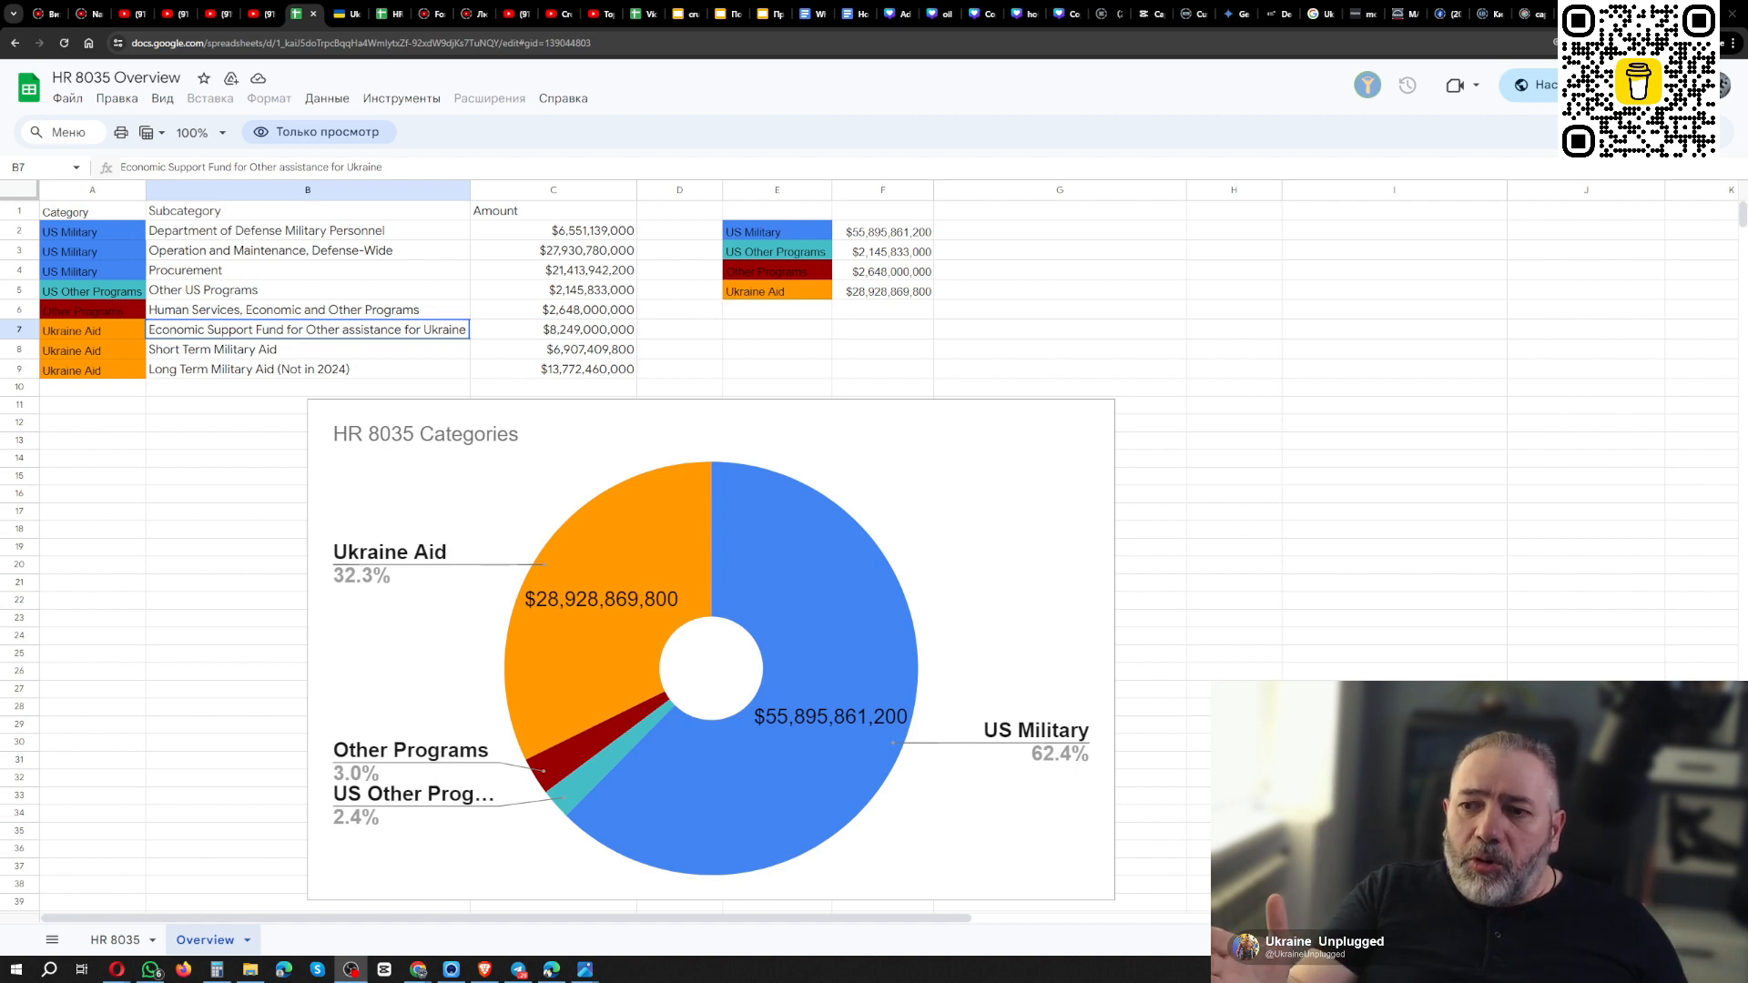
{"action": "mouse_move", "coordinate": [173, 646]}
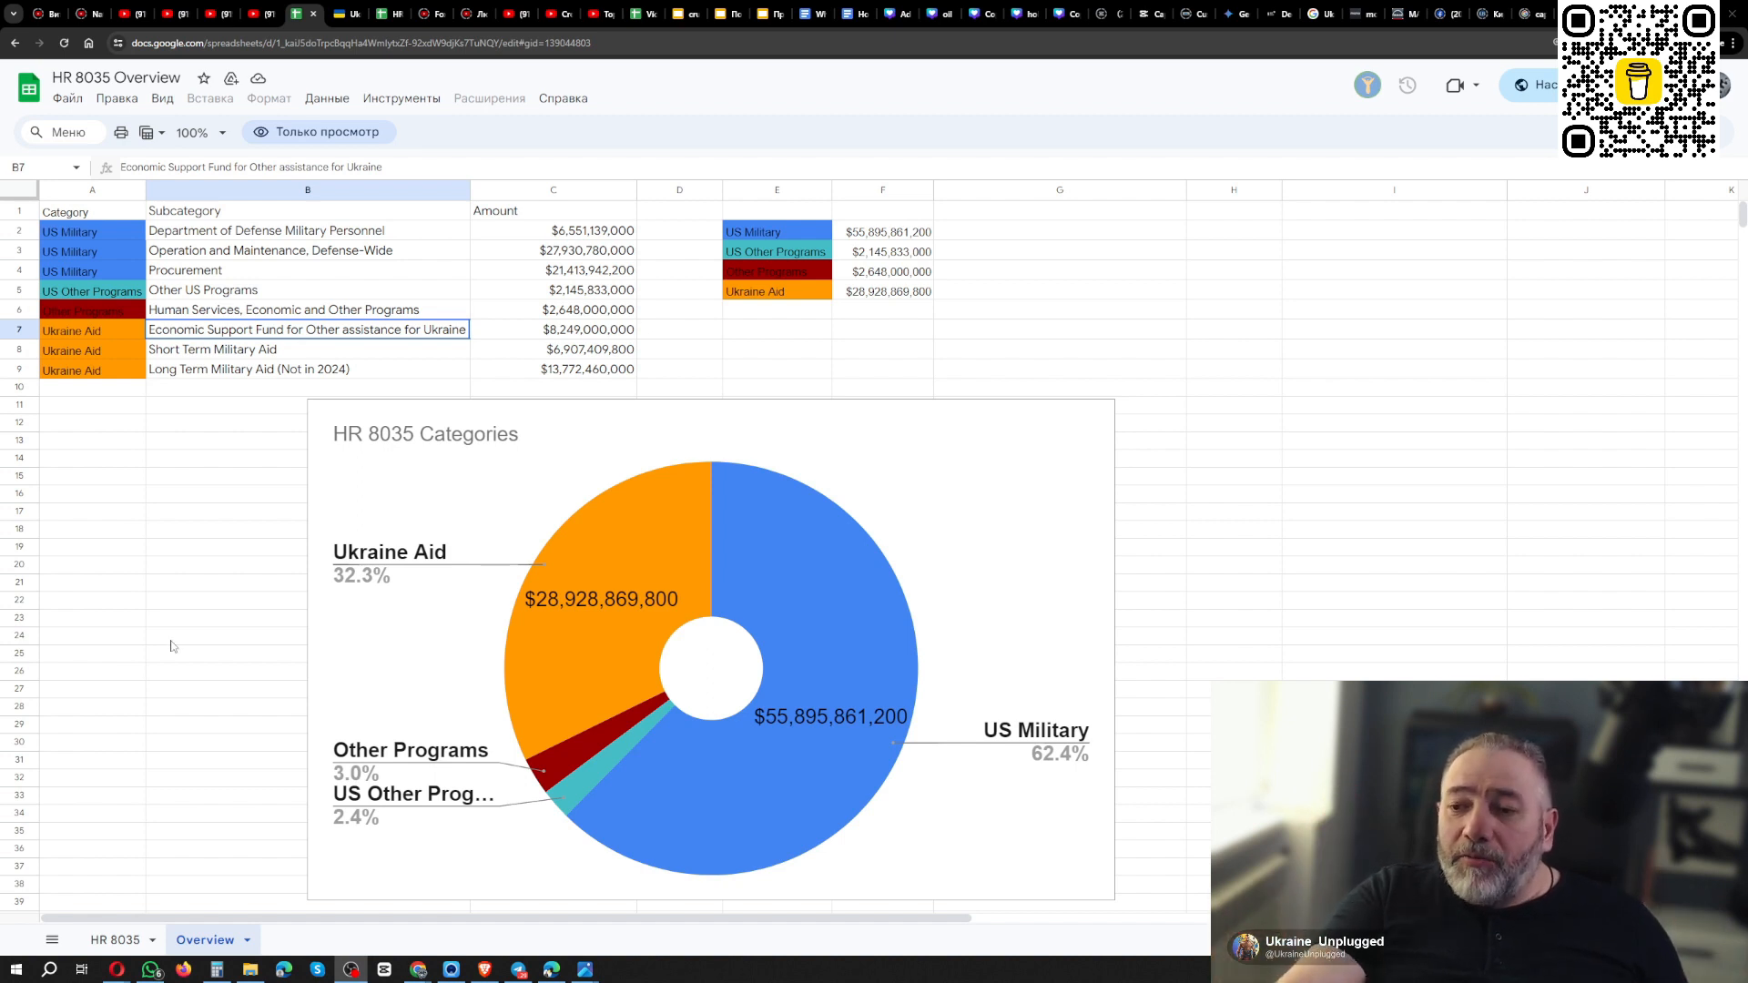
{"action": "mouse_move", "coordinate": [796, 590]}
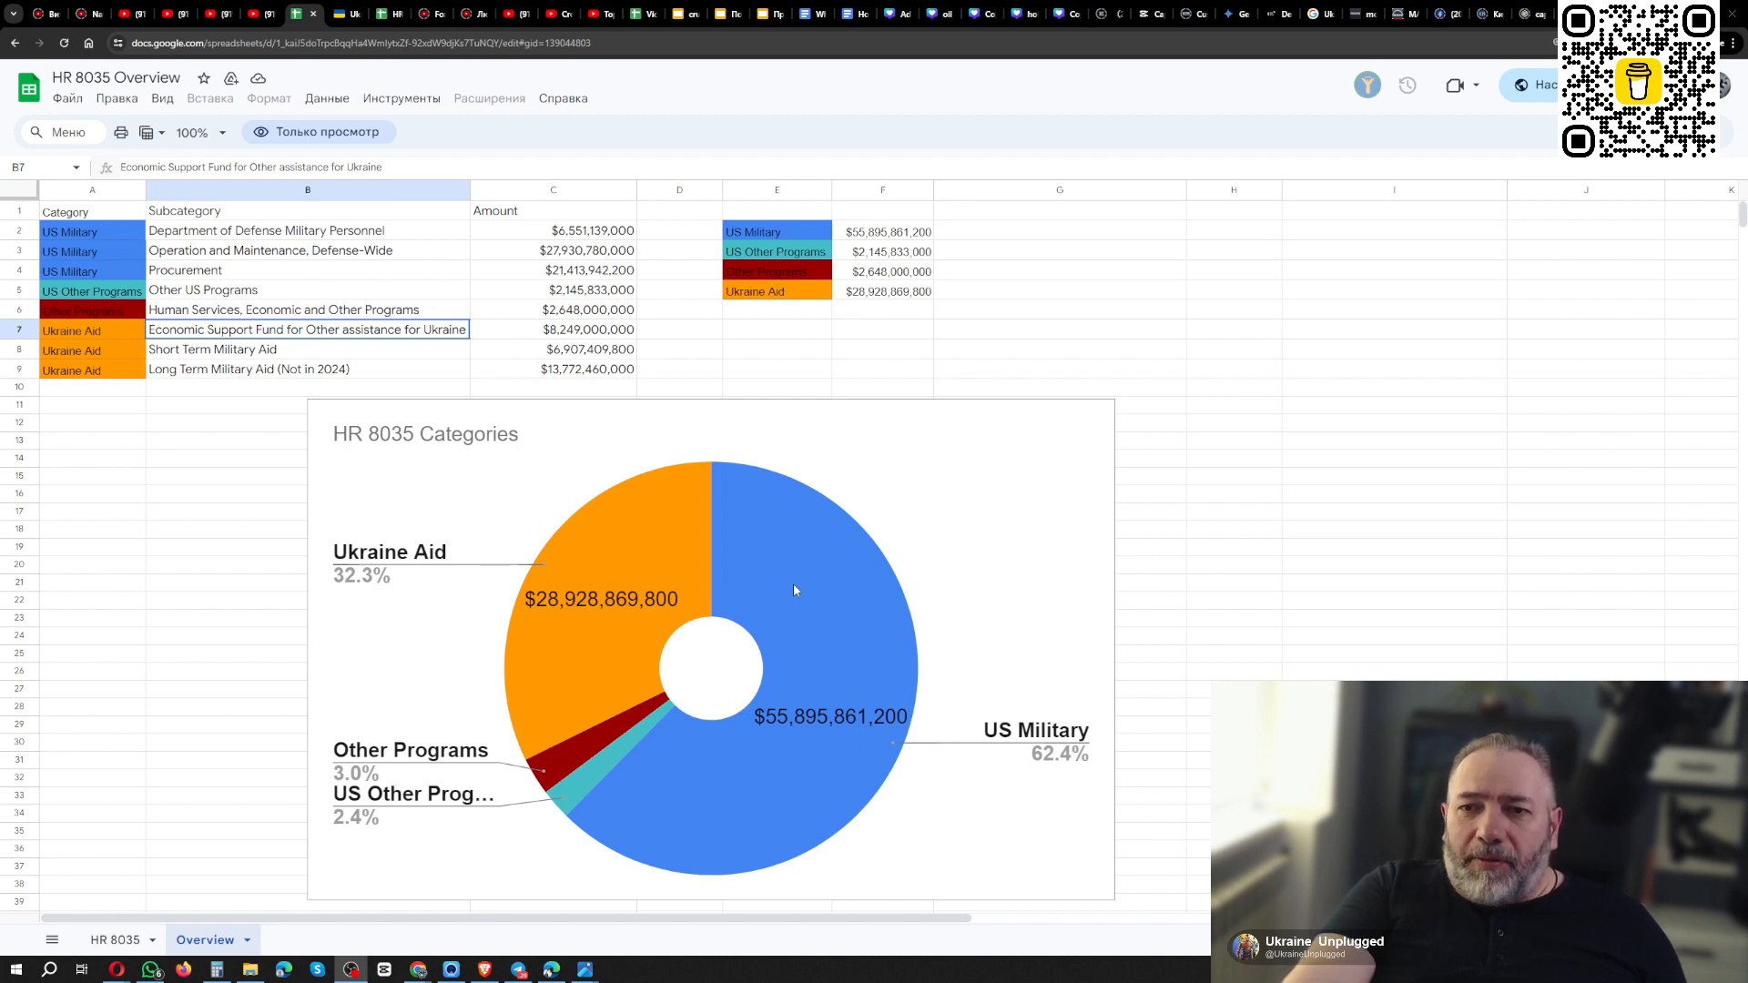
{"action": "mouse_move", "coordinate": [579, 556]}
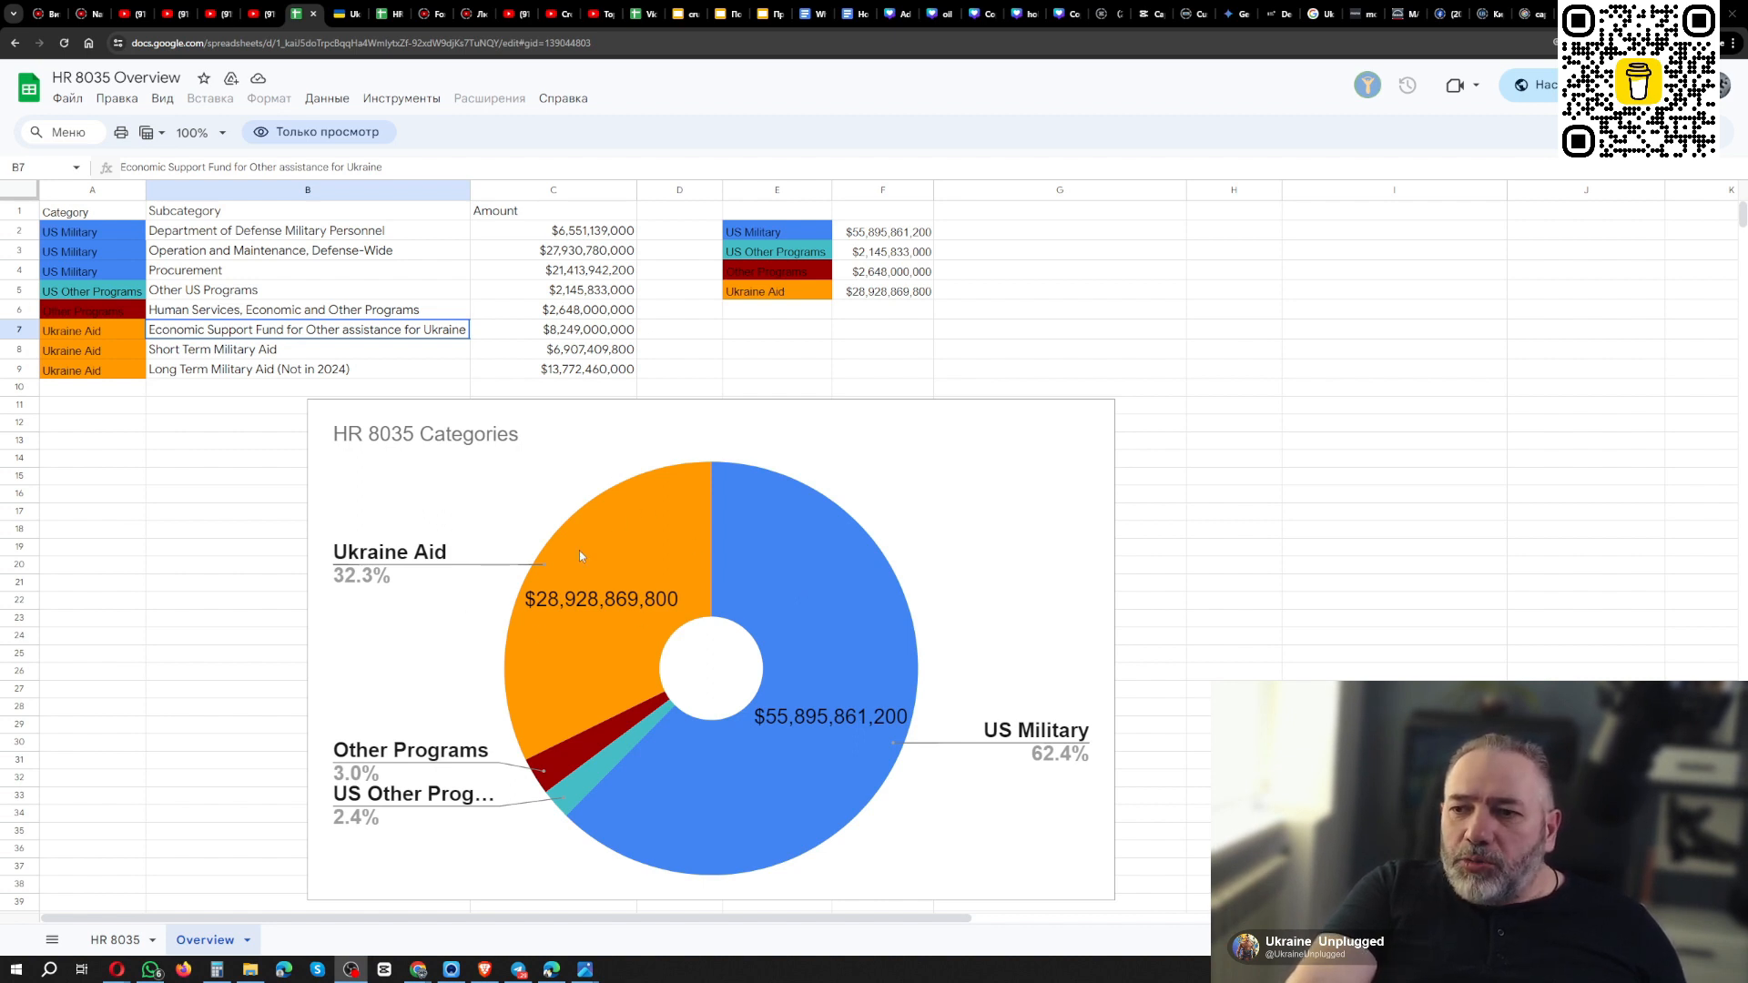
{"action": "mouse_move", "coordinate": [699, 528]}
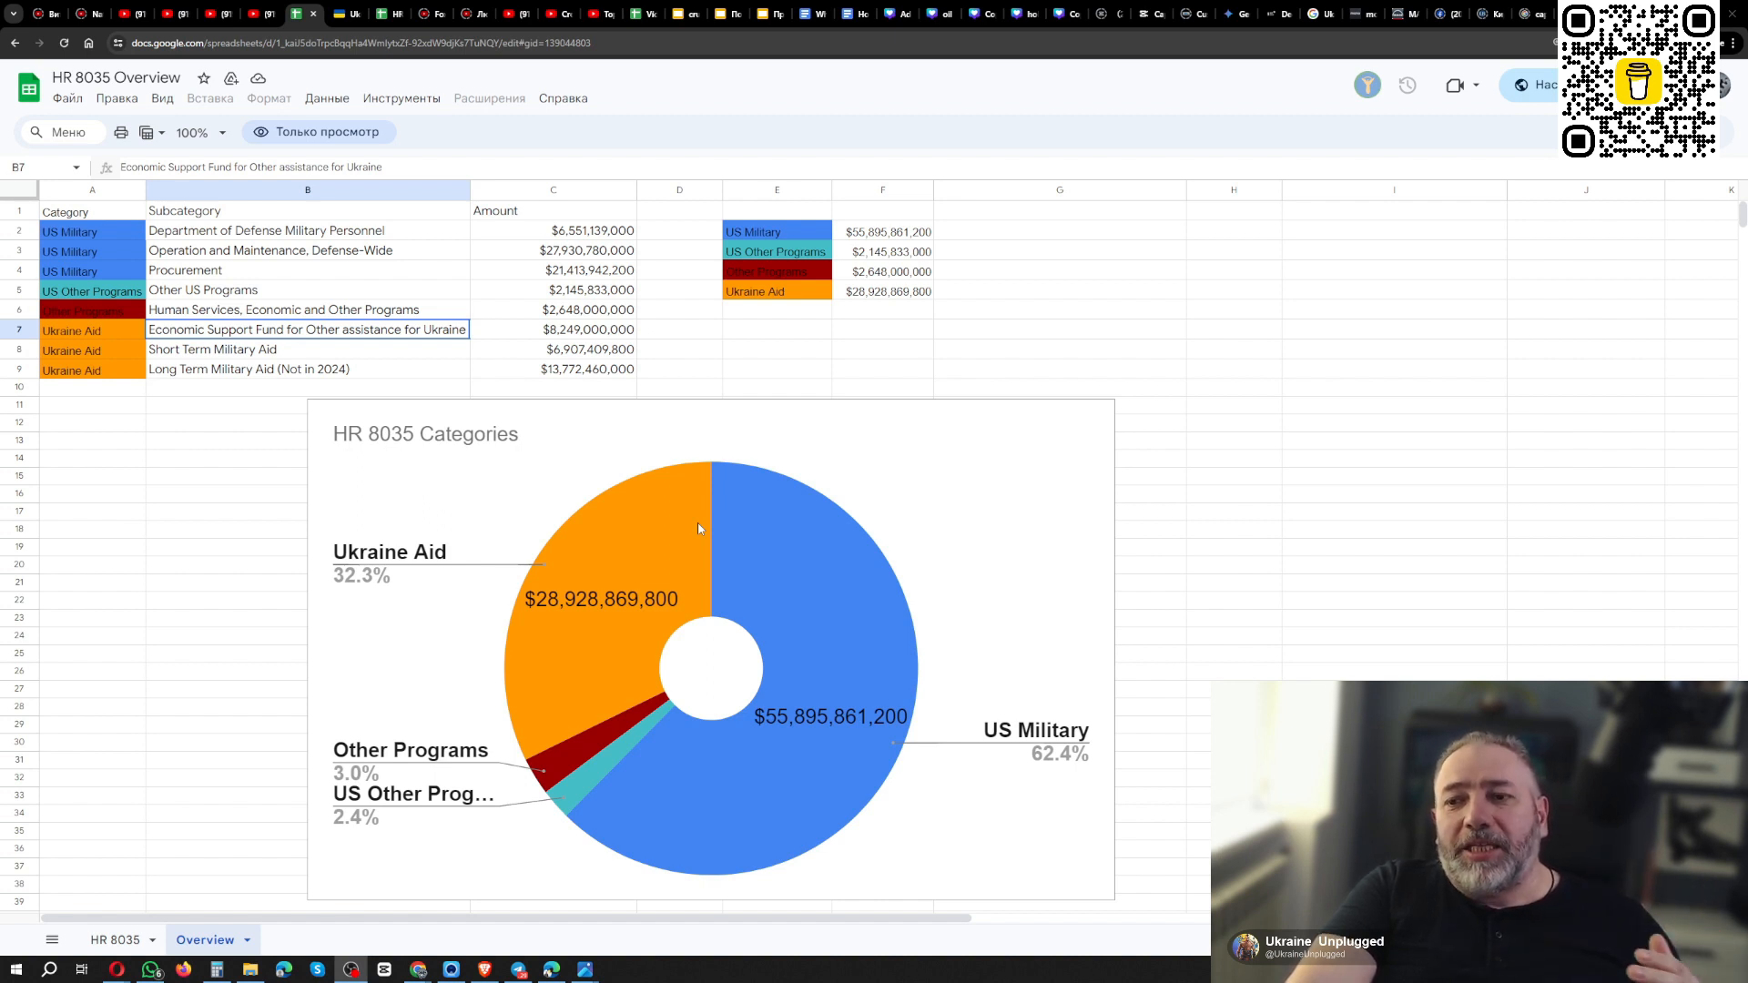
{"action": "mouse_move", "coordinate": [429, 593]}
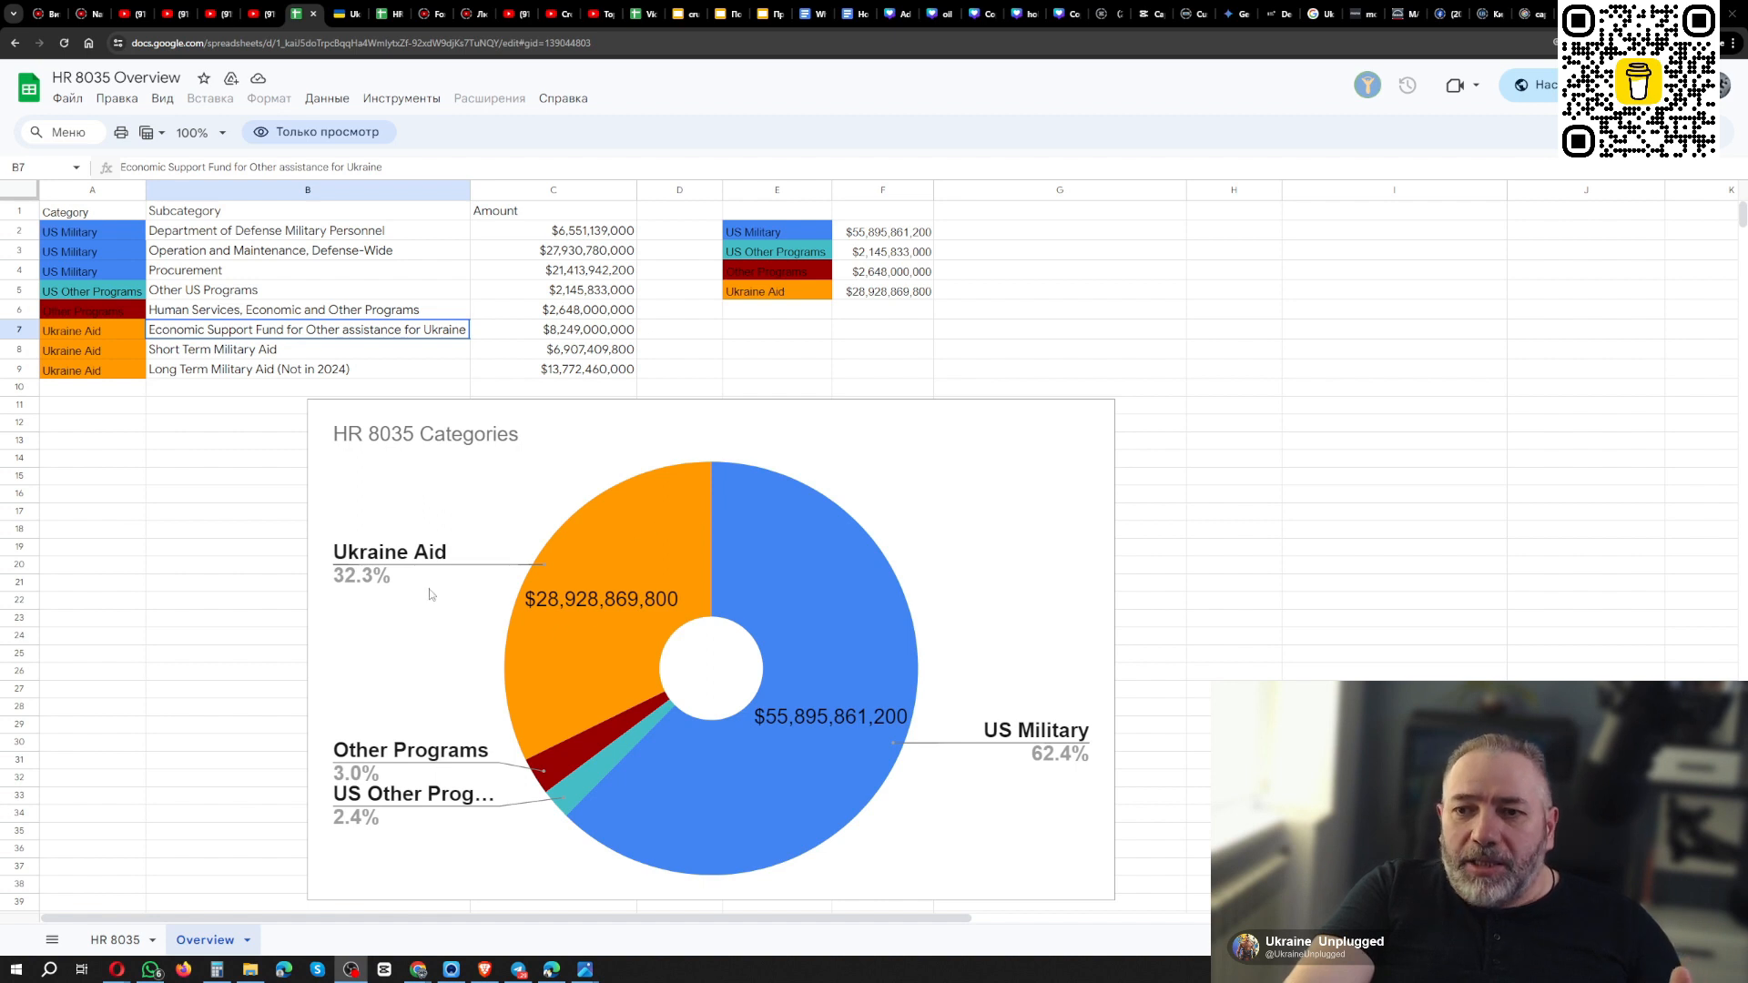
{"action": "mouse_move", "coordinate": [557, 603]}
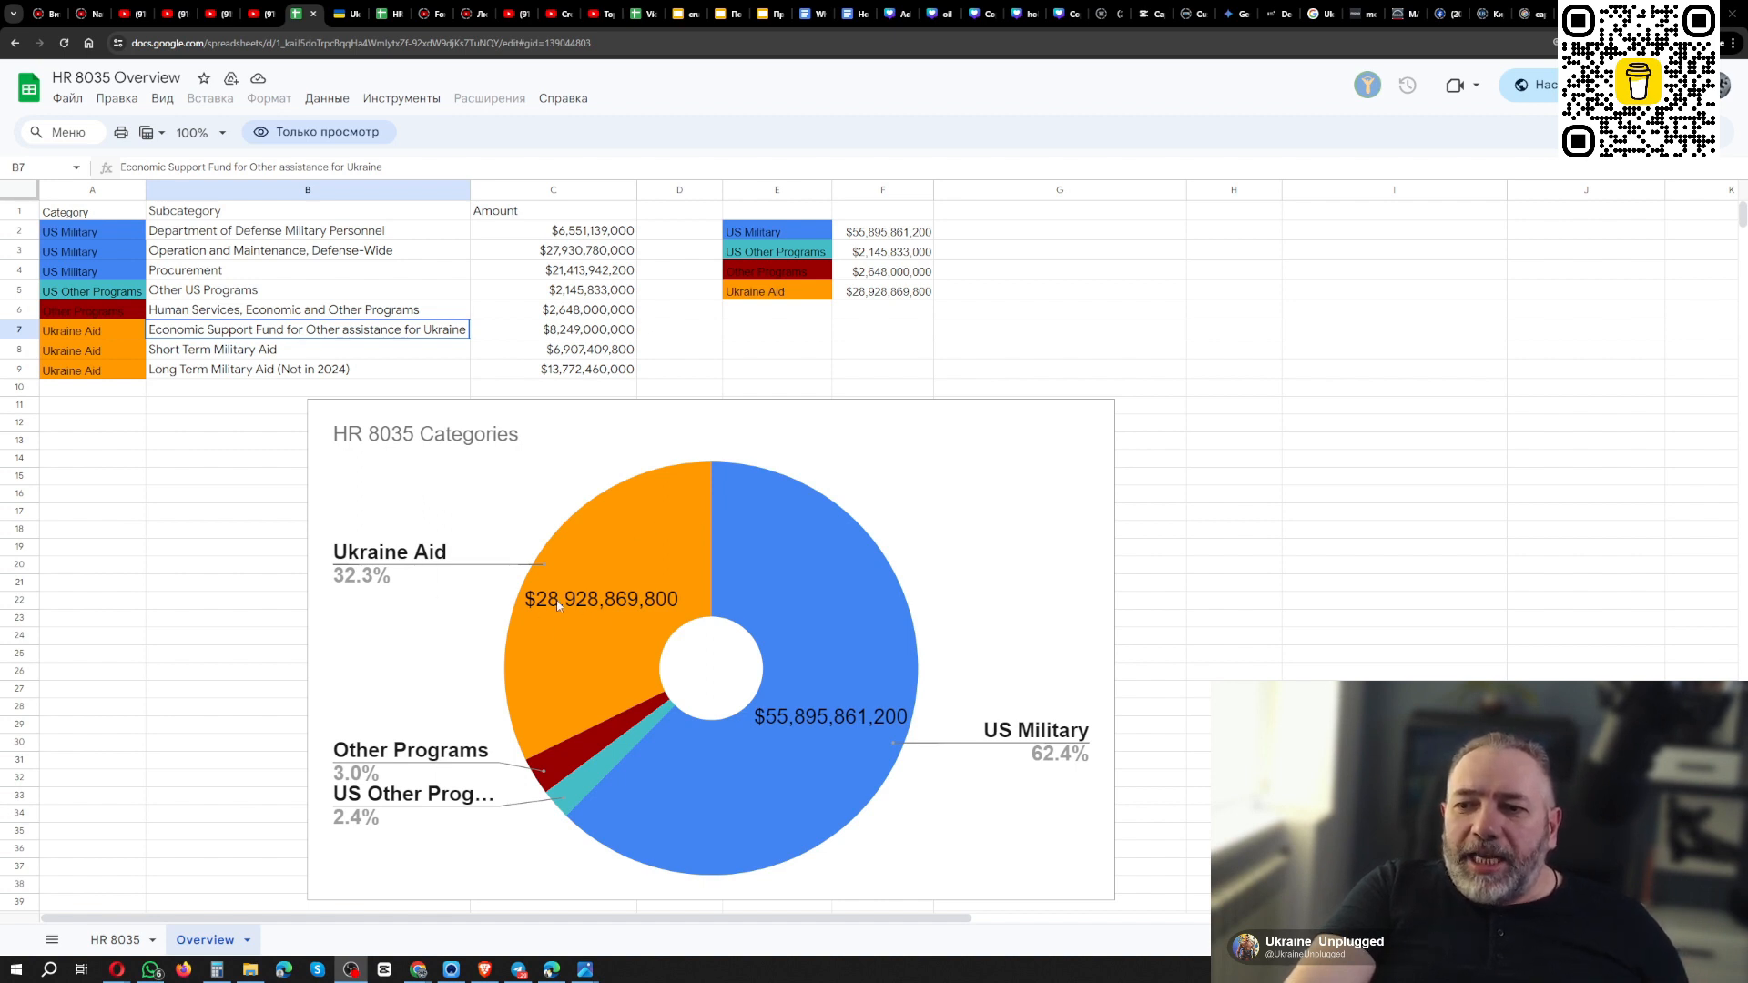
{"action": "mouse_move", "coordinate": [608, 577]}
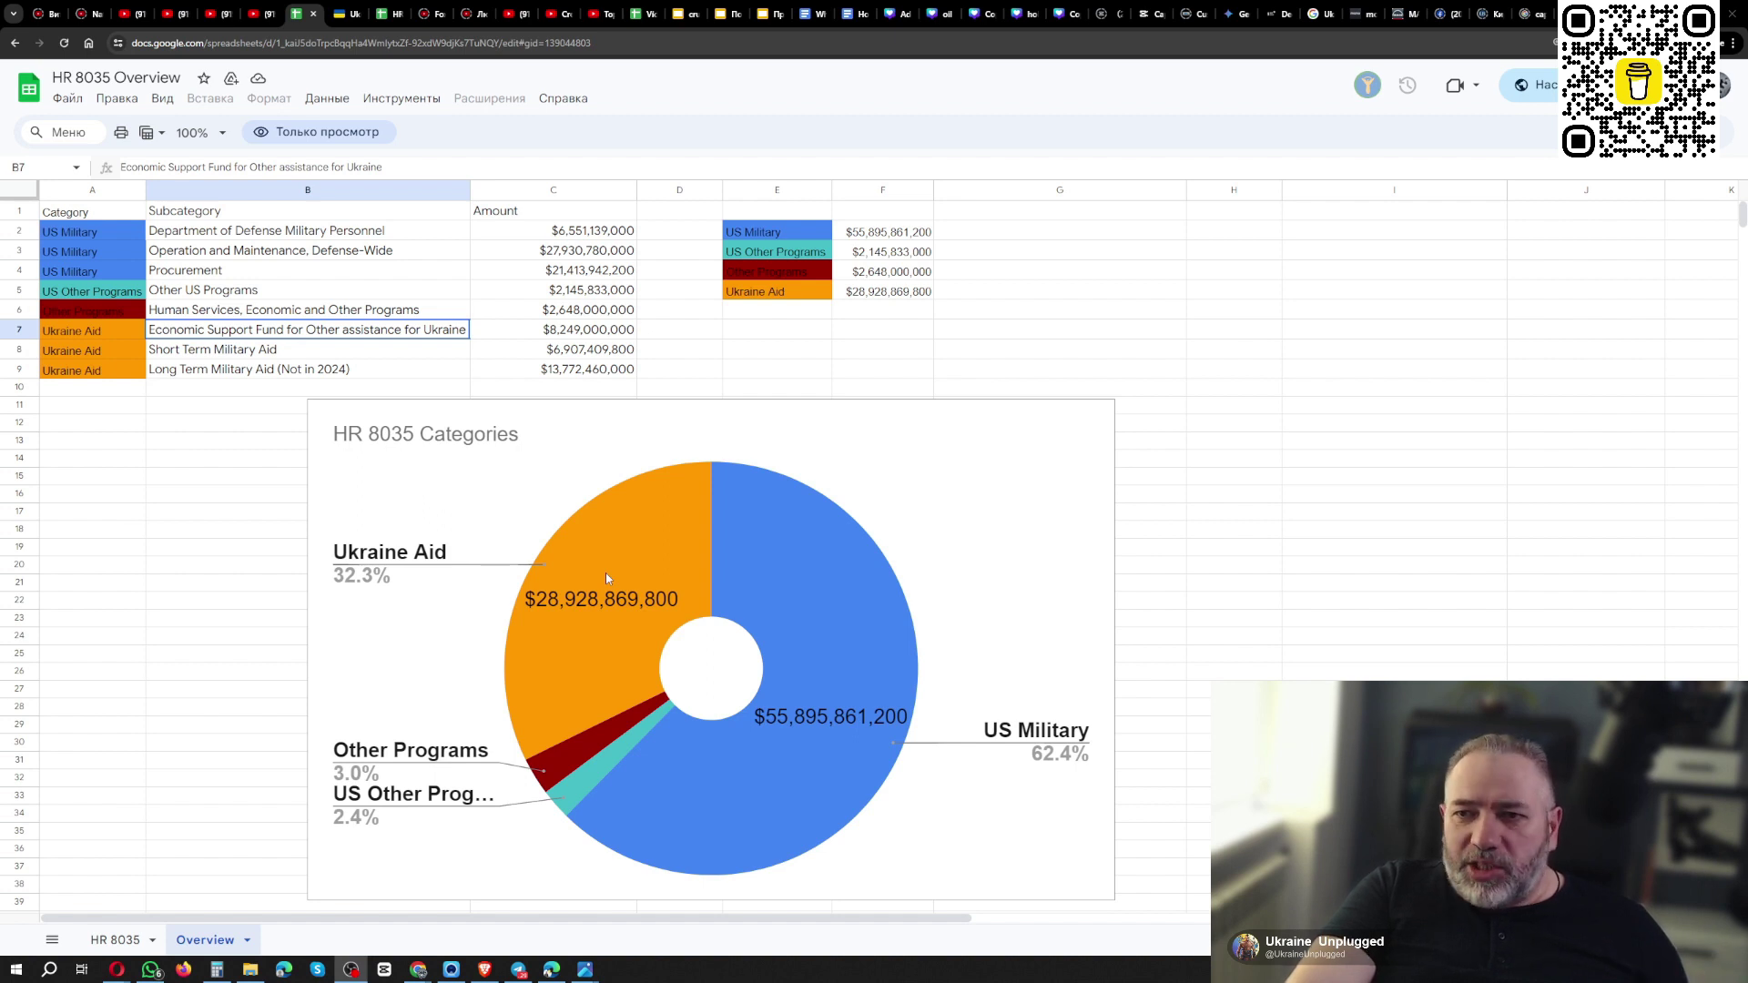
{"action": "mouse_move", "coordinate": [568, 599]}
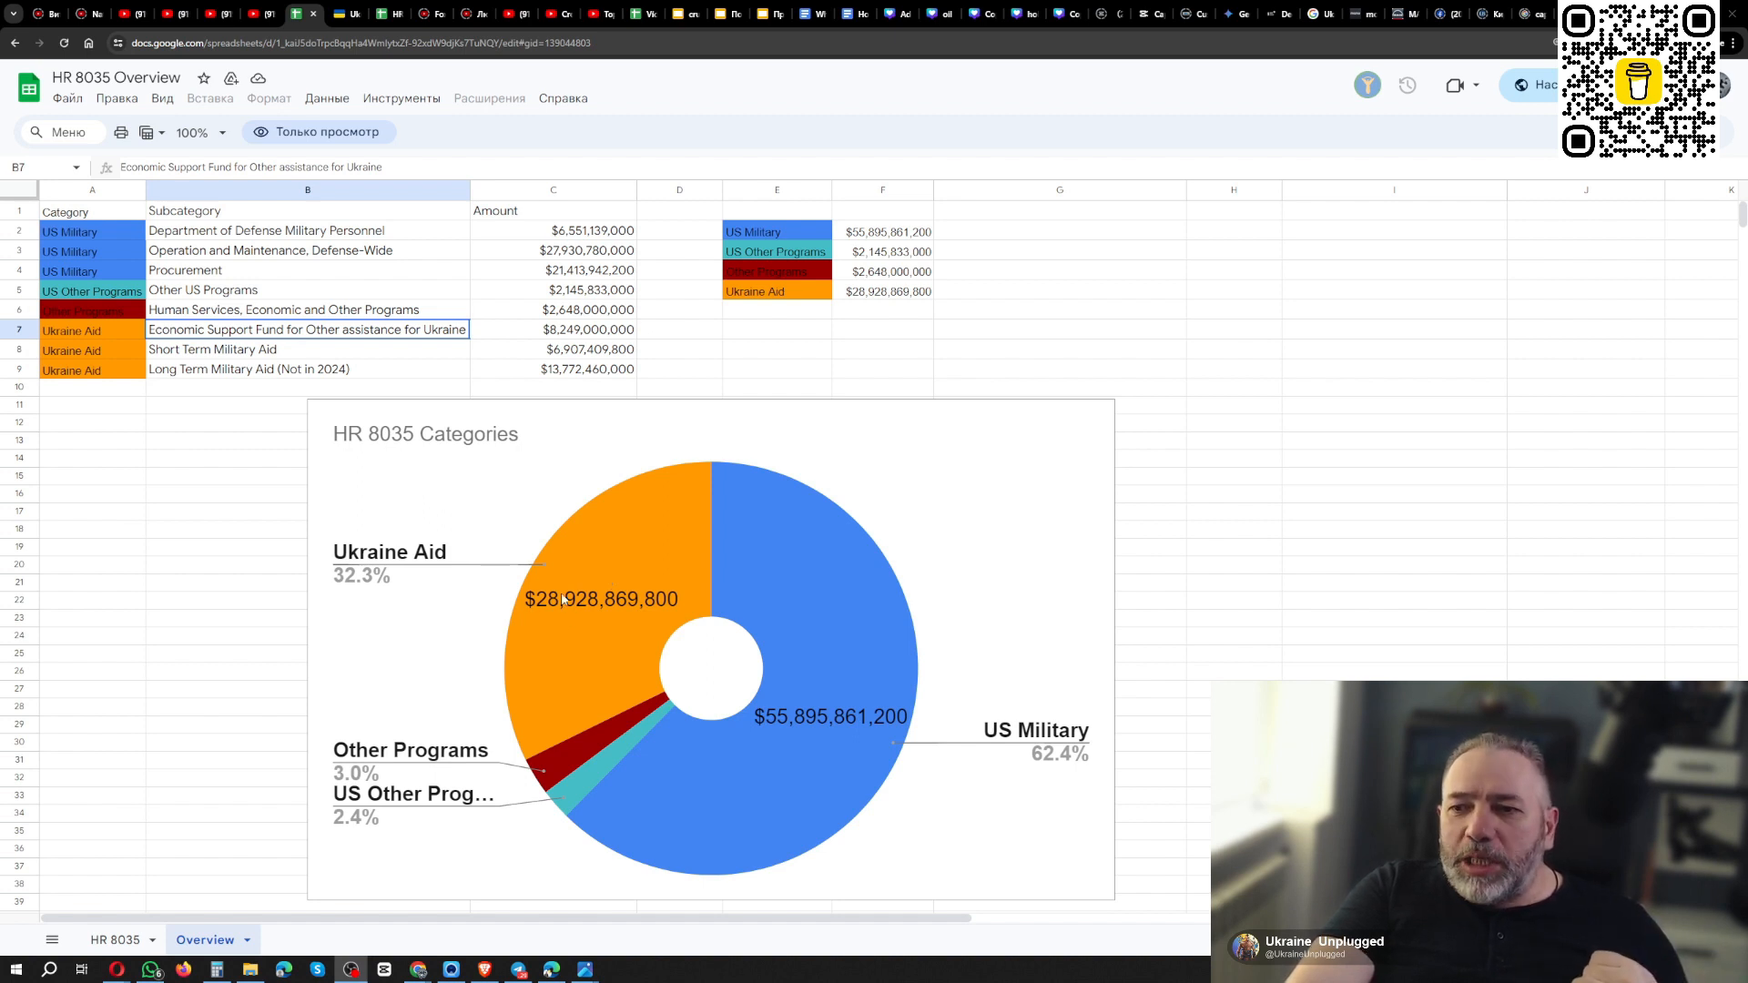
{"action": "mouse_move", "coordinate": [590, 608]}
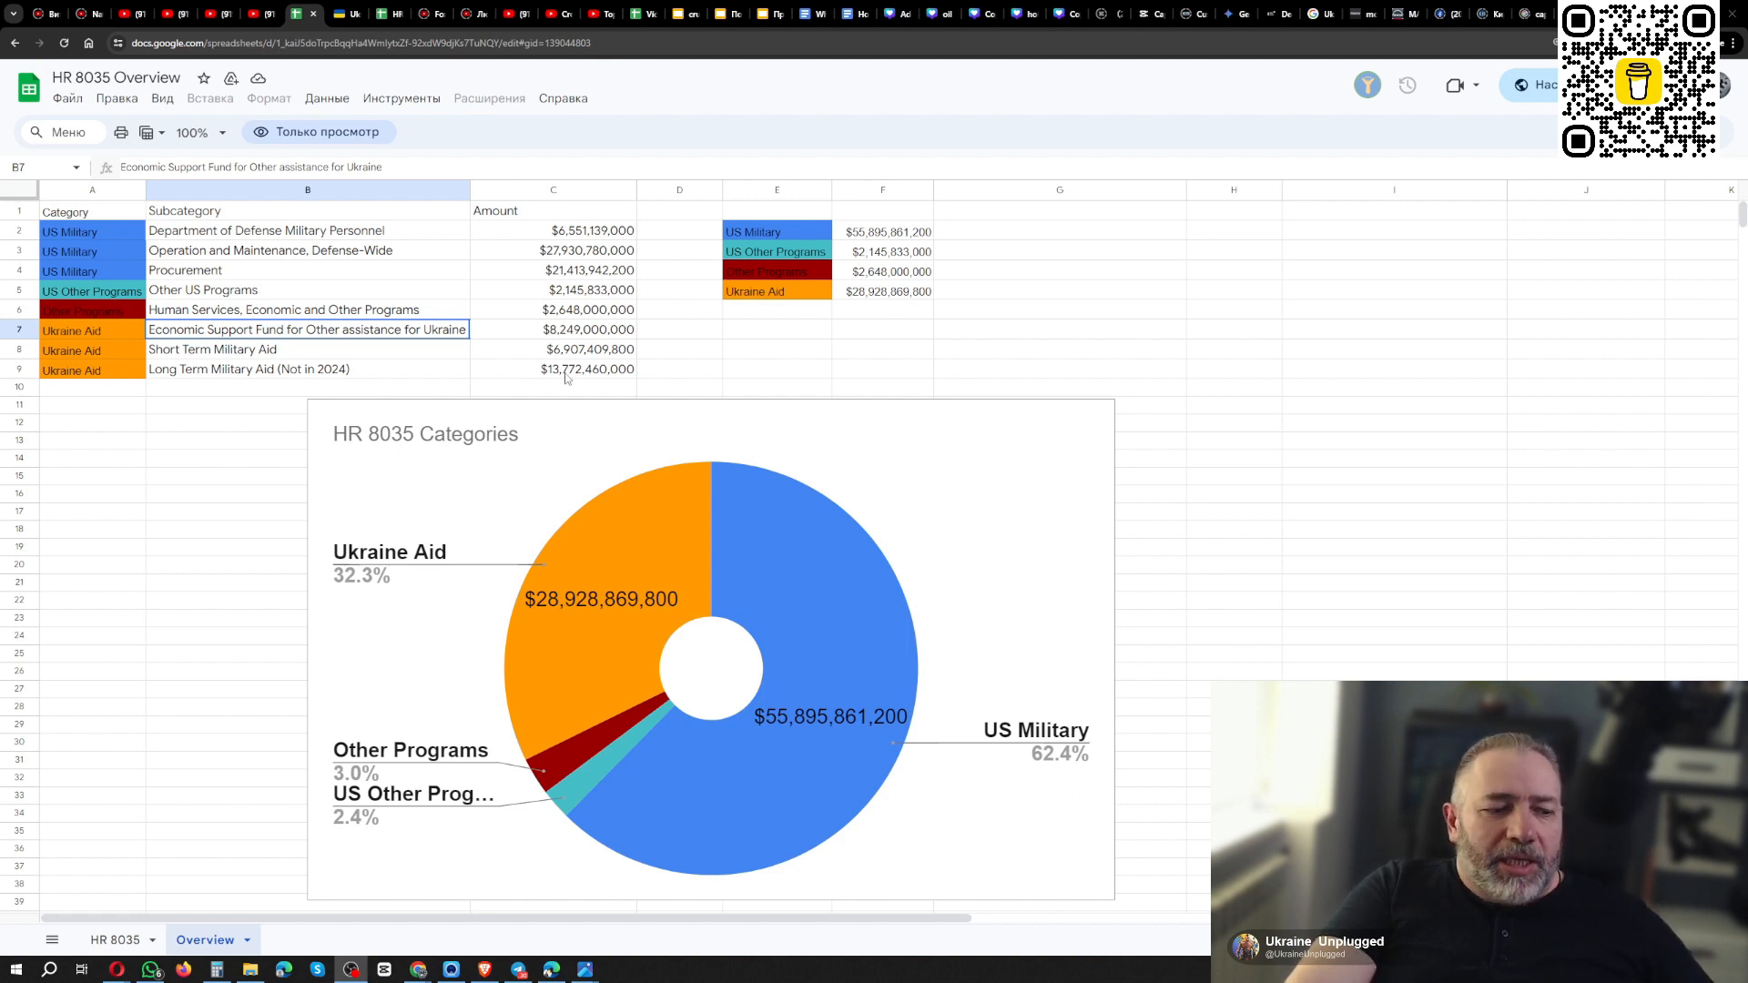
{"action": "mouse_move", "coordinate": [324, 382]}
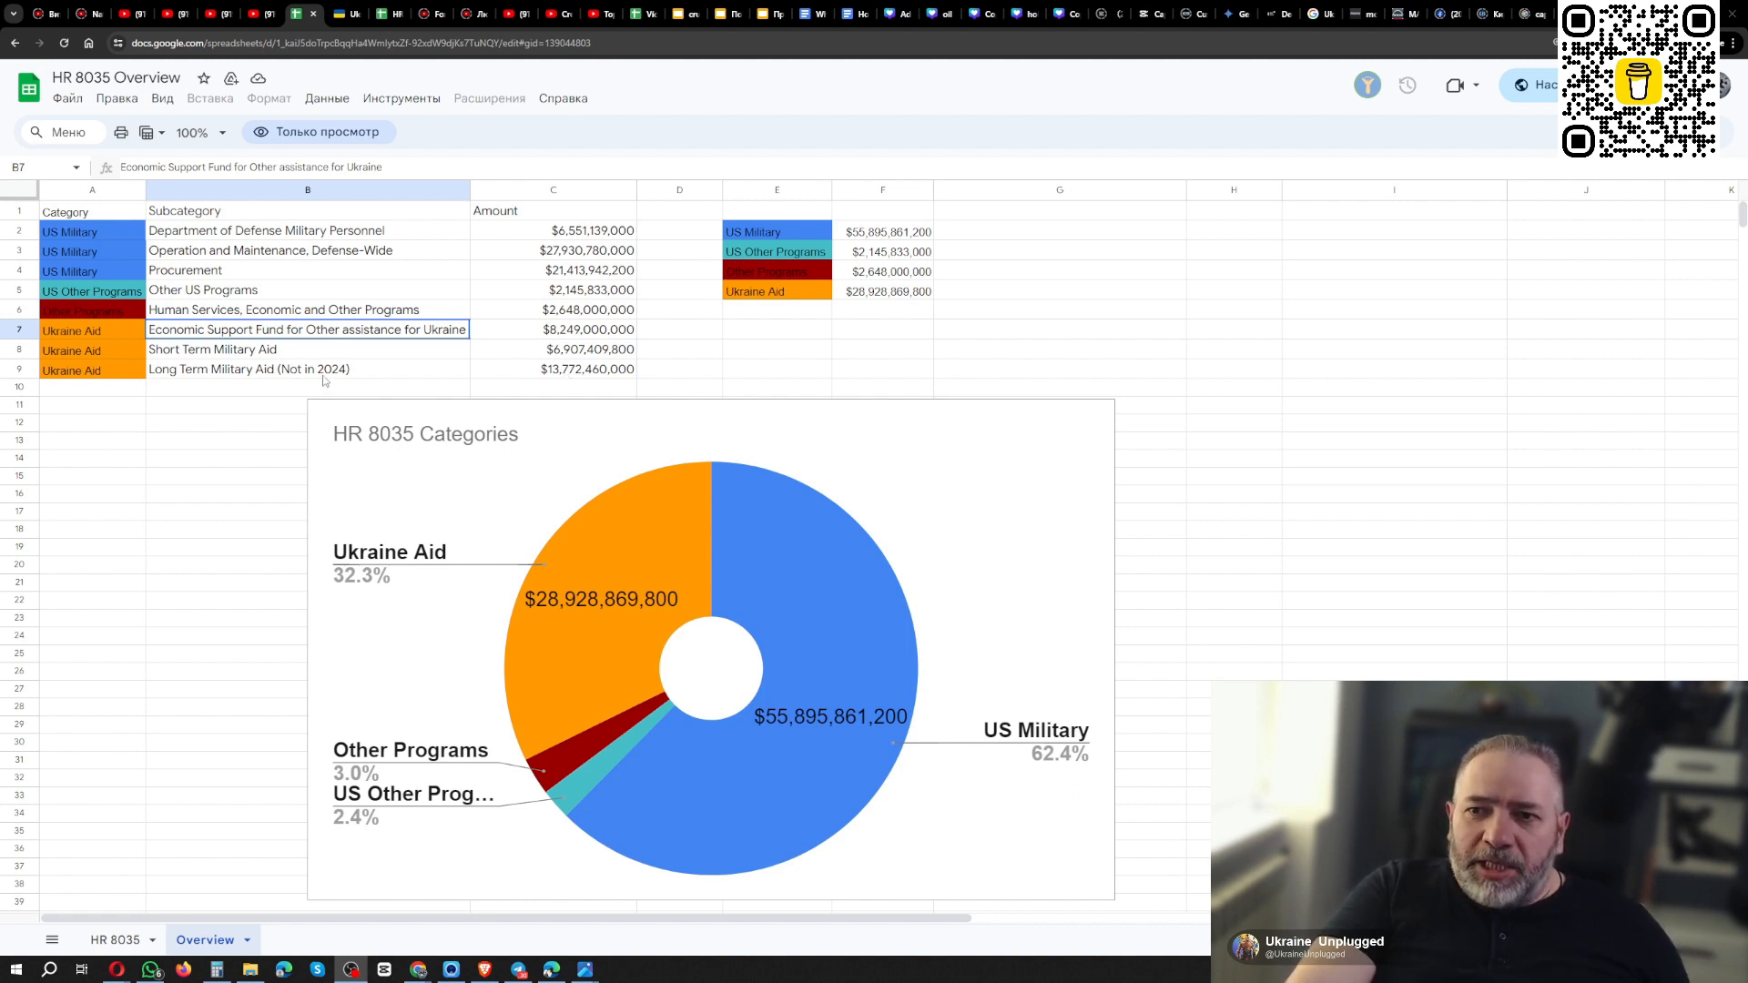
{"action": "mouse_move", "coordinate": [226, 350]}
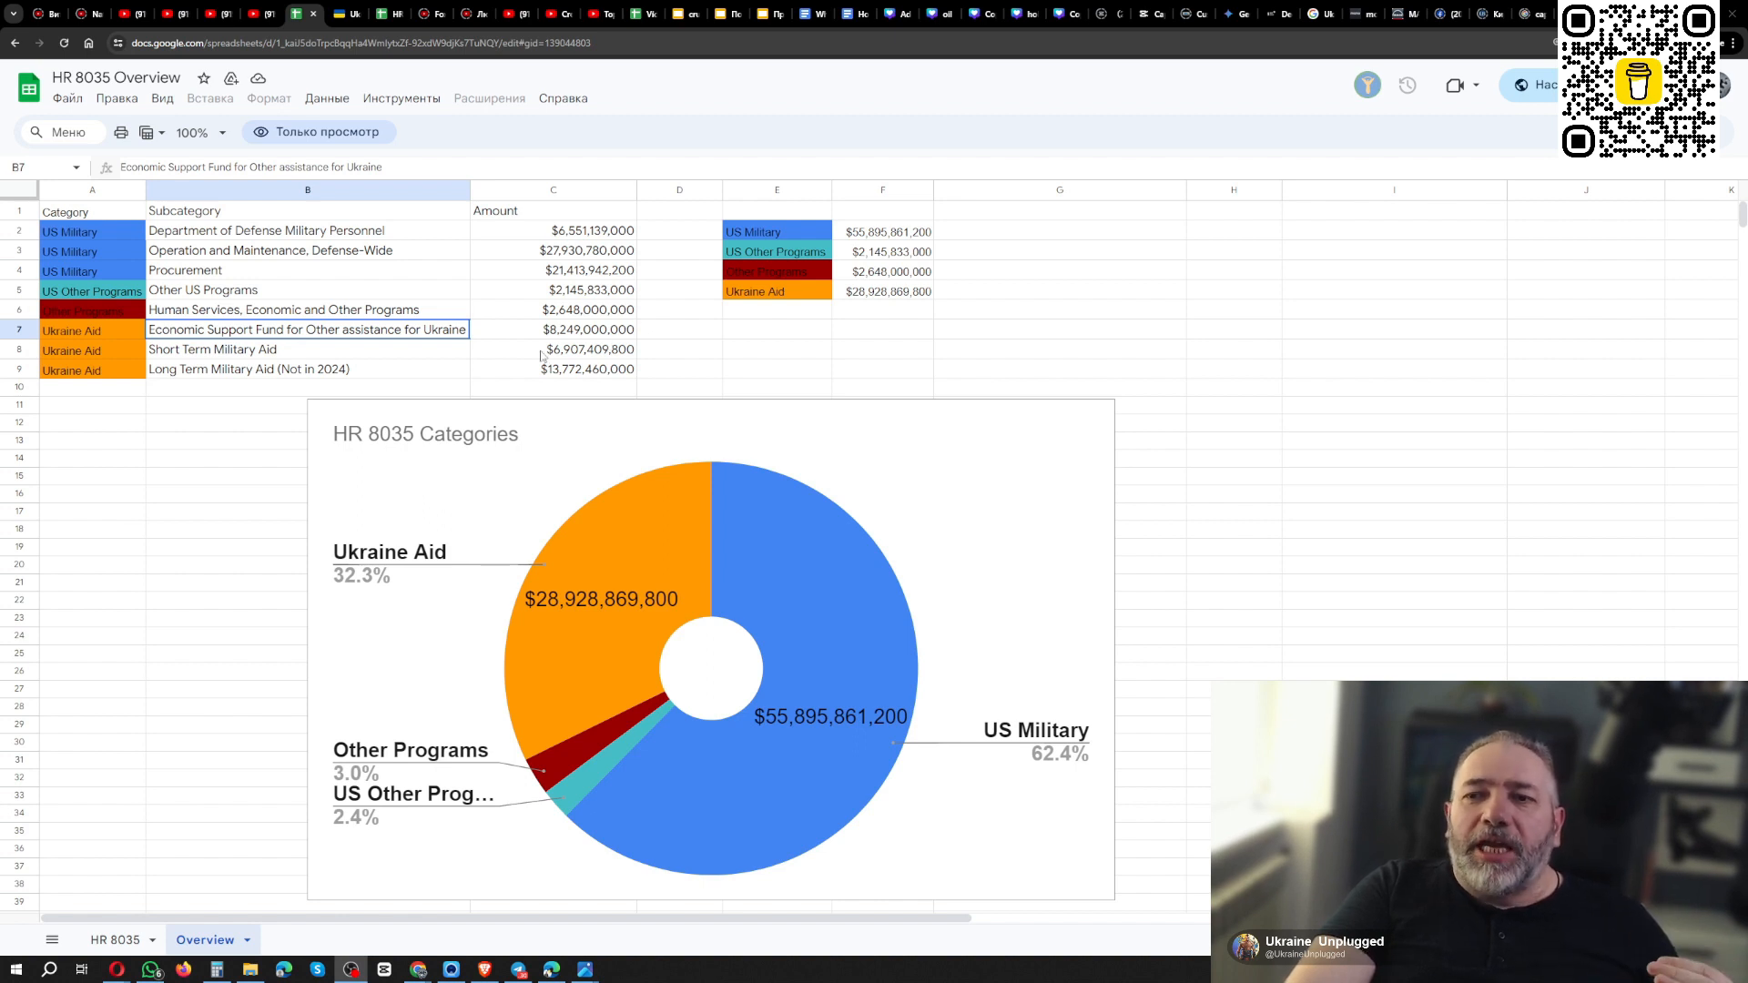
{"action": "mouse_move", "coordinate": [579, 355]}
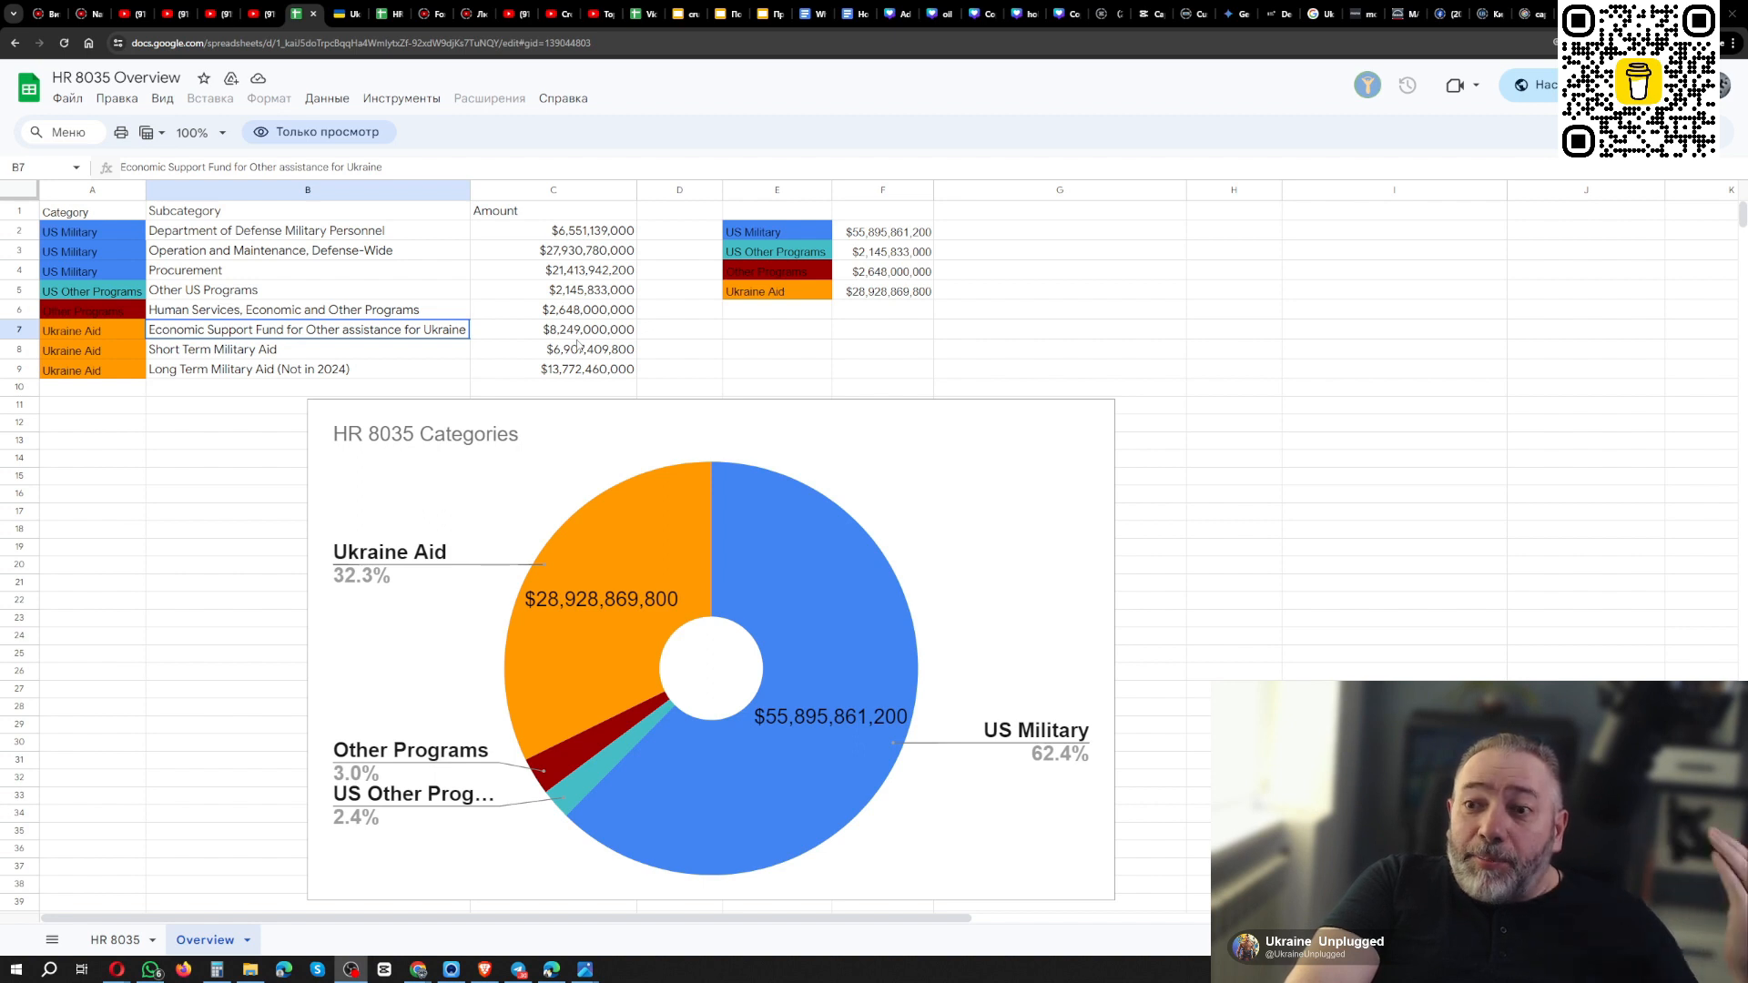
{"action": "mouse_move", "coordinate": [574, 346]}
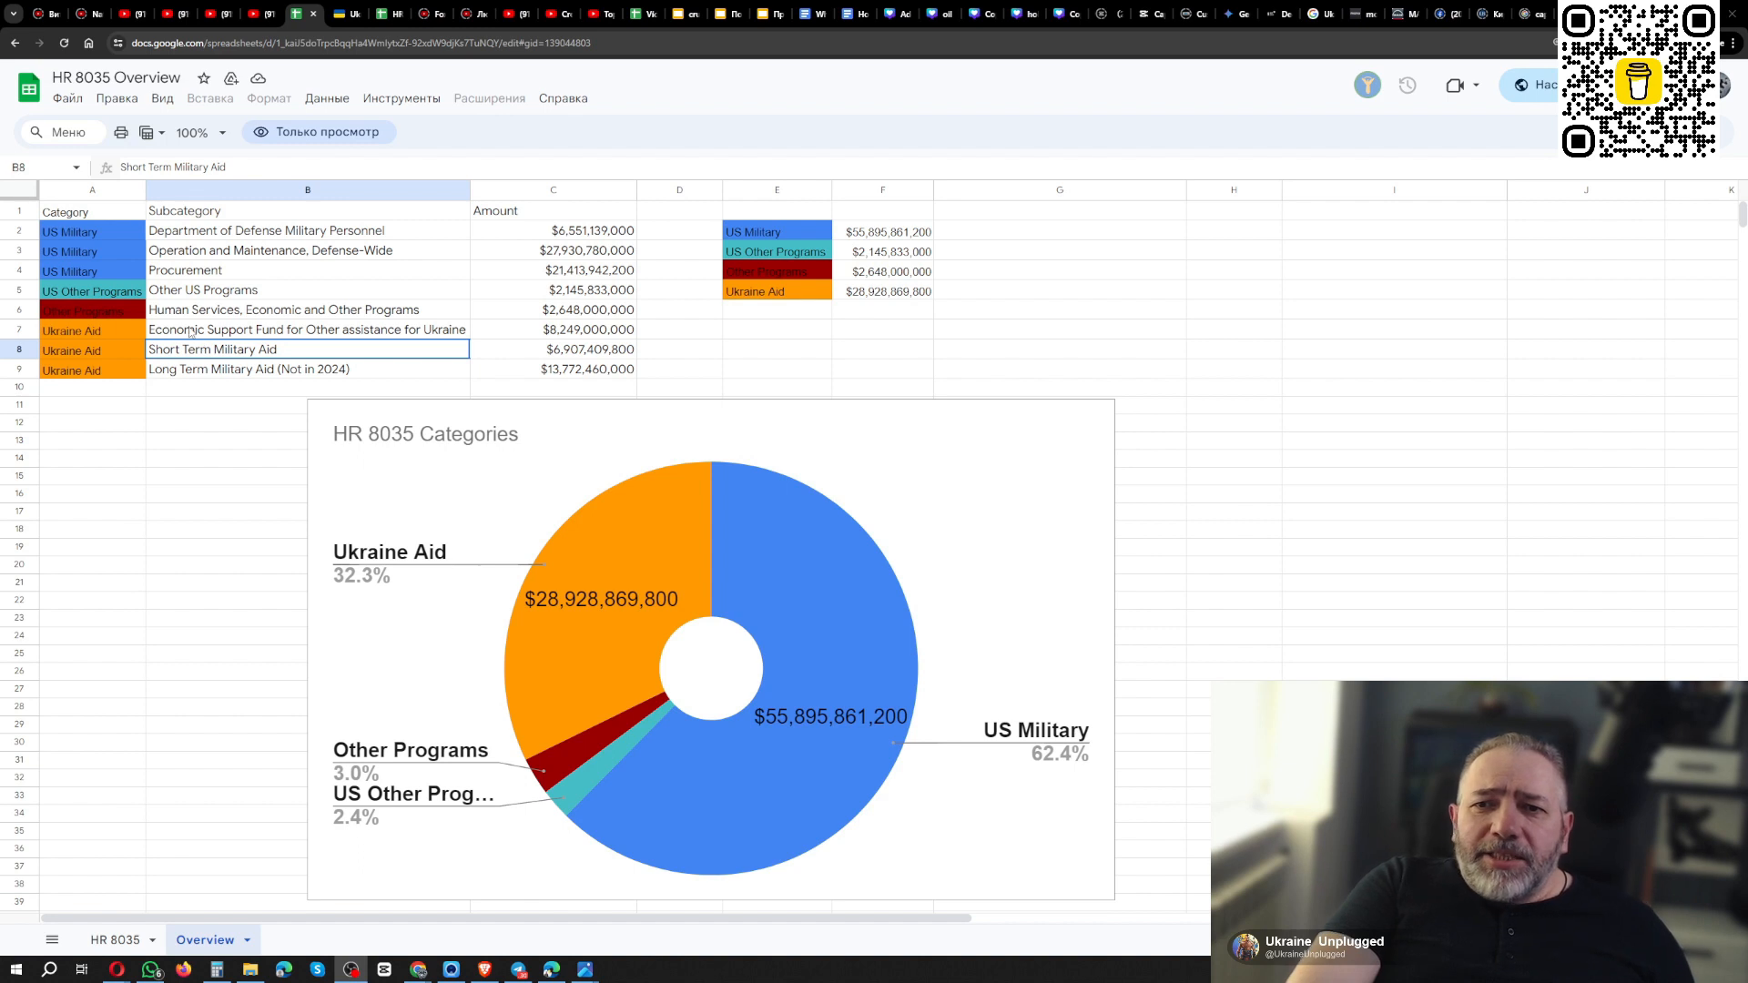
{"action": "mouse_move", "coordinate": [470, 339]}
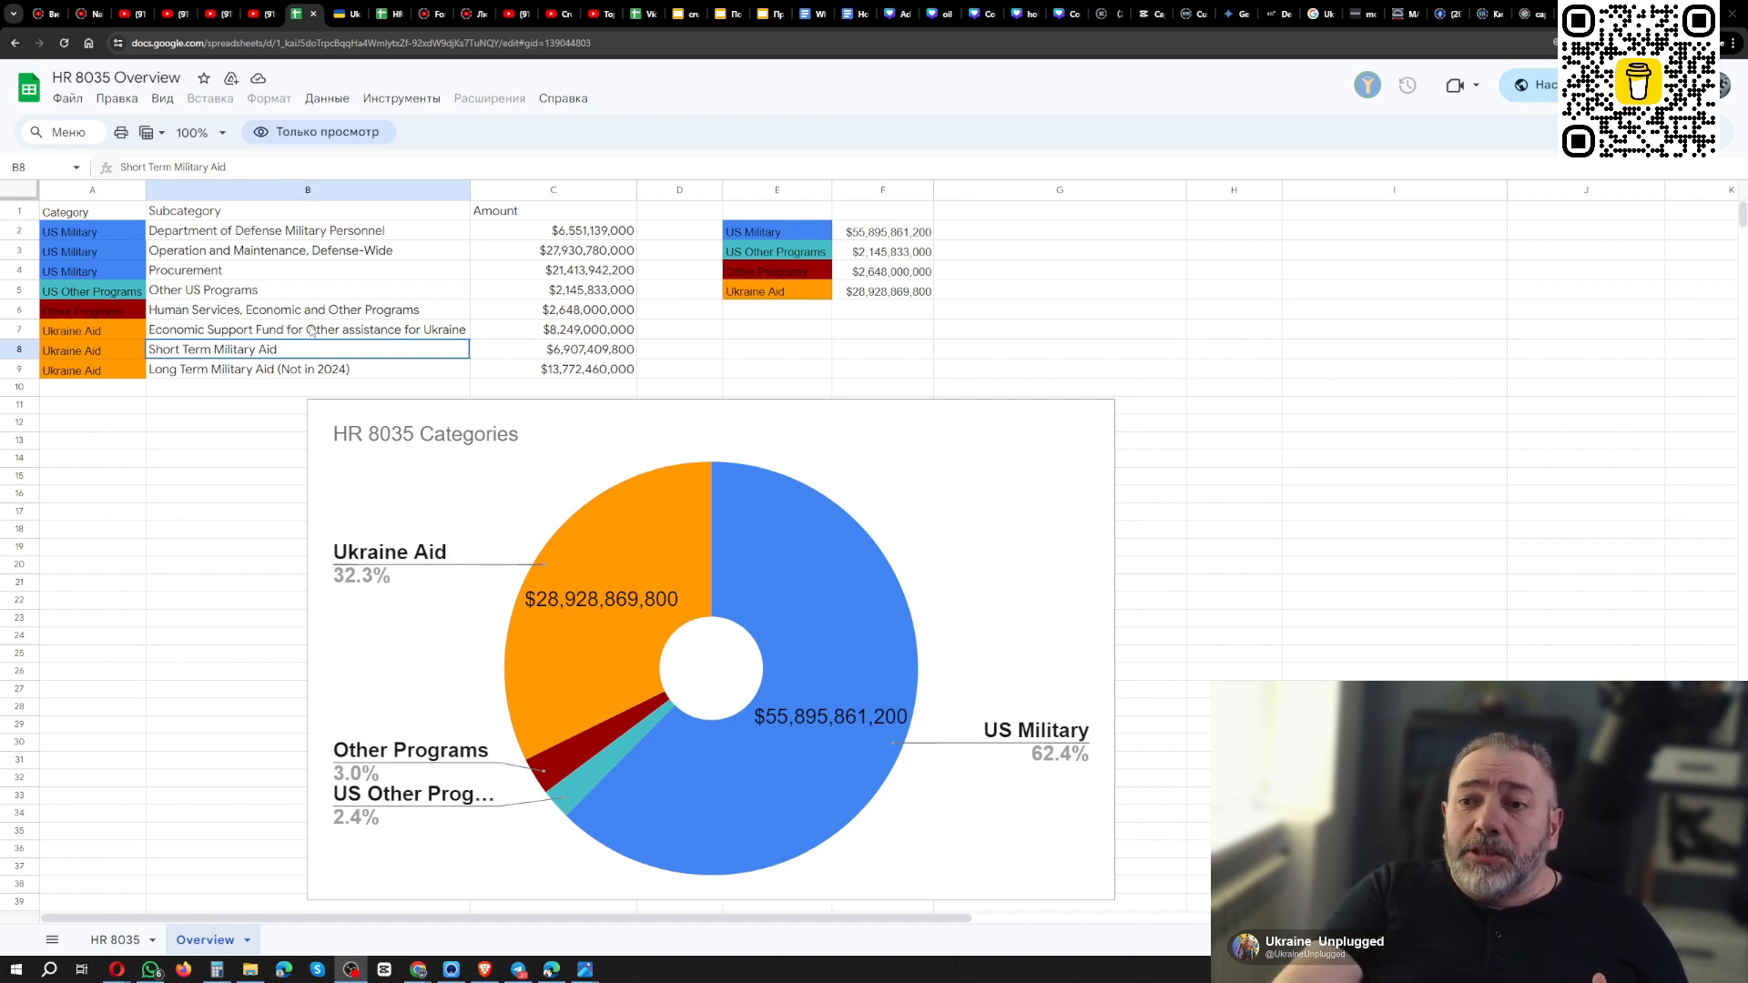
{"action": "mouse_move", "coordinate": [539, 346]}
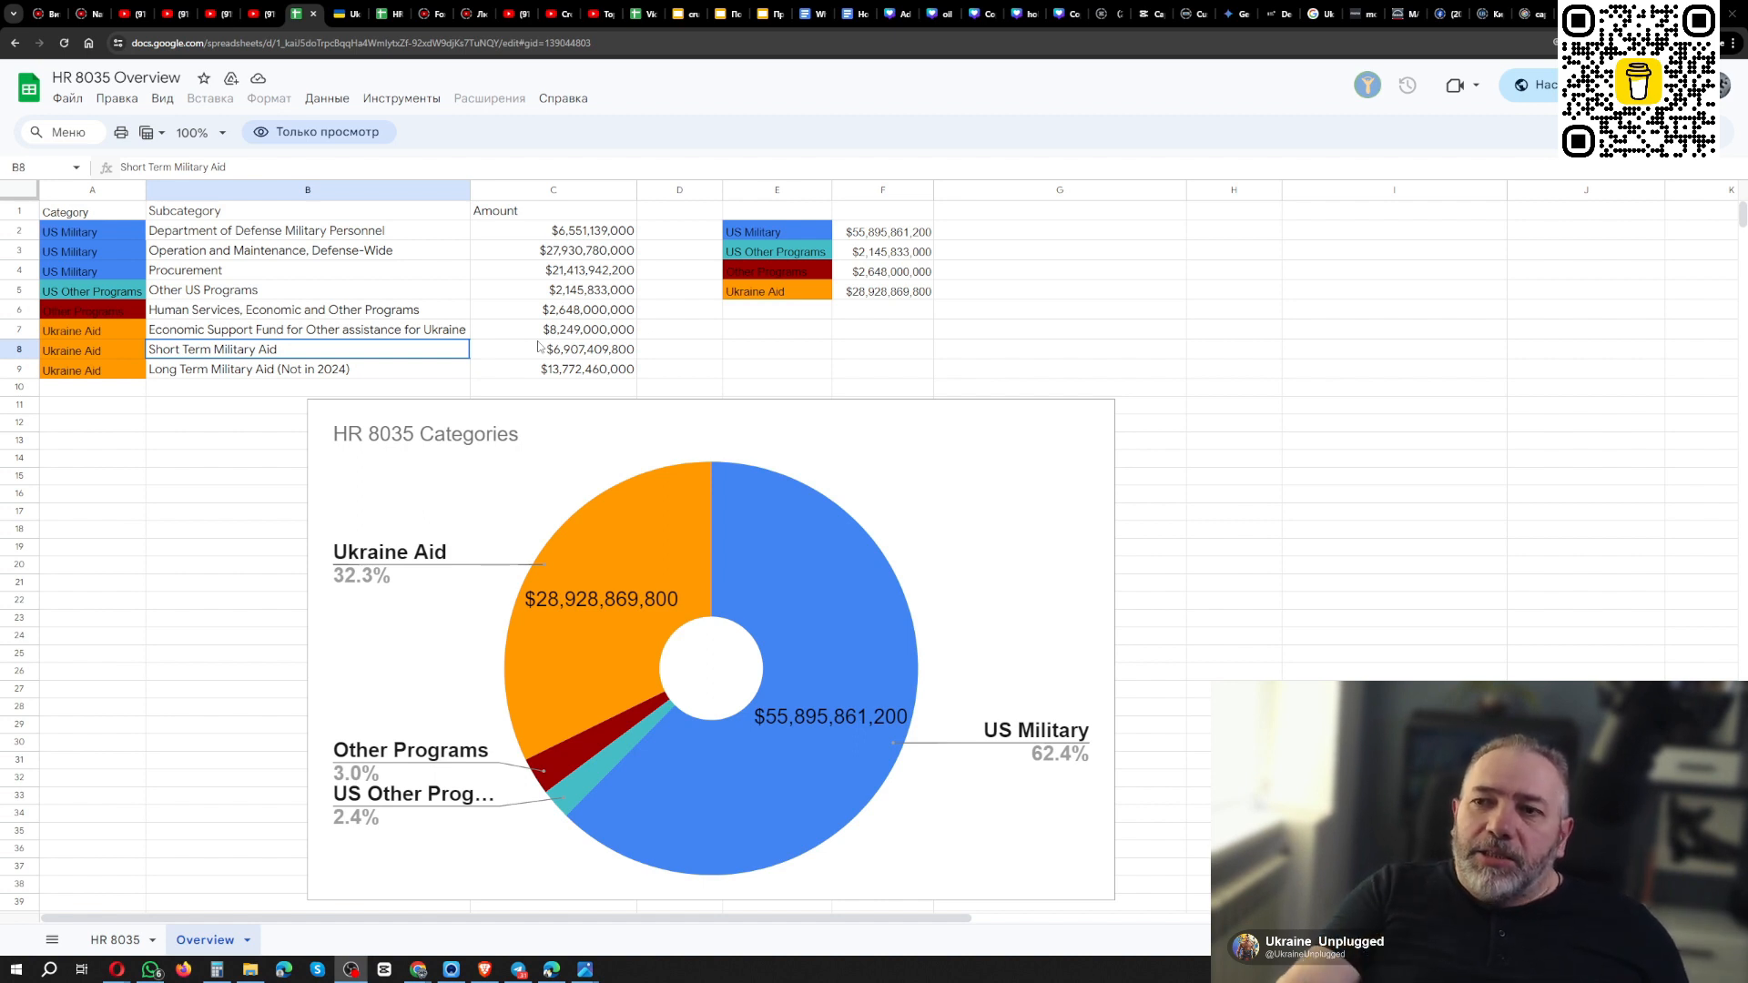
{"action": "mouse_move", "coordinate": [421, 344]}
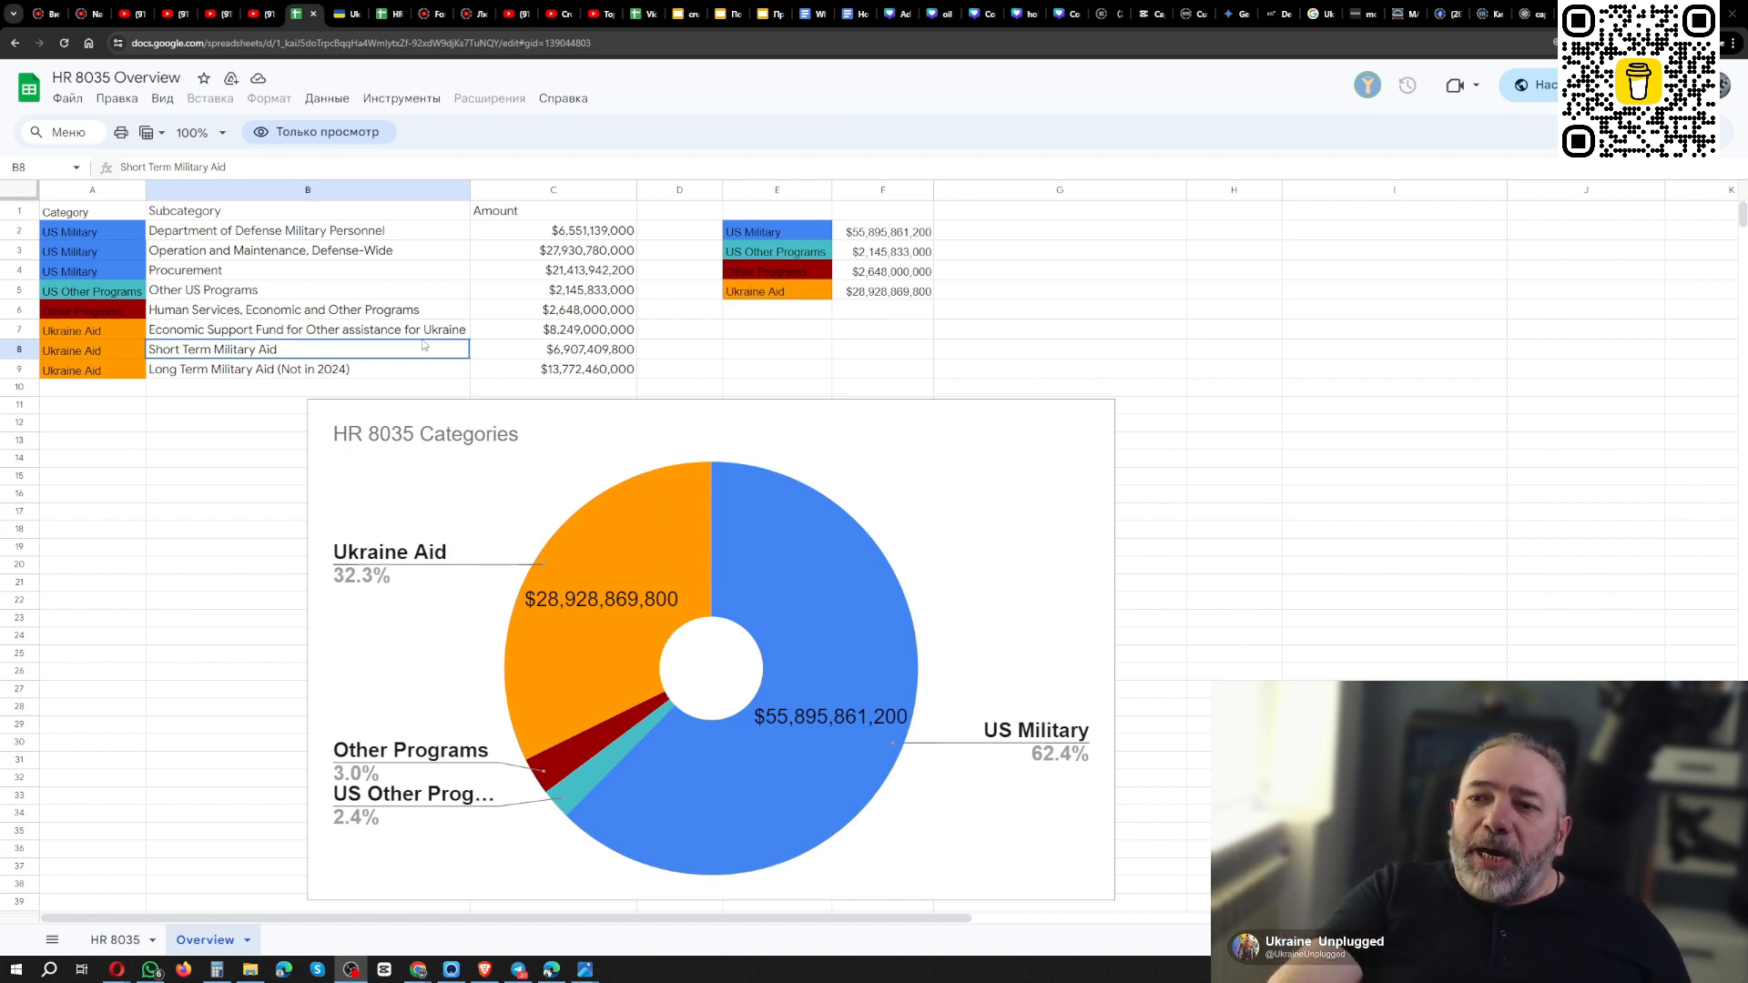
{"action": "mouse_move", "coordinate": [478, 344]}
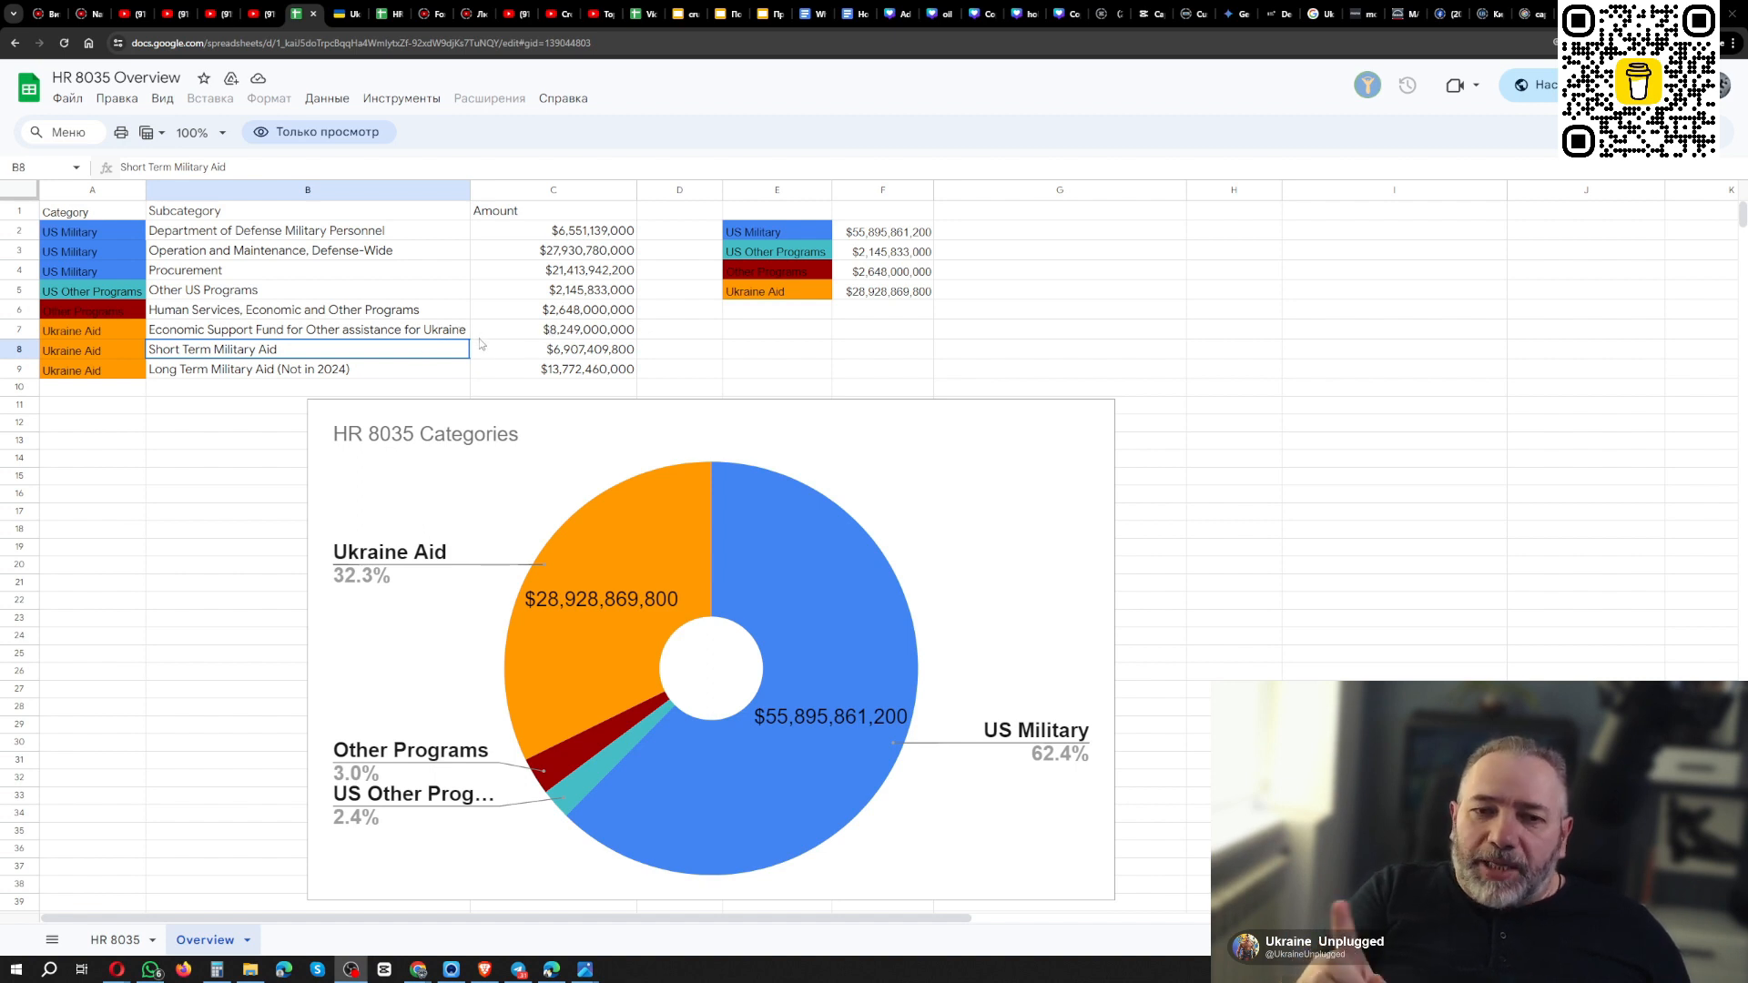
{"action": "mouse_move", "coordinate": [548, 341]}
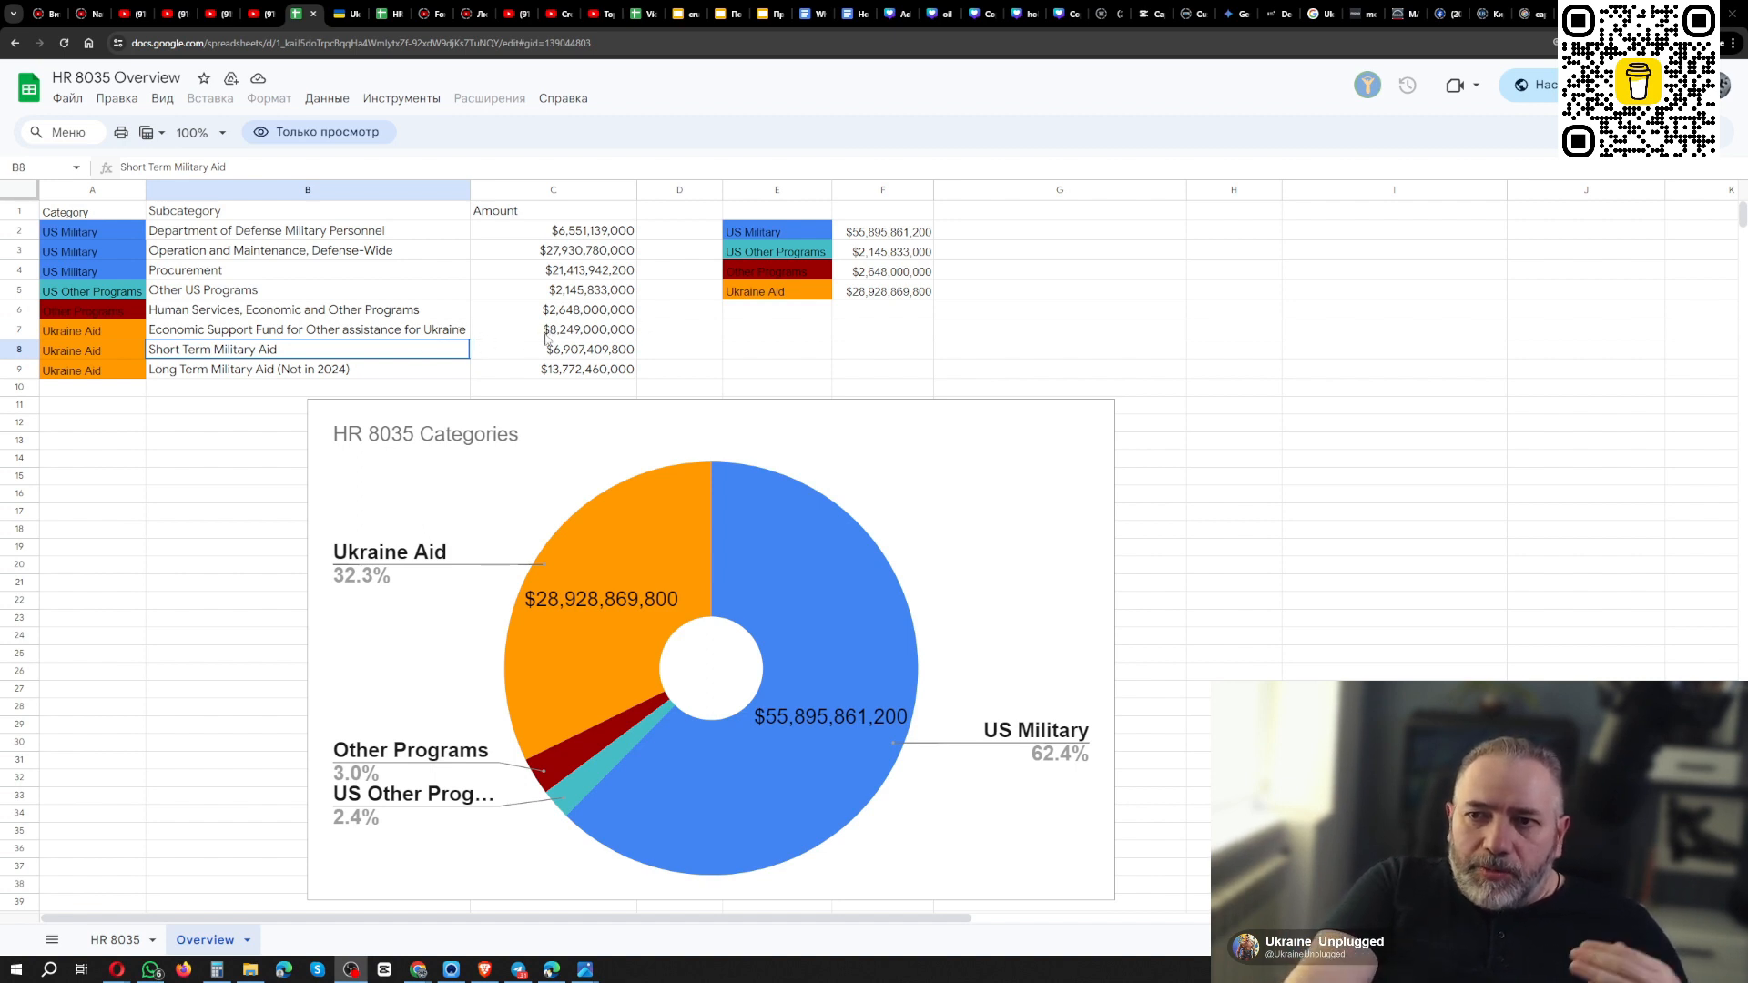
{"action": "mouse_move", "coordinate": [355, 335]}
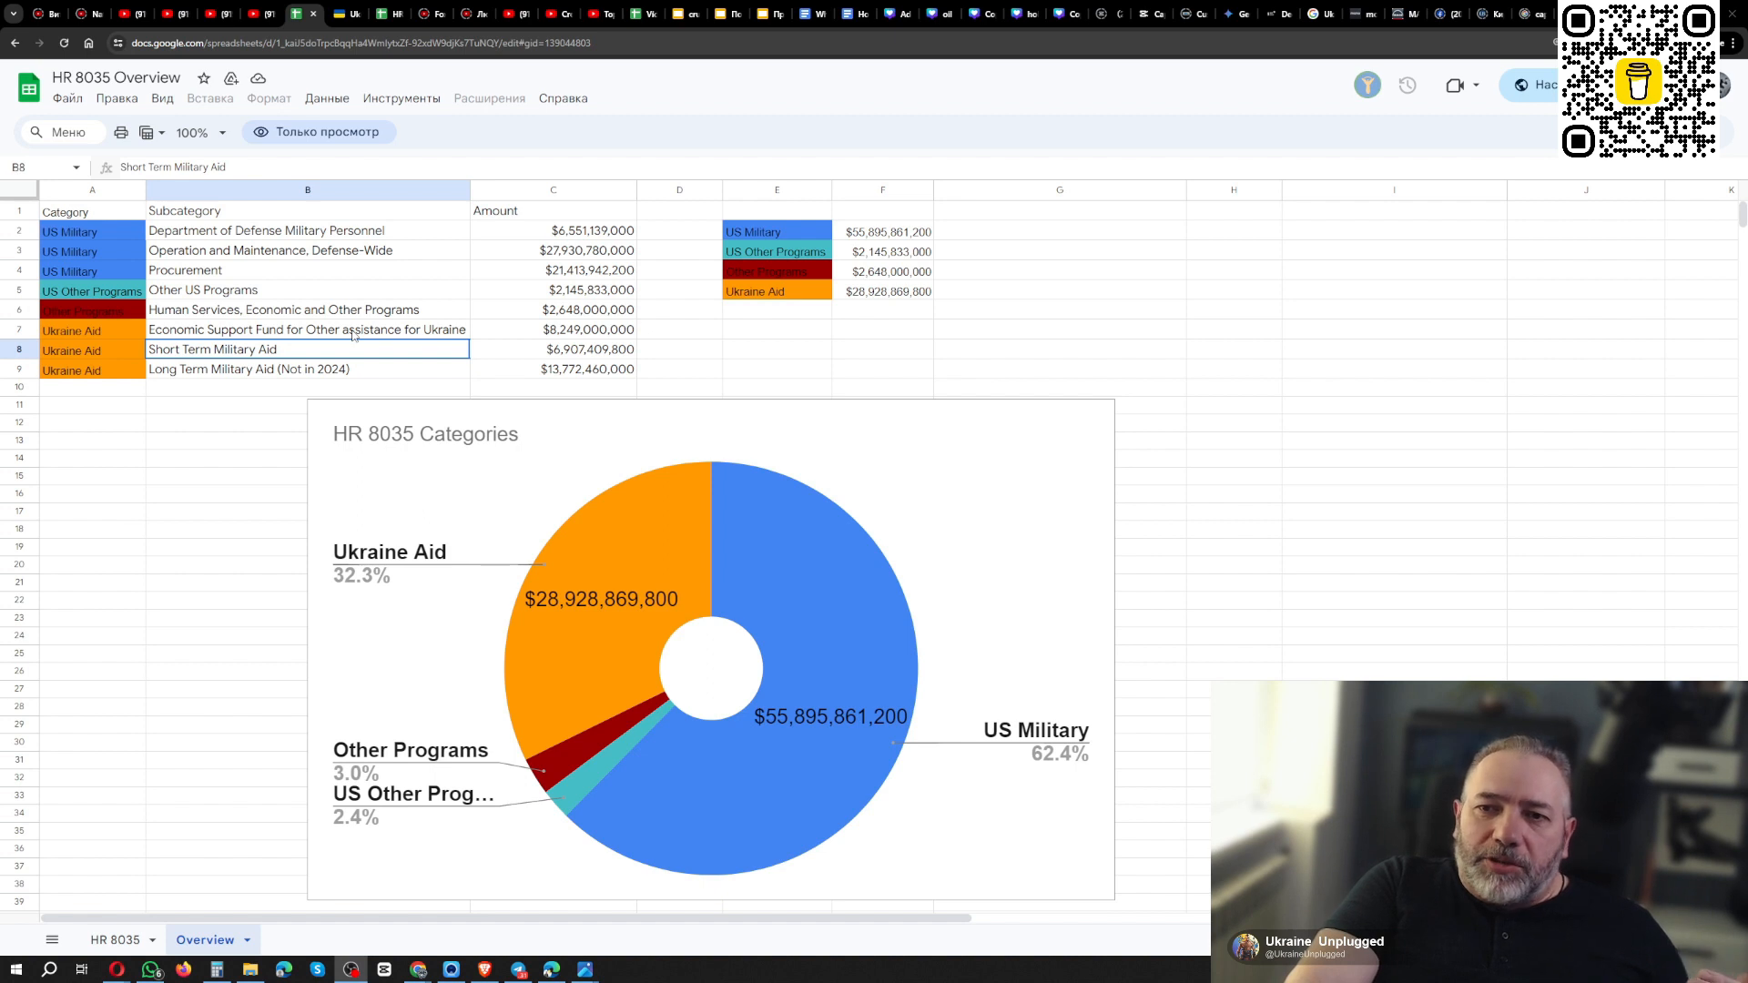
{"action": "left_click", "coordinate": [308, 370]}
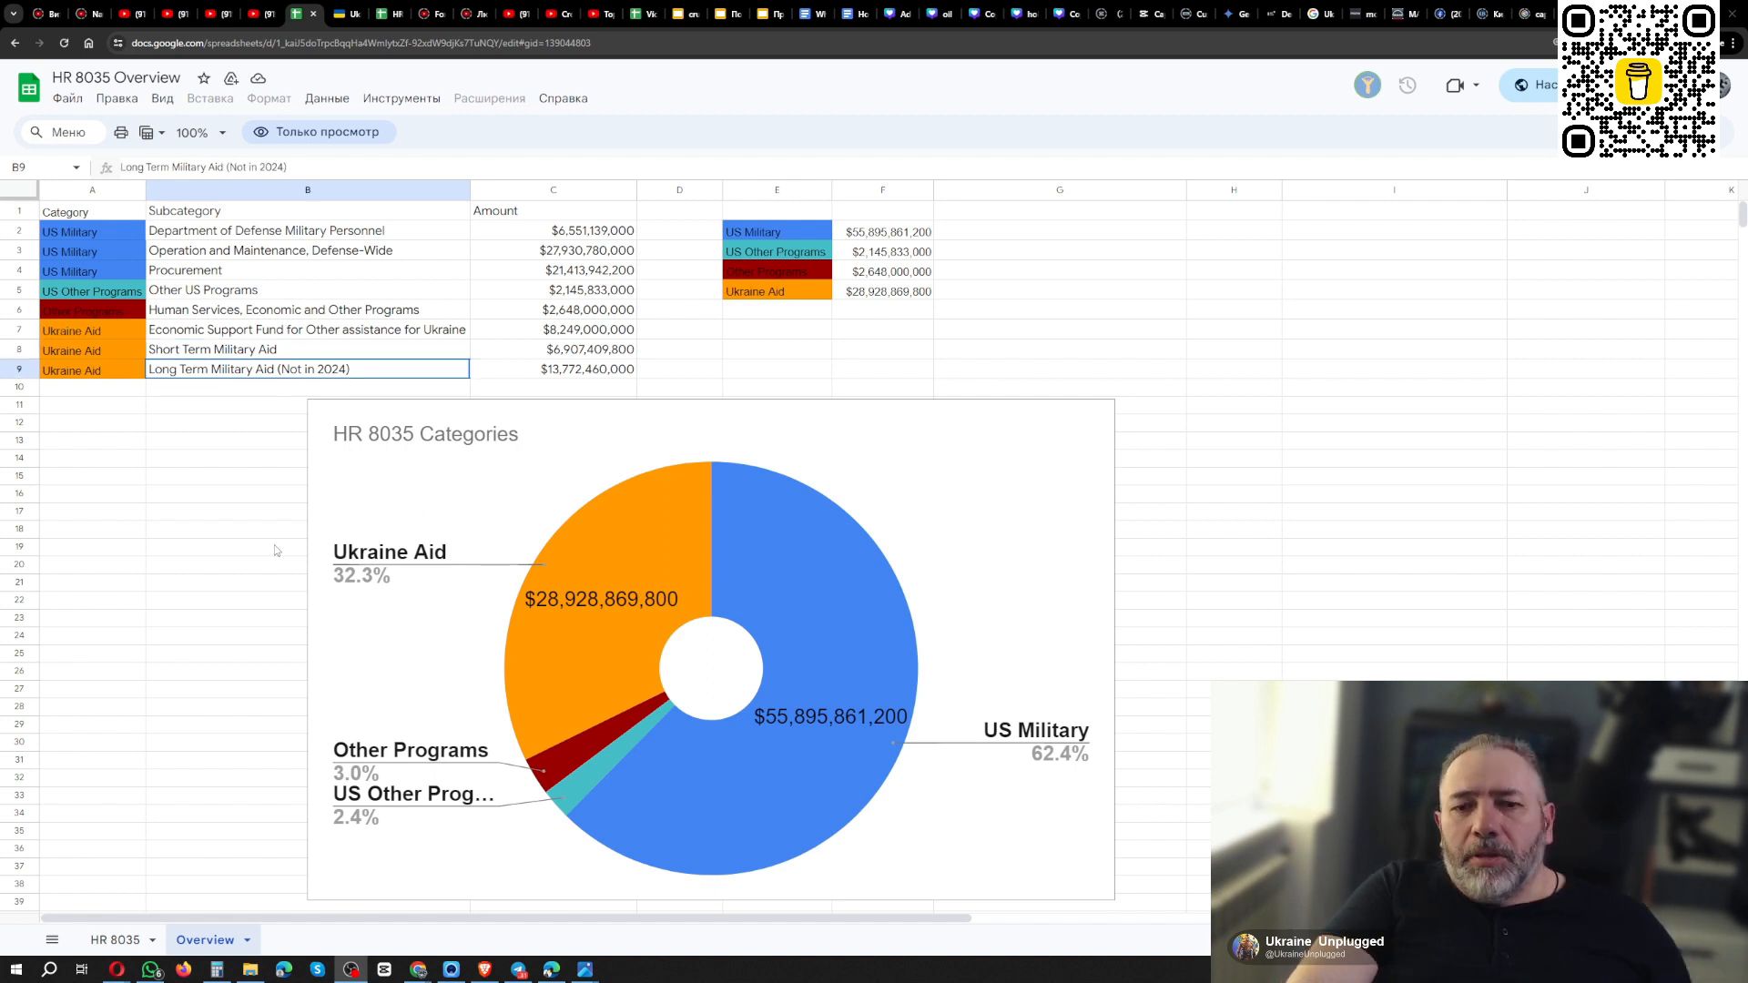
{"action": "mouse_move", "coordinate": [359, 499]}
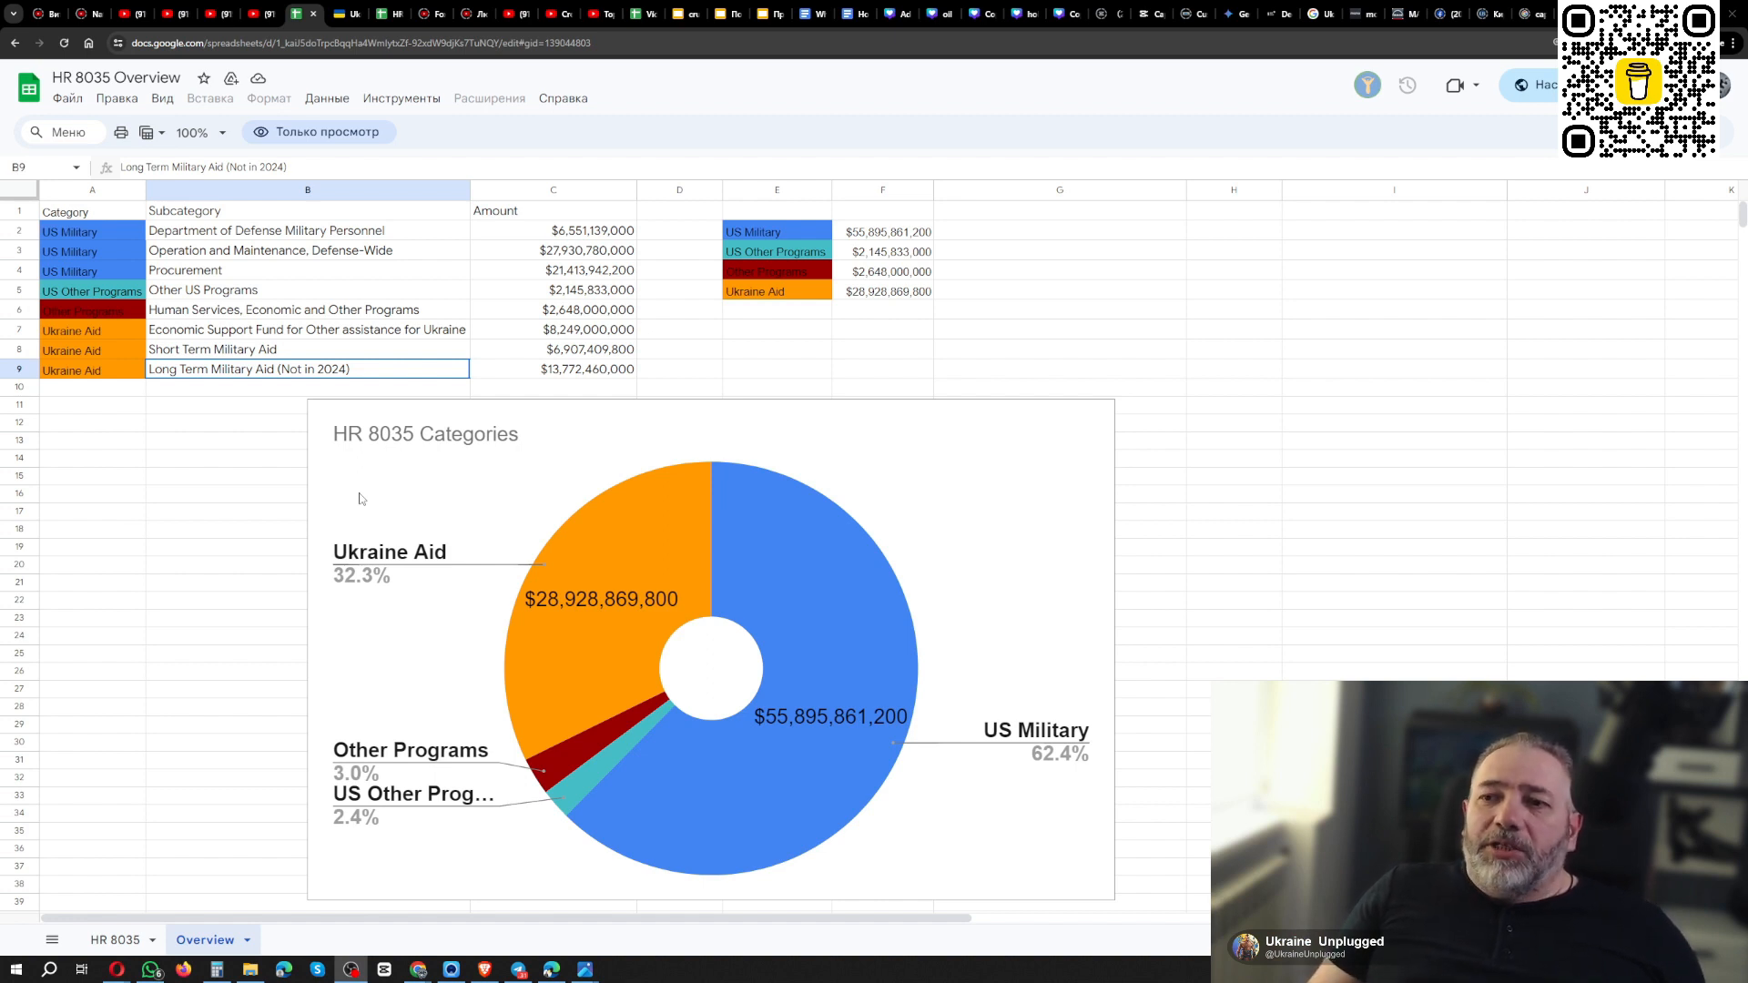
{"action": "mouse_move", "coordinate": [566, 381]}
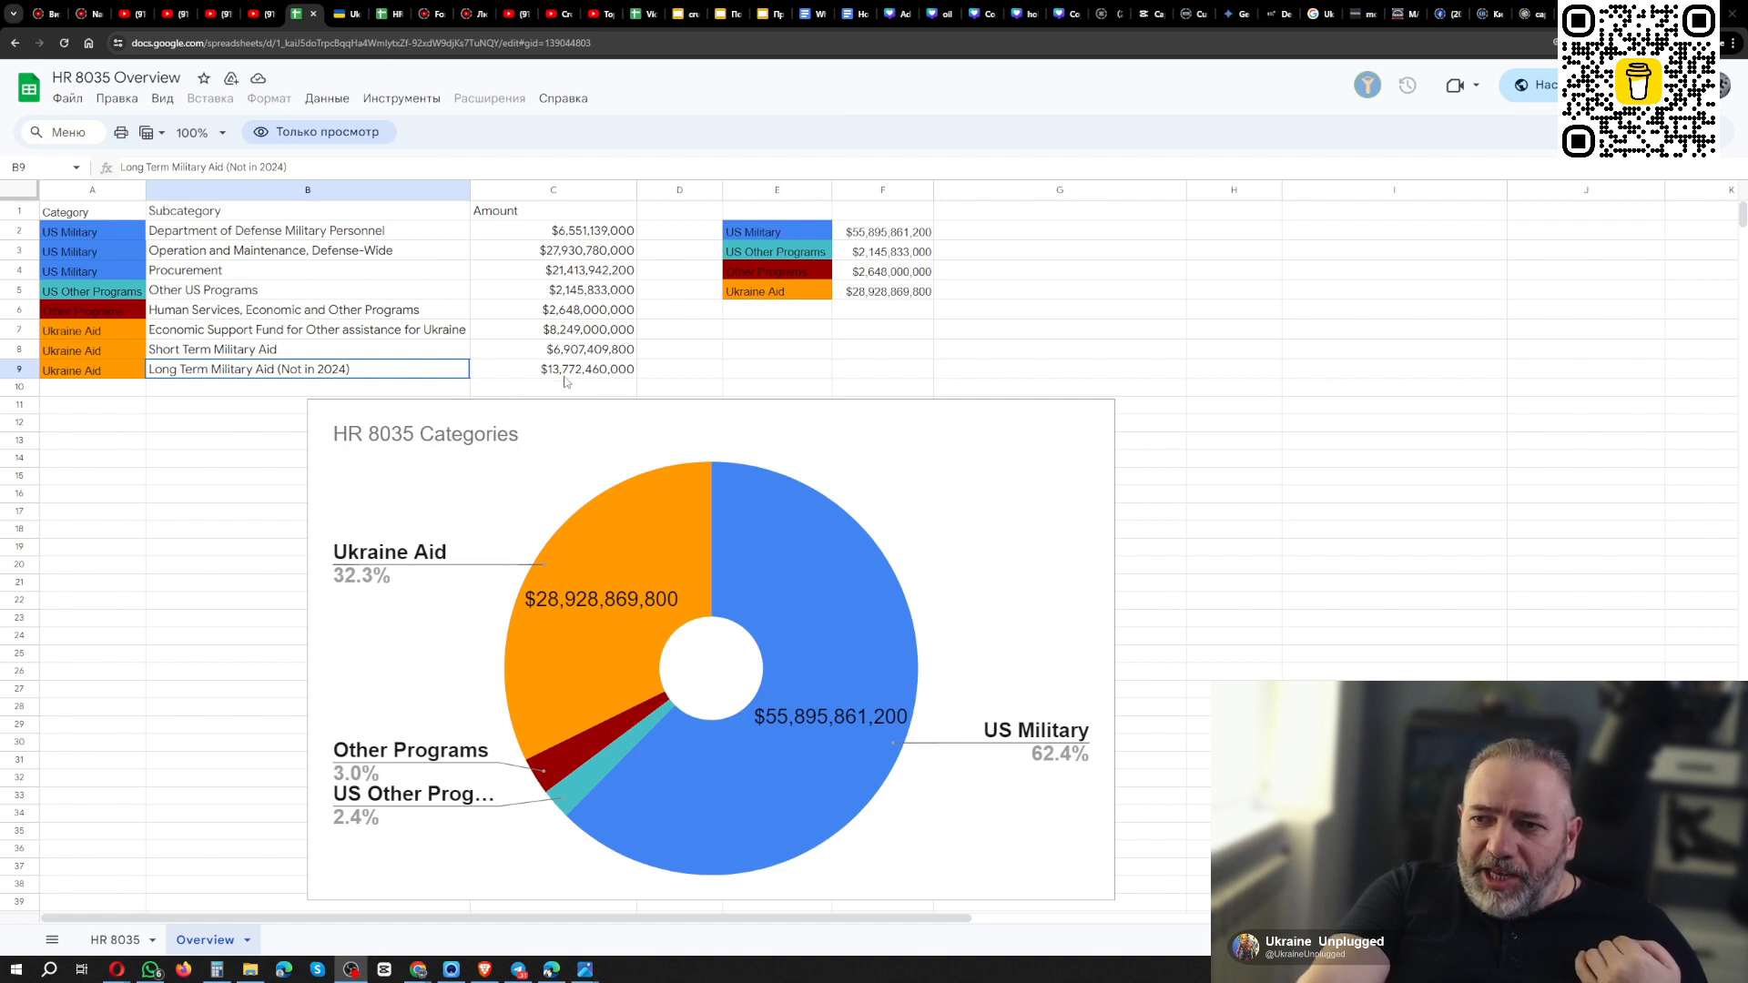
{"action": "mouse_move", "coordinate": [557, 378]}
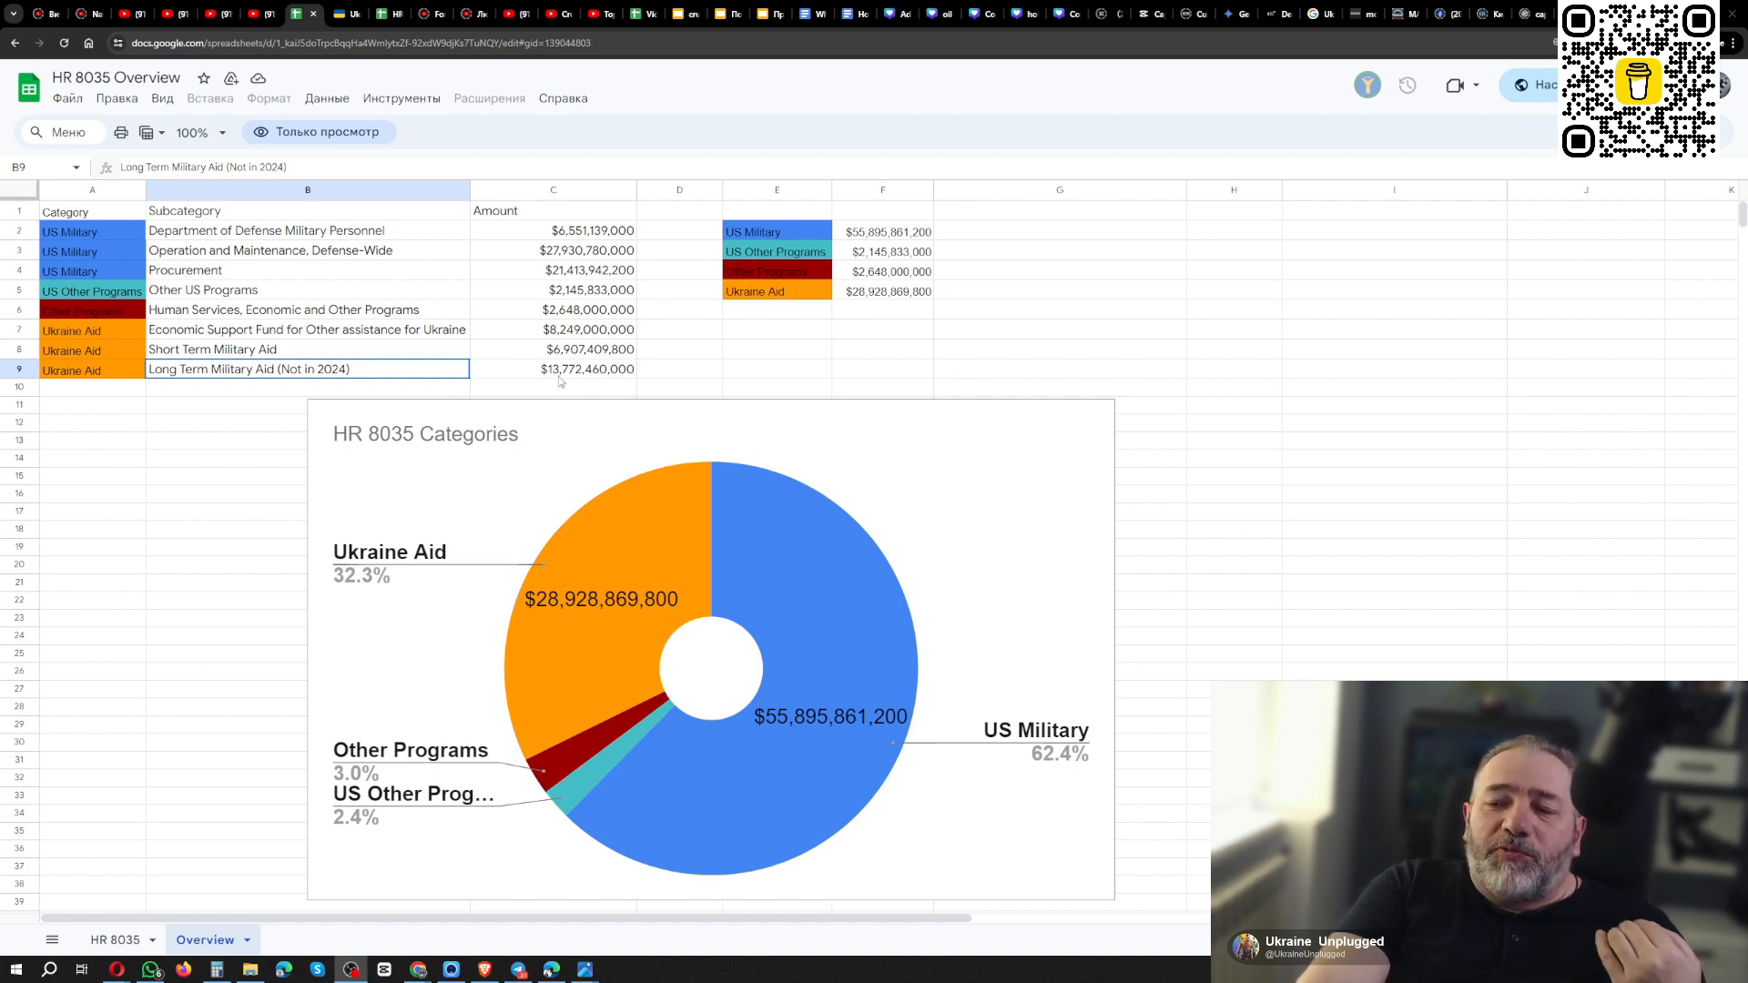
{"action": "mouse_move", "coordinate": [546, 608]}
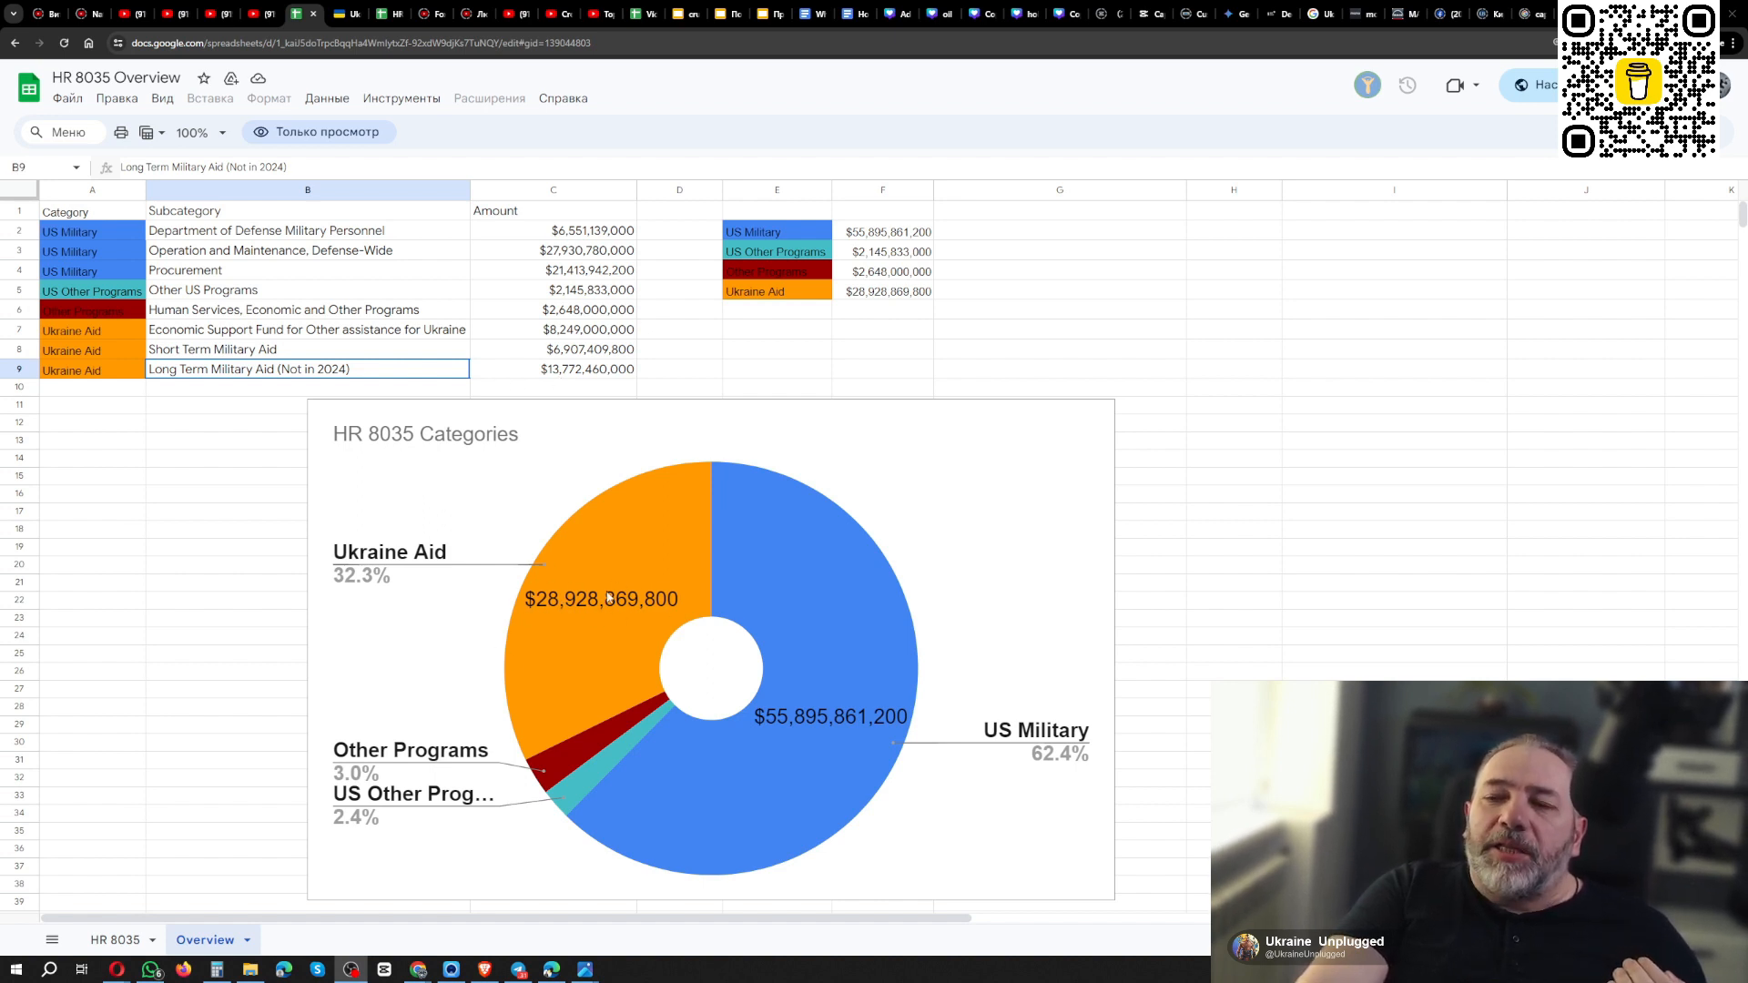
{"action": "mouse_move", "coordinate": [281, 340]}
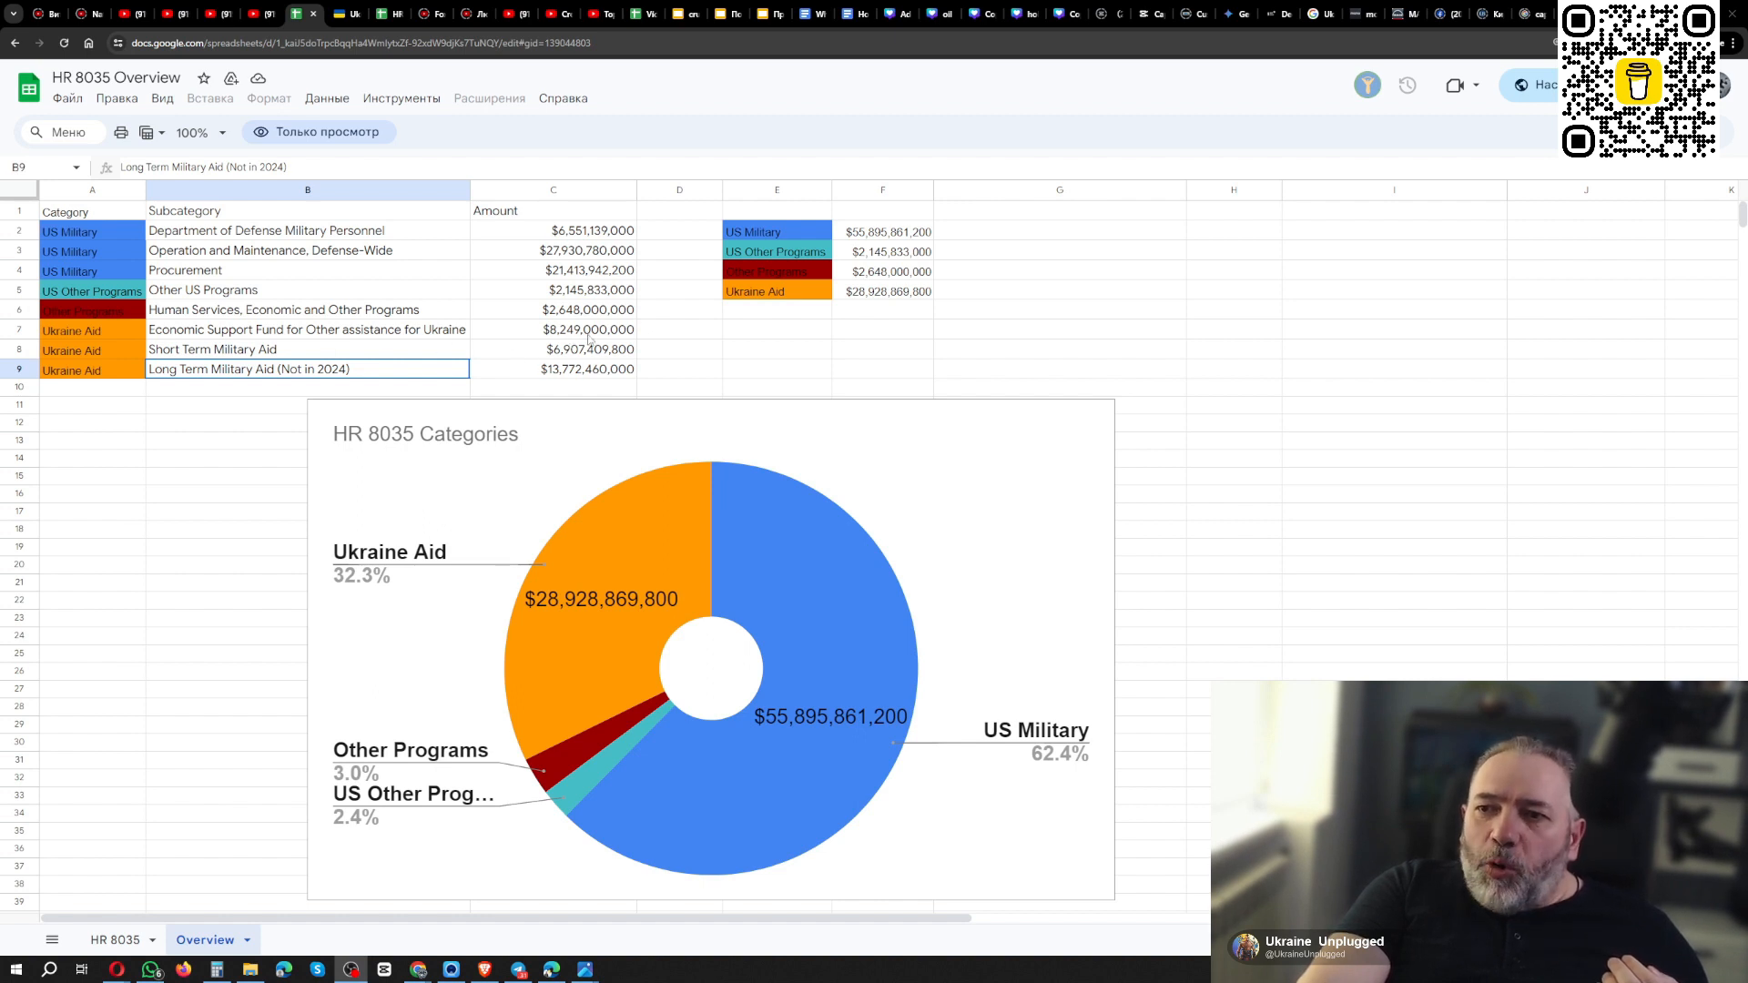
{"action": "mouse_move", "coordinate": [584, 340]}
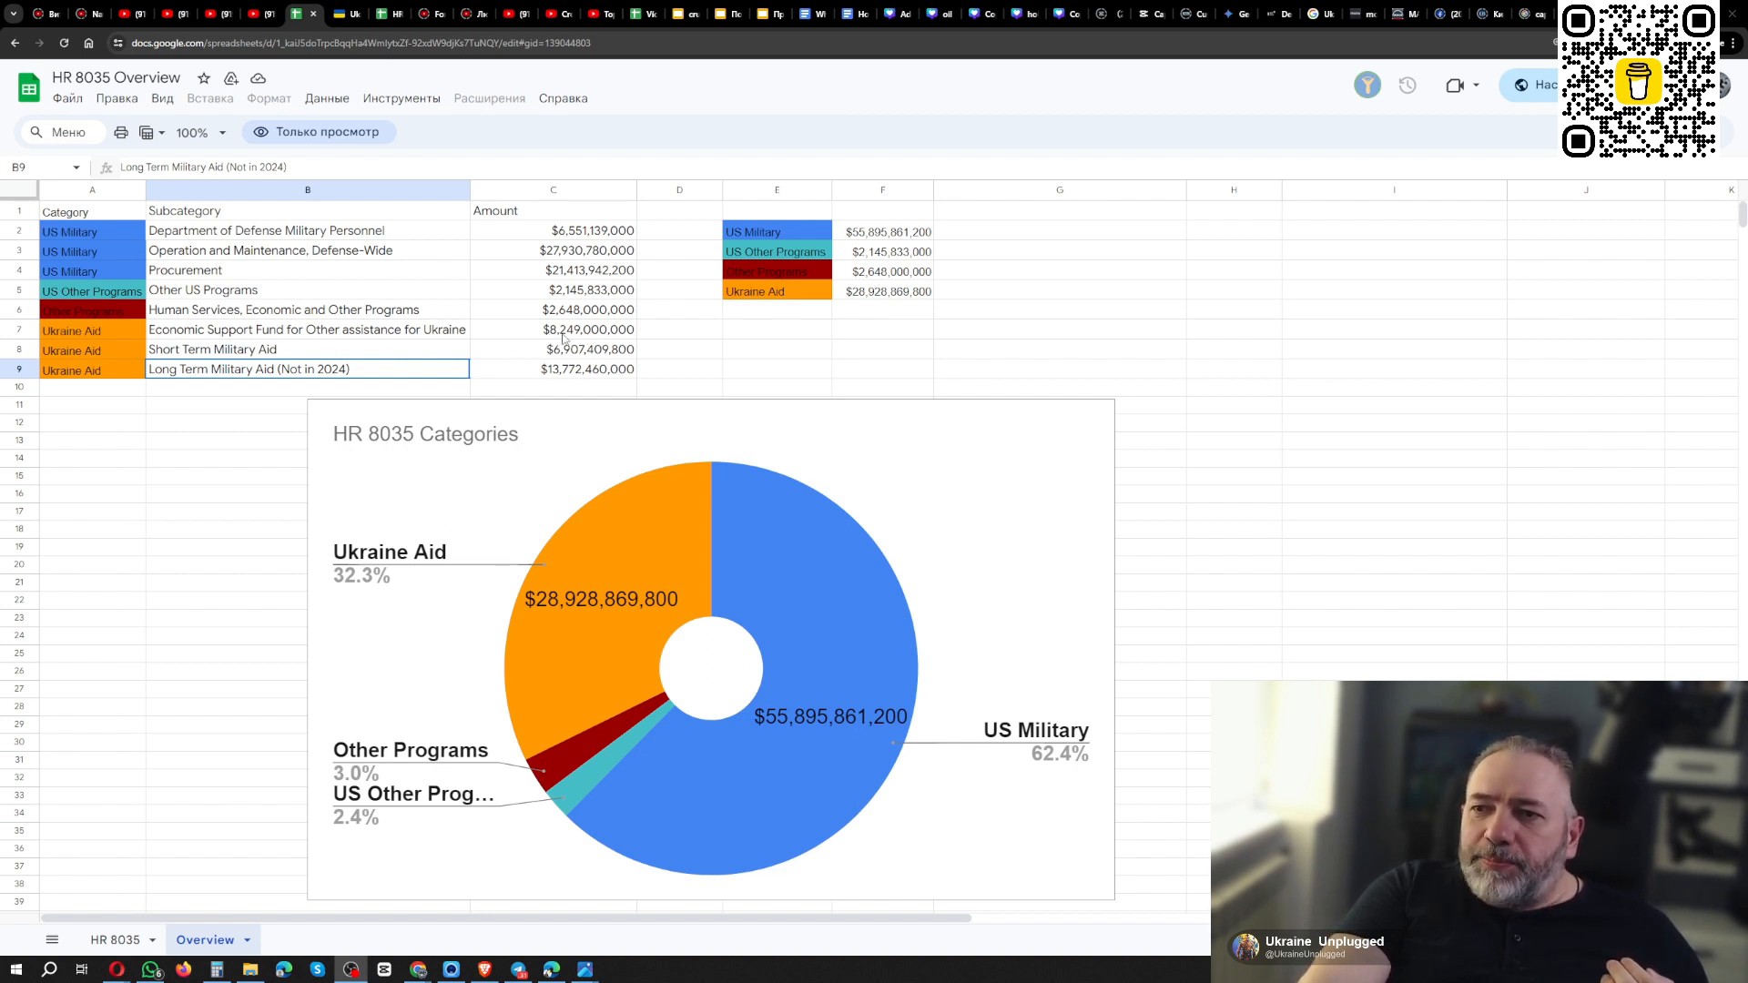
{"action": "mouse_move", "coordinate": [570, 355]}
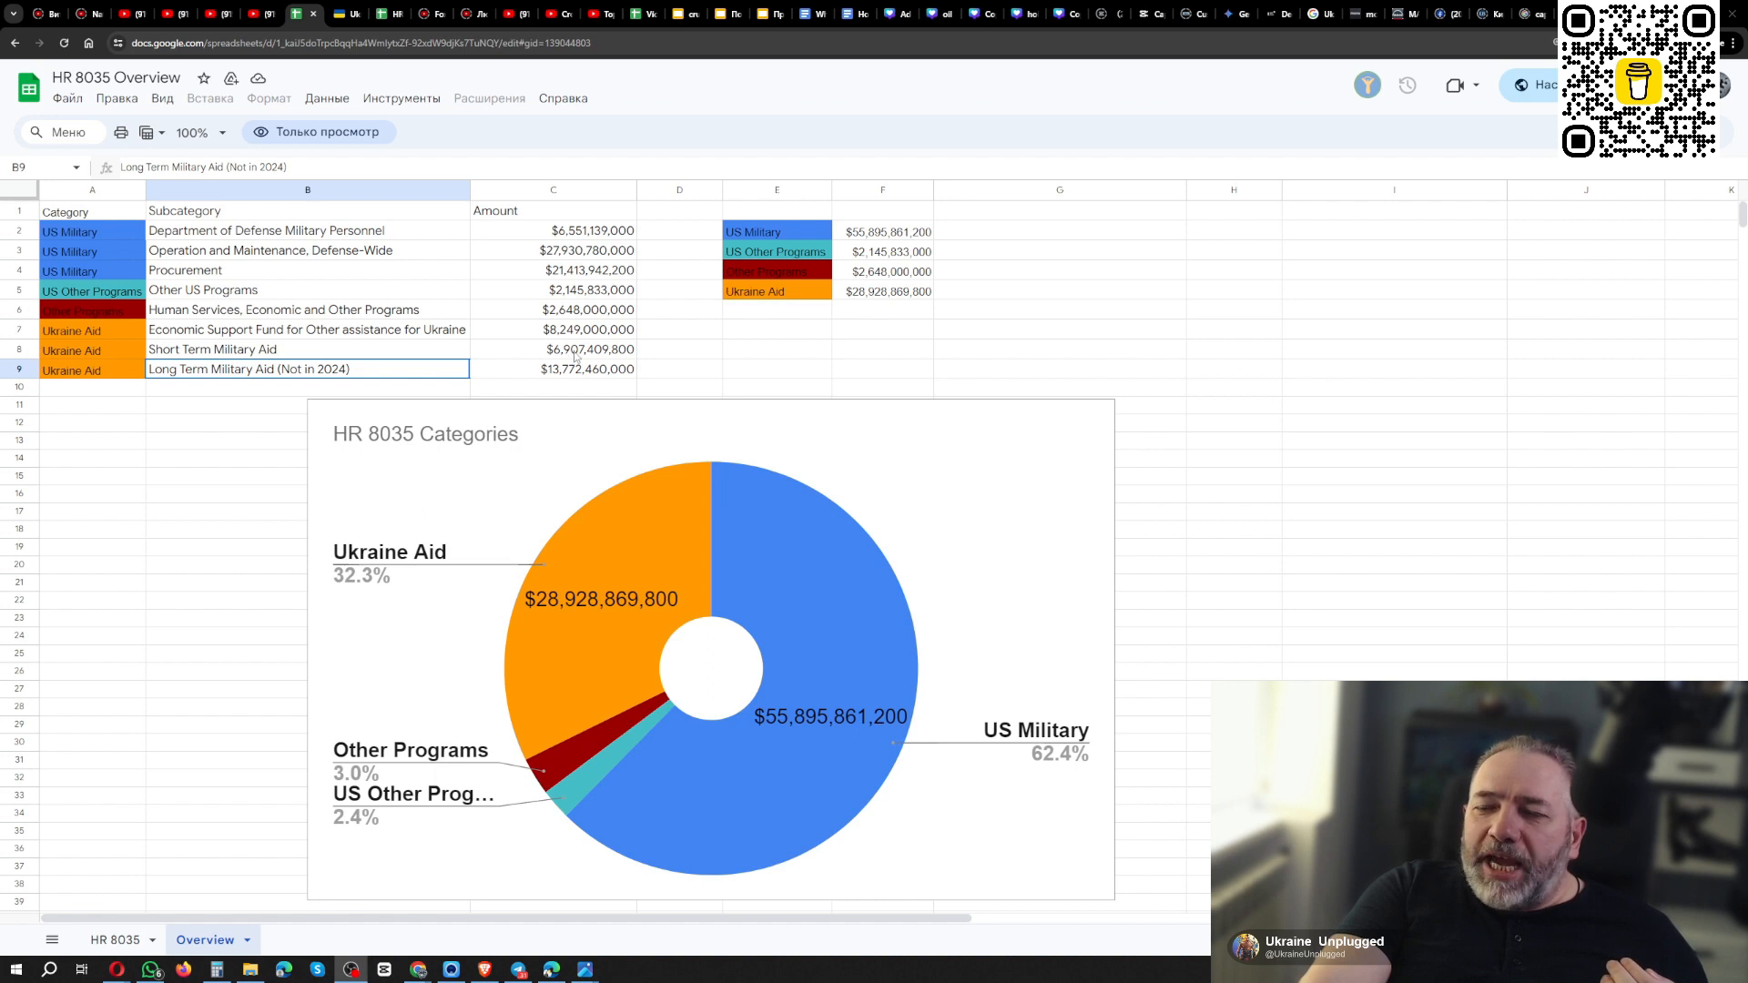
{"action": "mouse_move", "coordinate": [575, 357]}
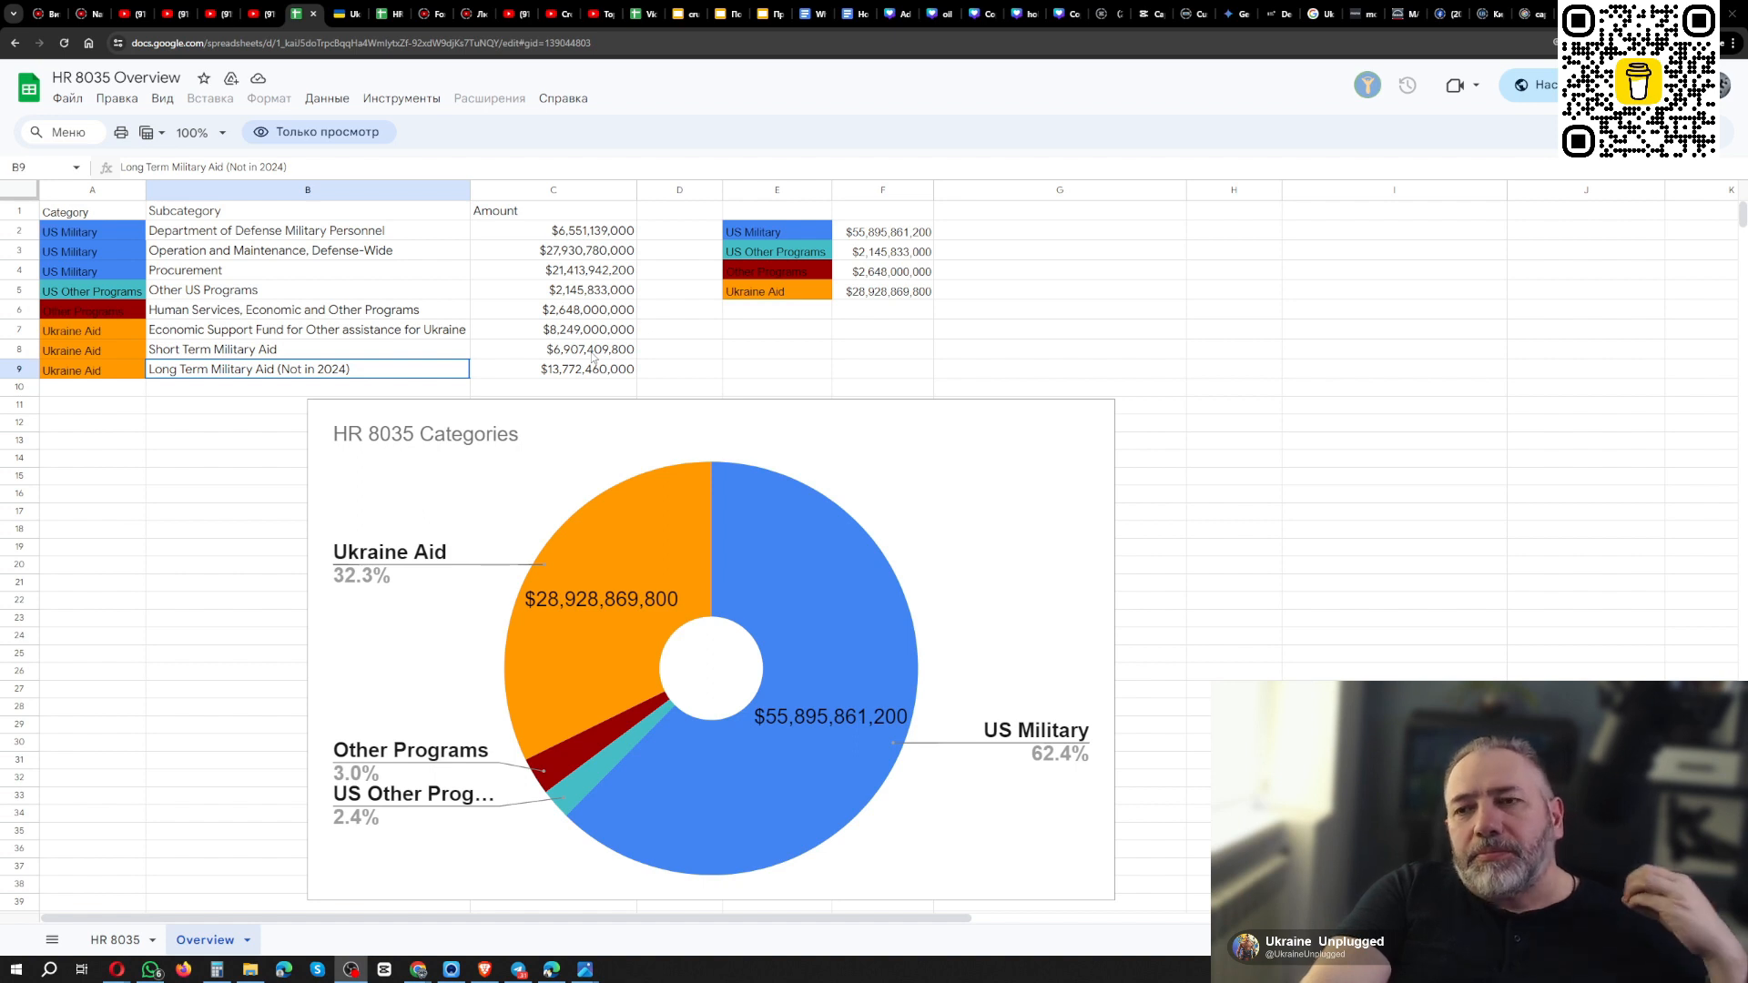
{"action": "mouse_move", "coordinate": [488, 327]}
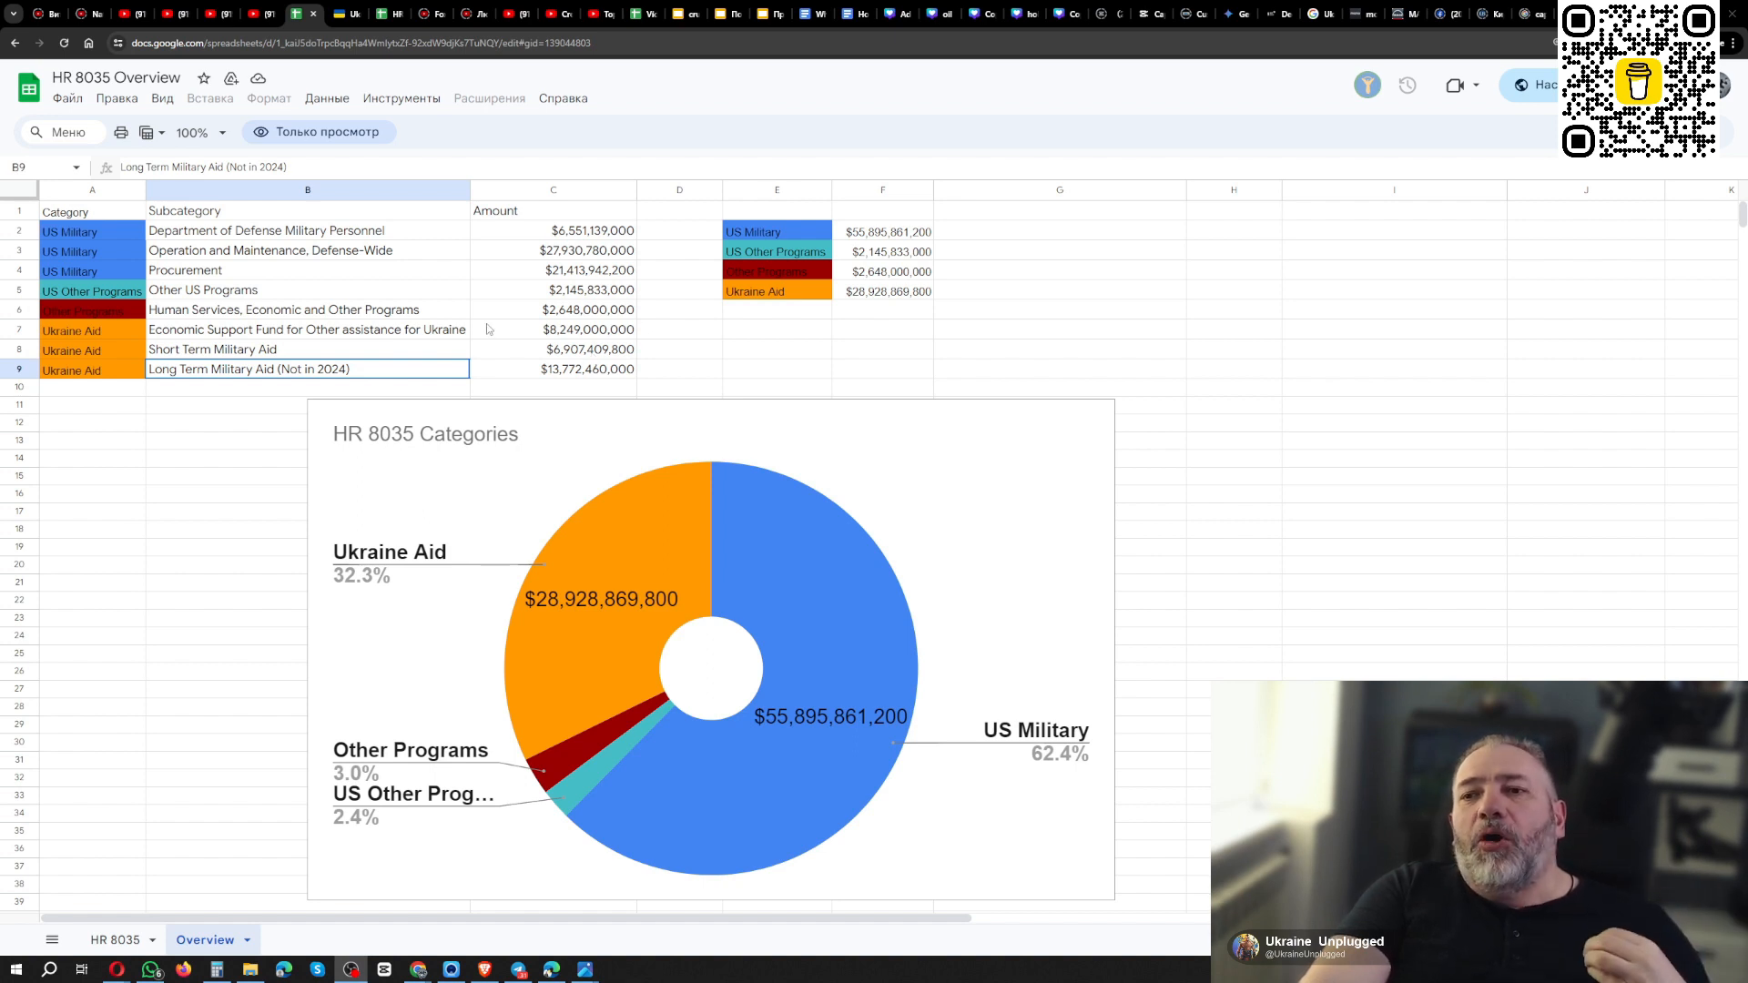
{"action": "mouse_move", "coordinate": [541, 328]}
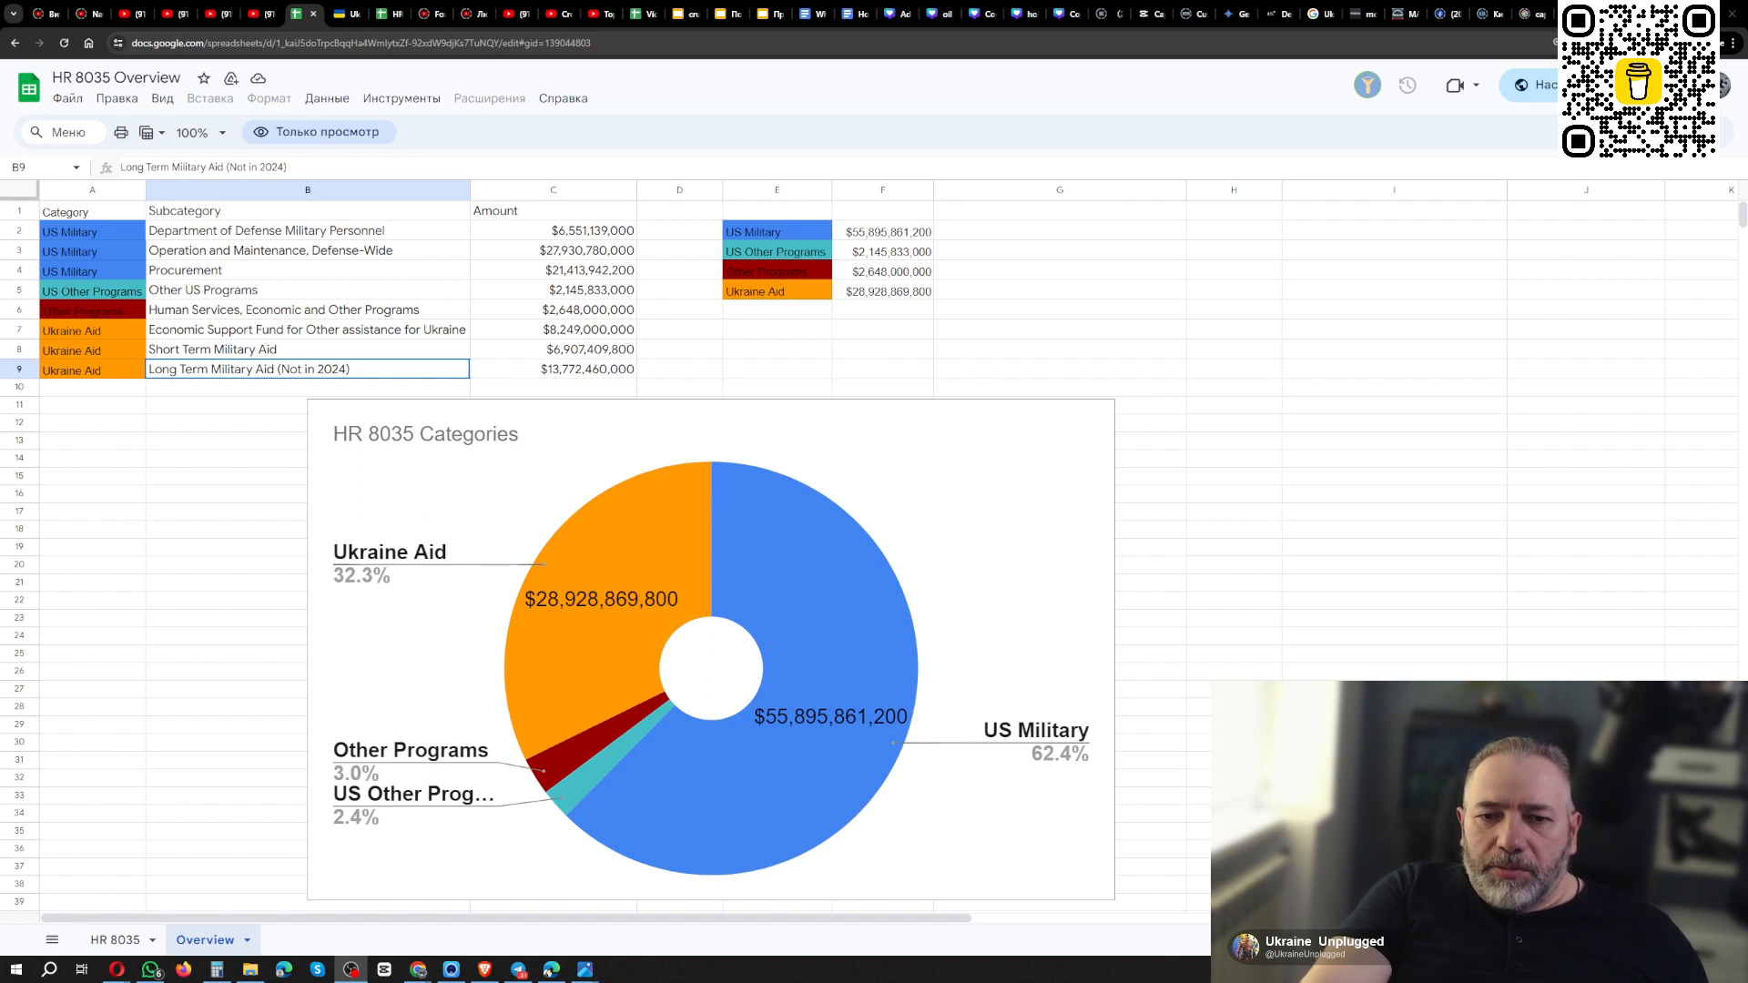
{"action": "mouse_move", "coordinate": [517, 324]}
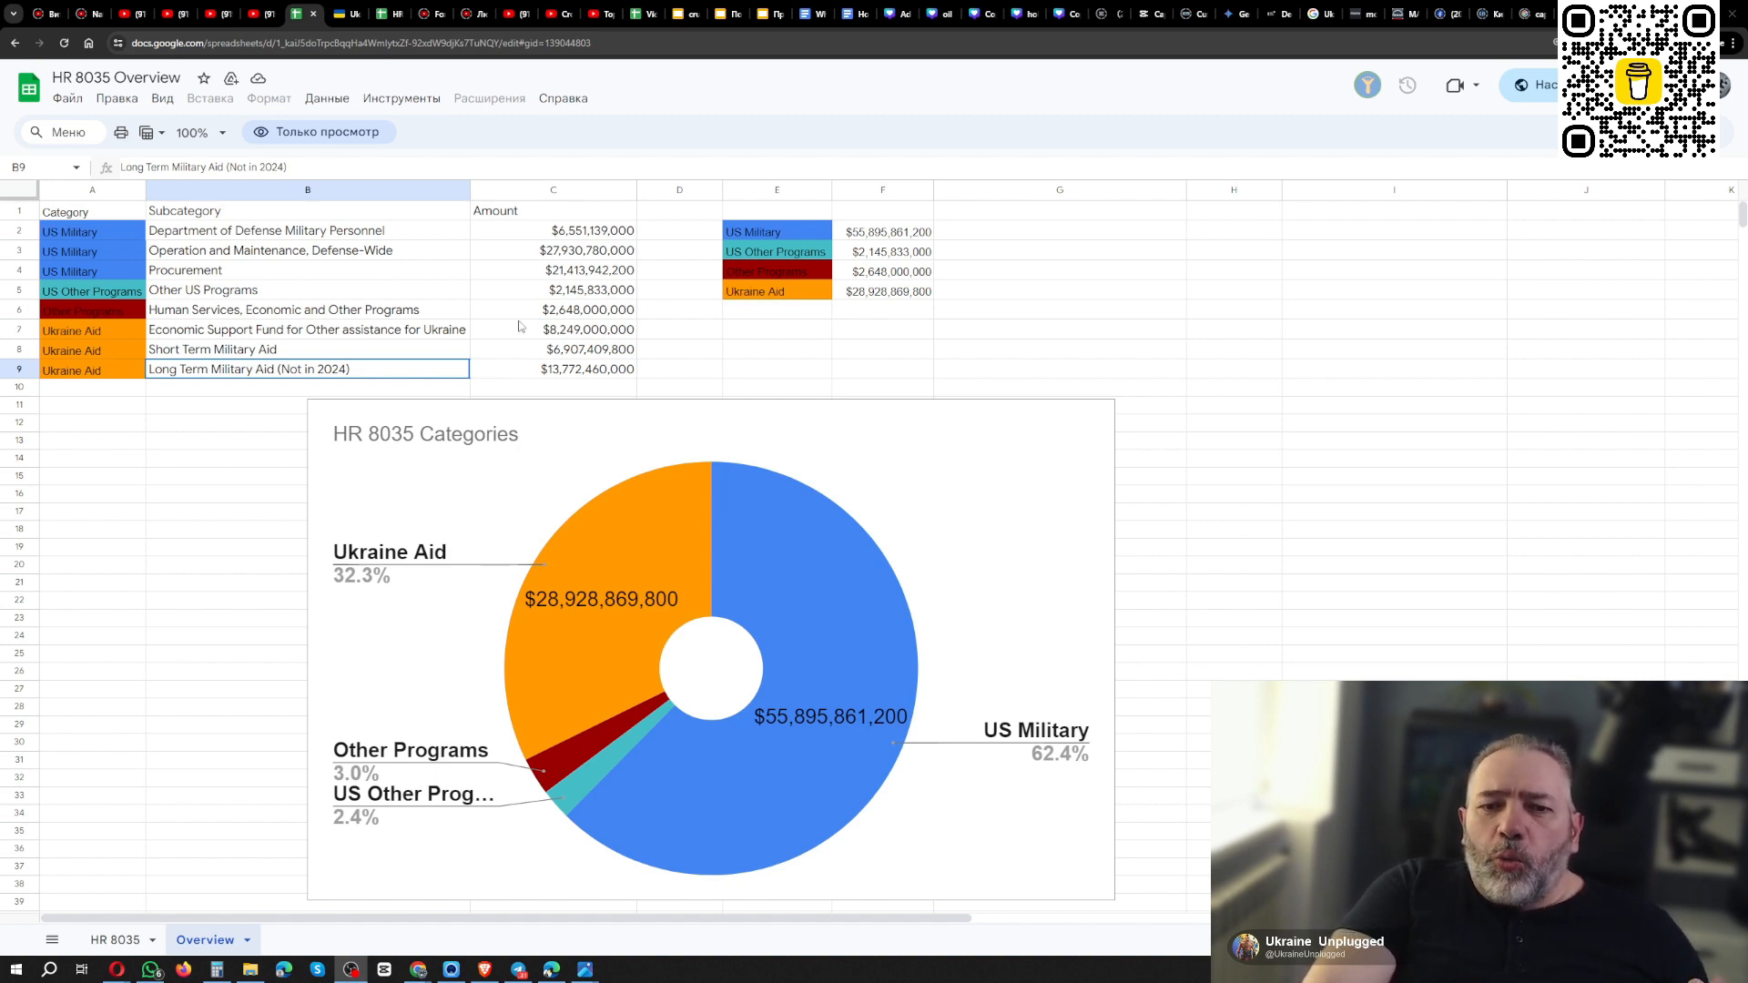
{"action": "mouse_move", "coordinate": [475, 271]}
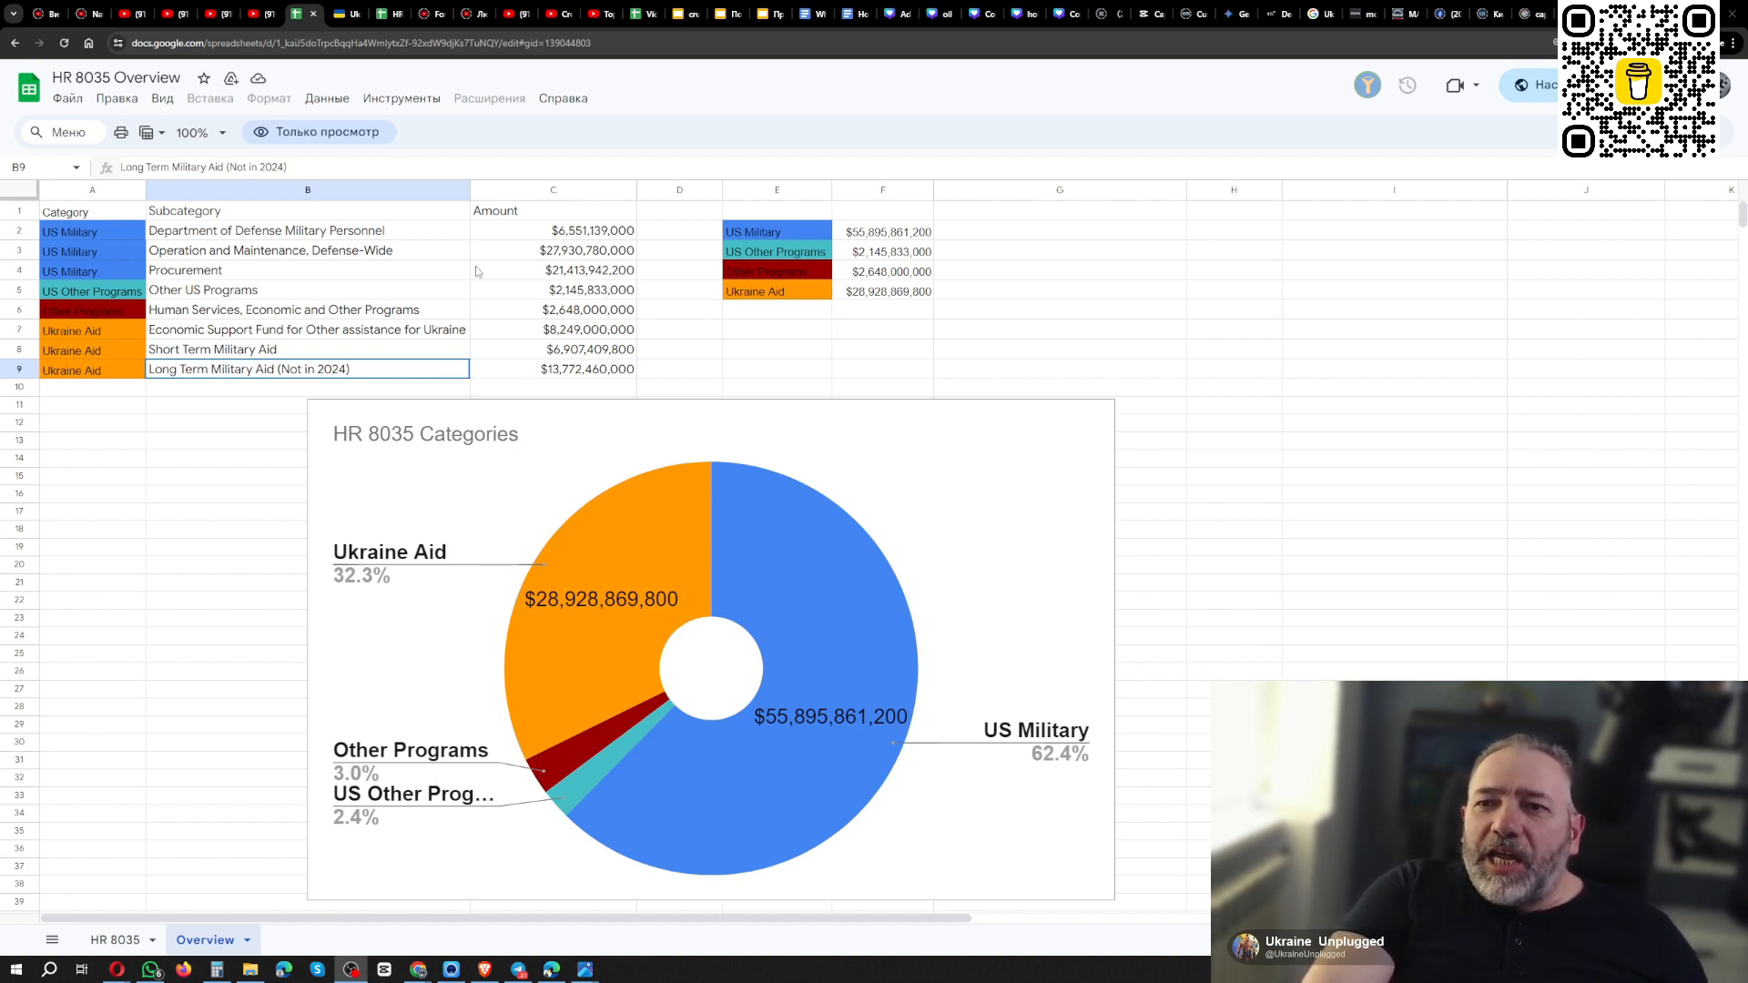
{"action": "mouse_move", "coordinate": [220, 278]}
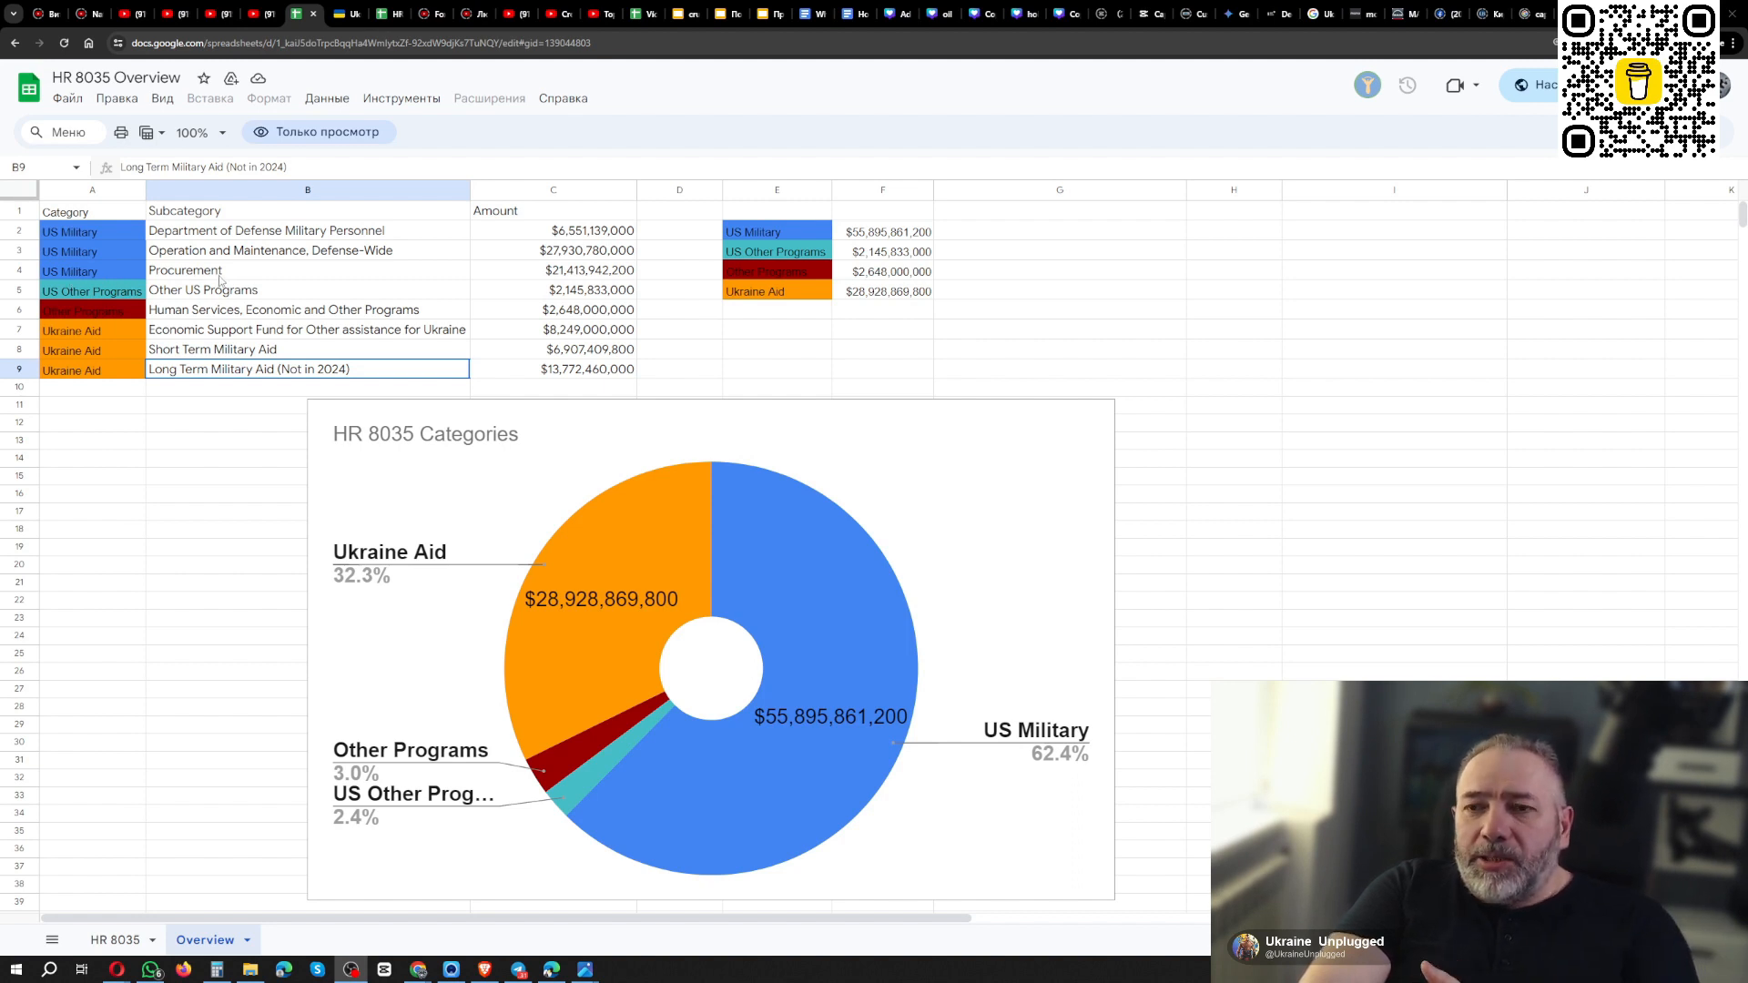
{"action": "mouse_move", "coordinate": [368, 282]}
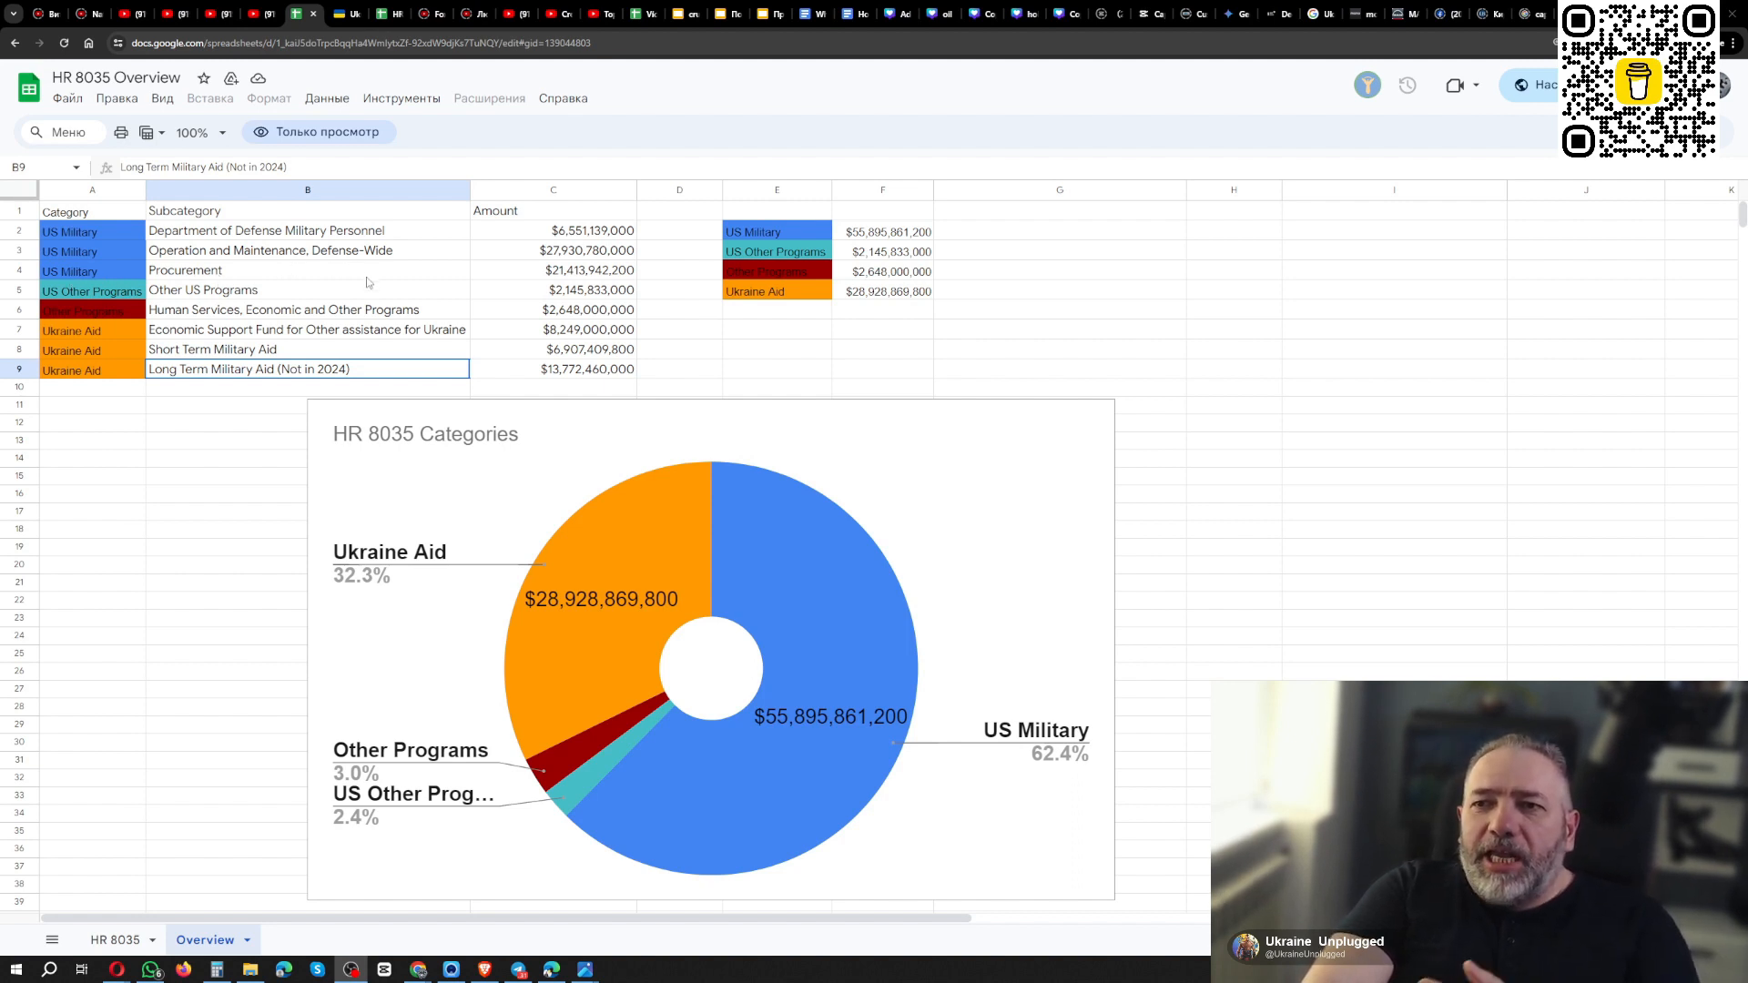
{"action": "mouse_move", "coordinate": [585, 280]}
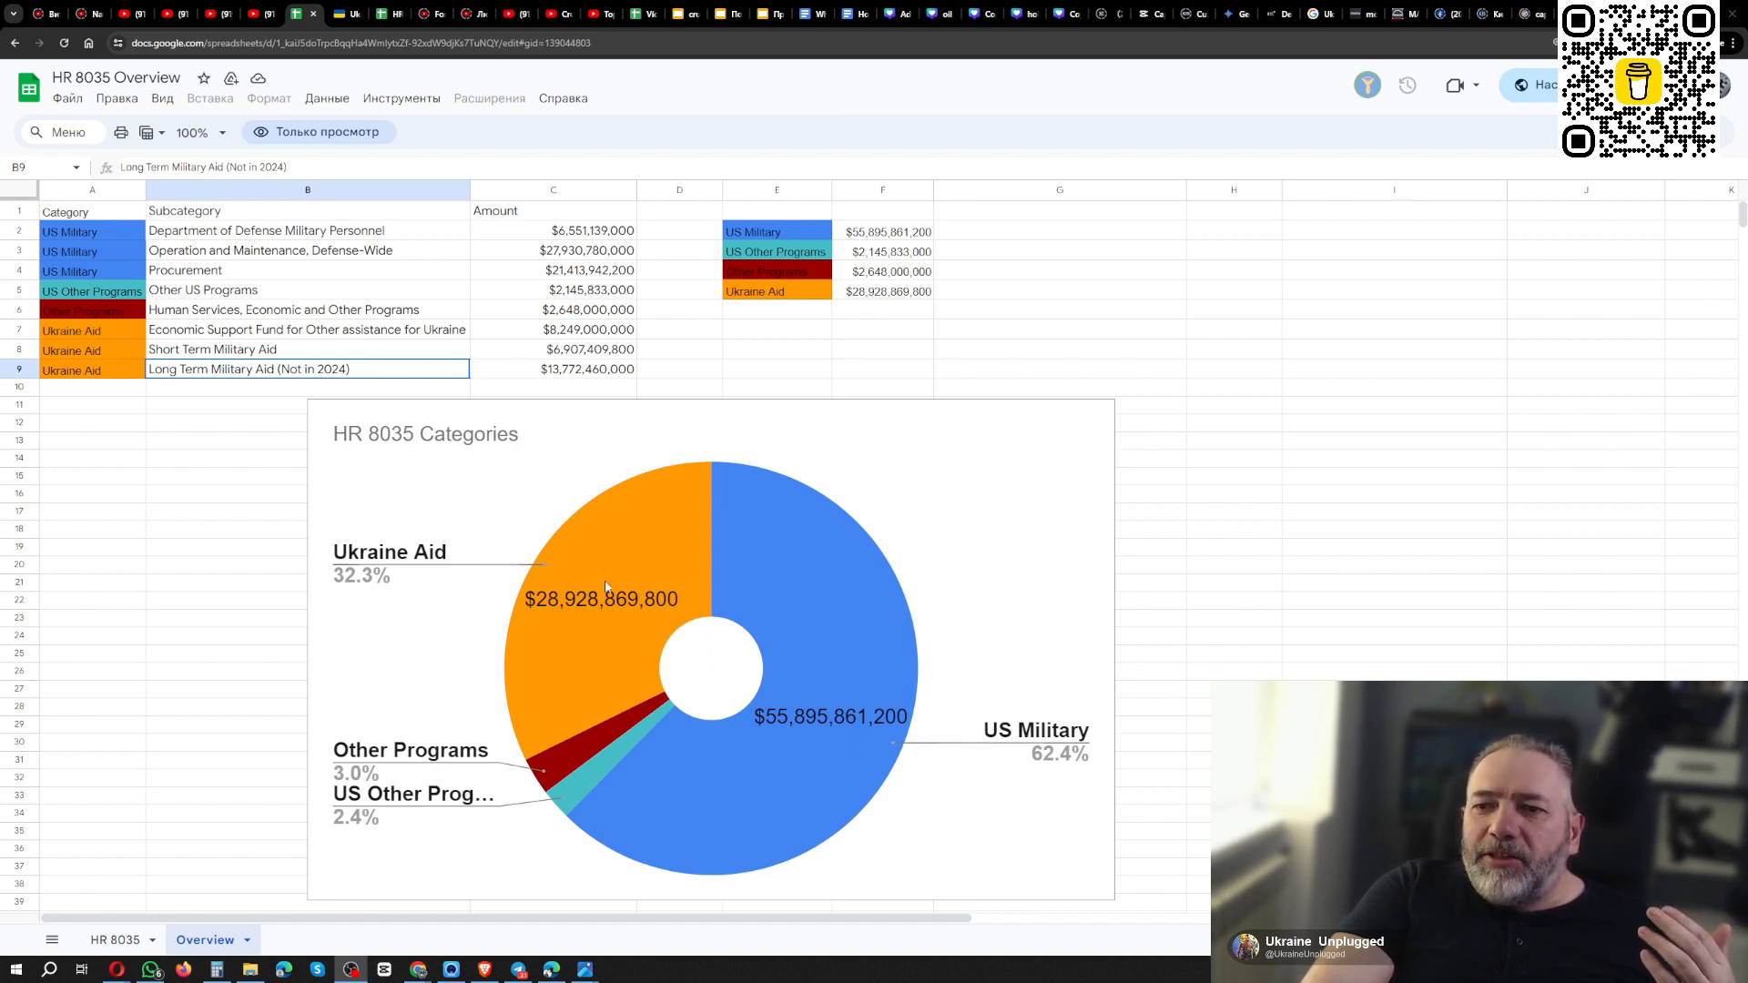
{"action": "mouse_move", "coordinate": [510, 371]}
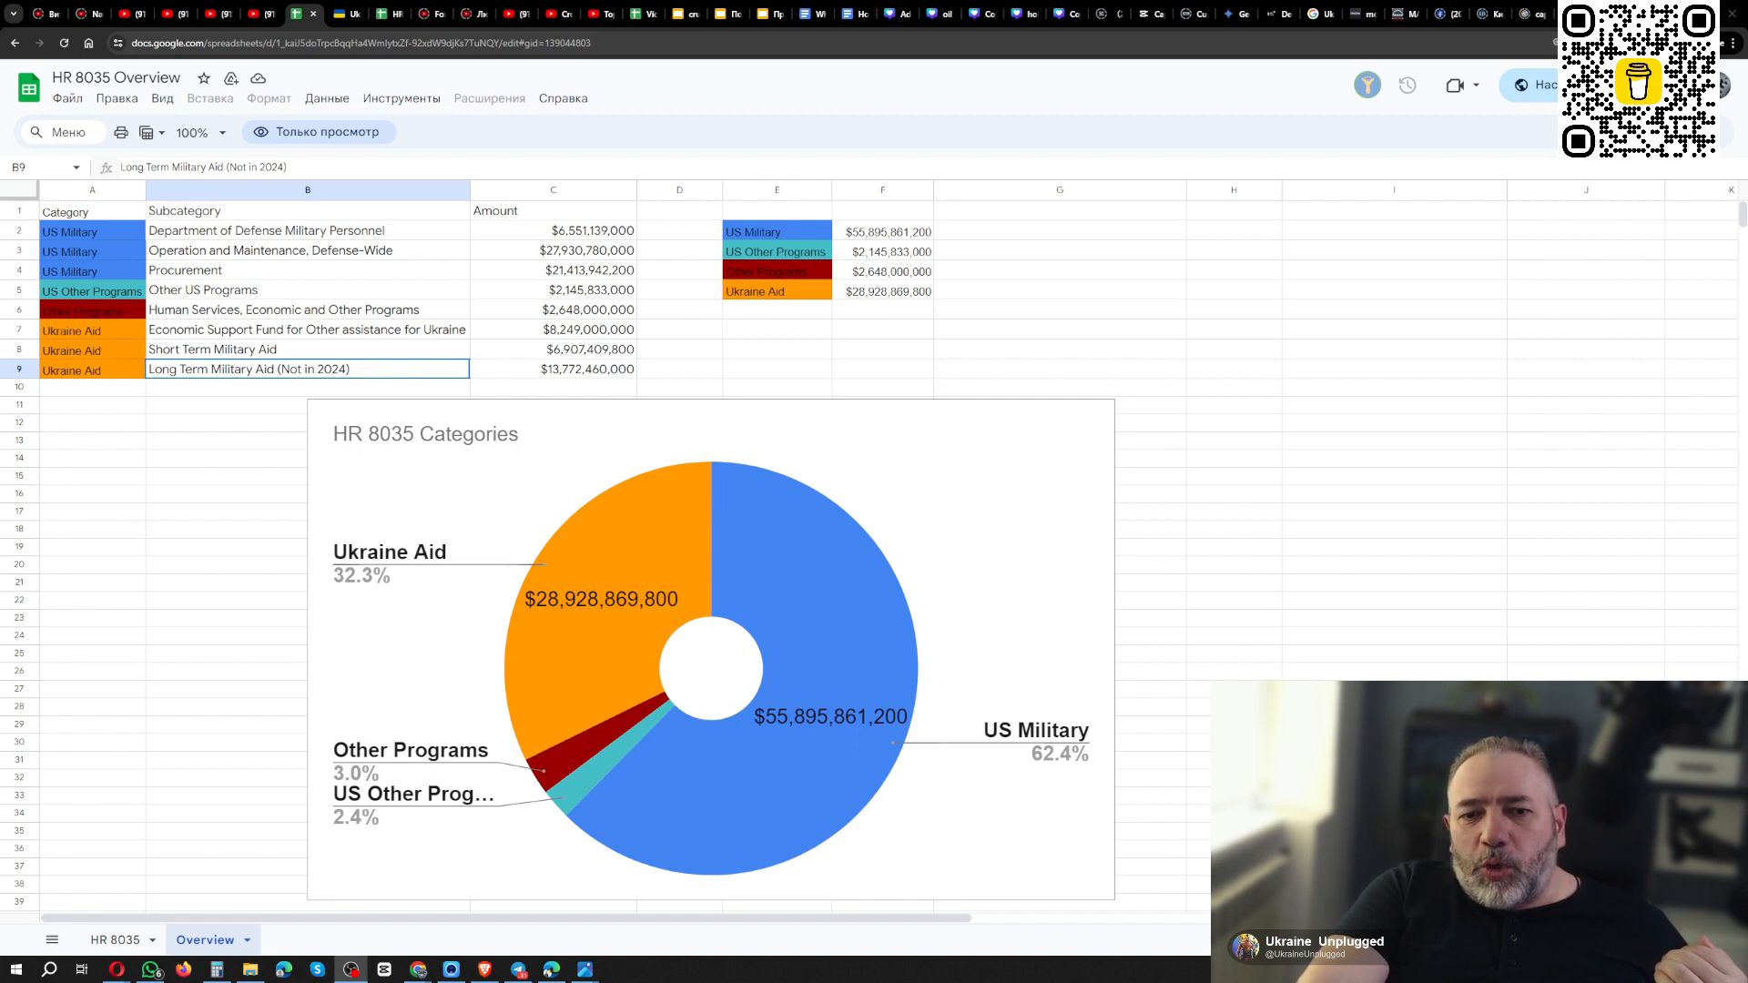
{"action": "mouse_move", "coordinate": [504, 295]}
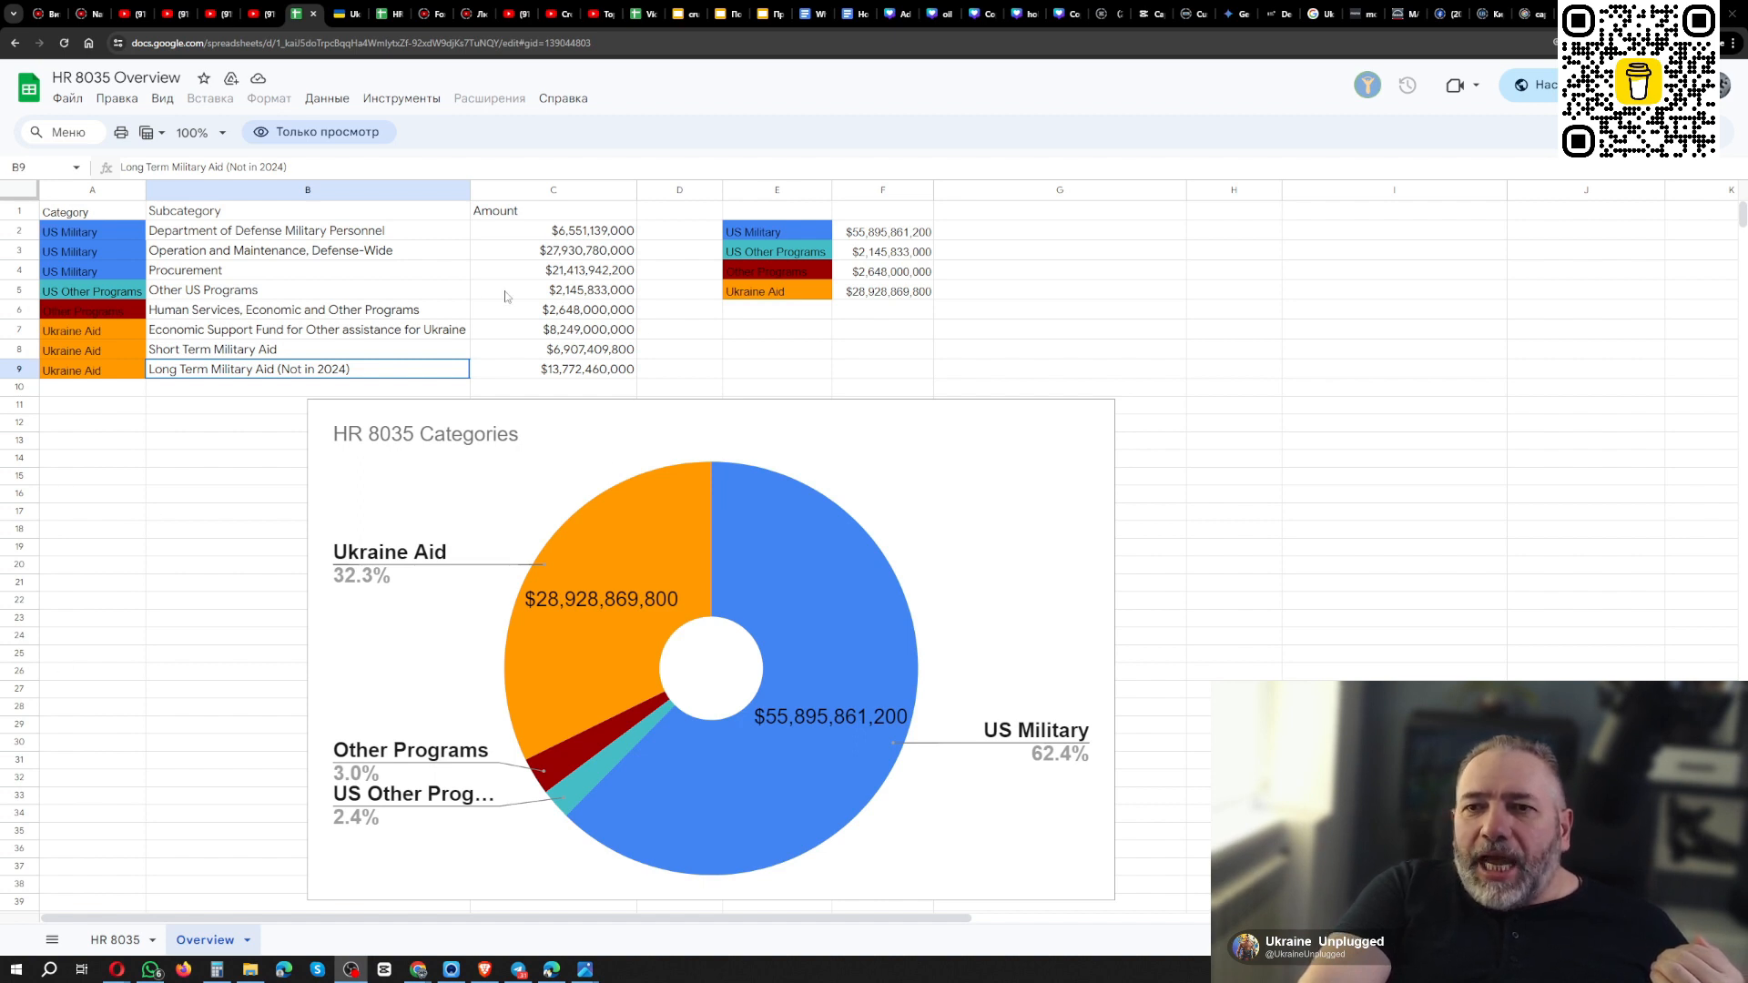
{"action": "mouse_move", "coordinate": [326, 237]}
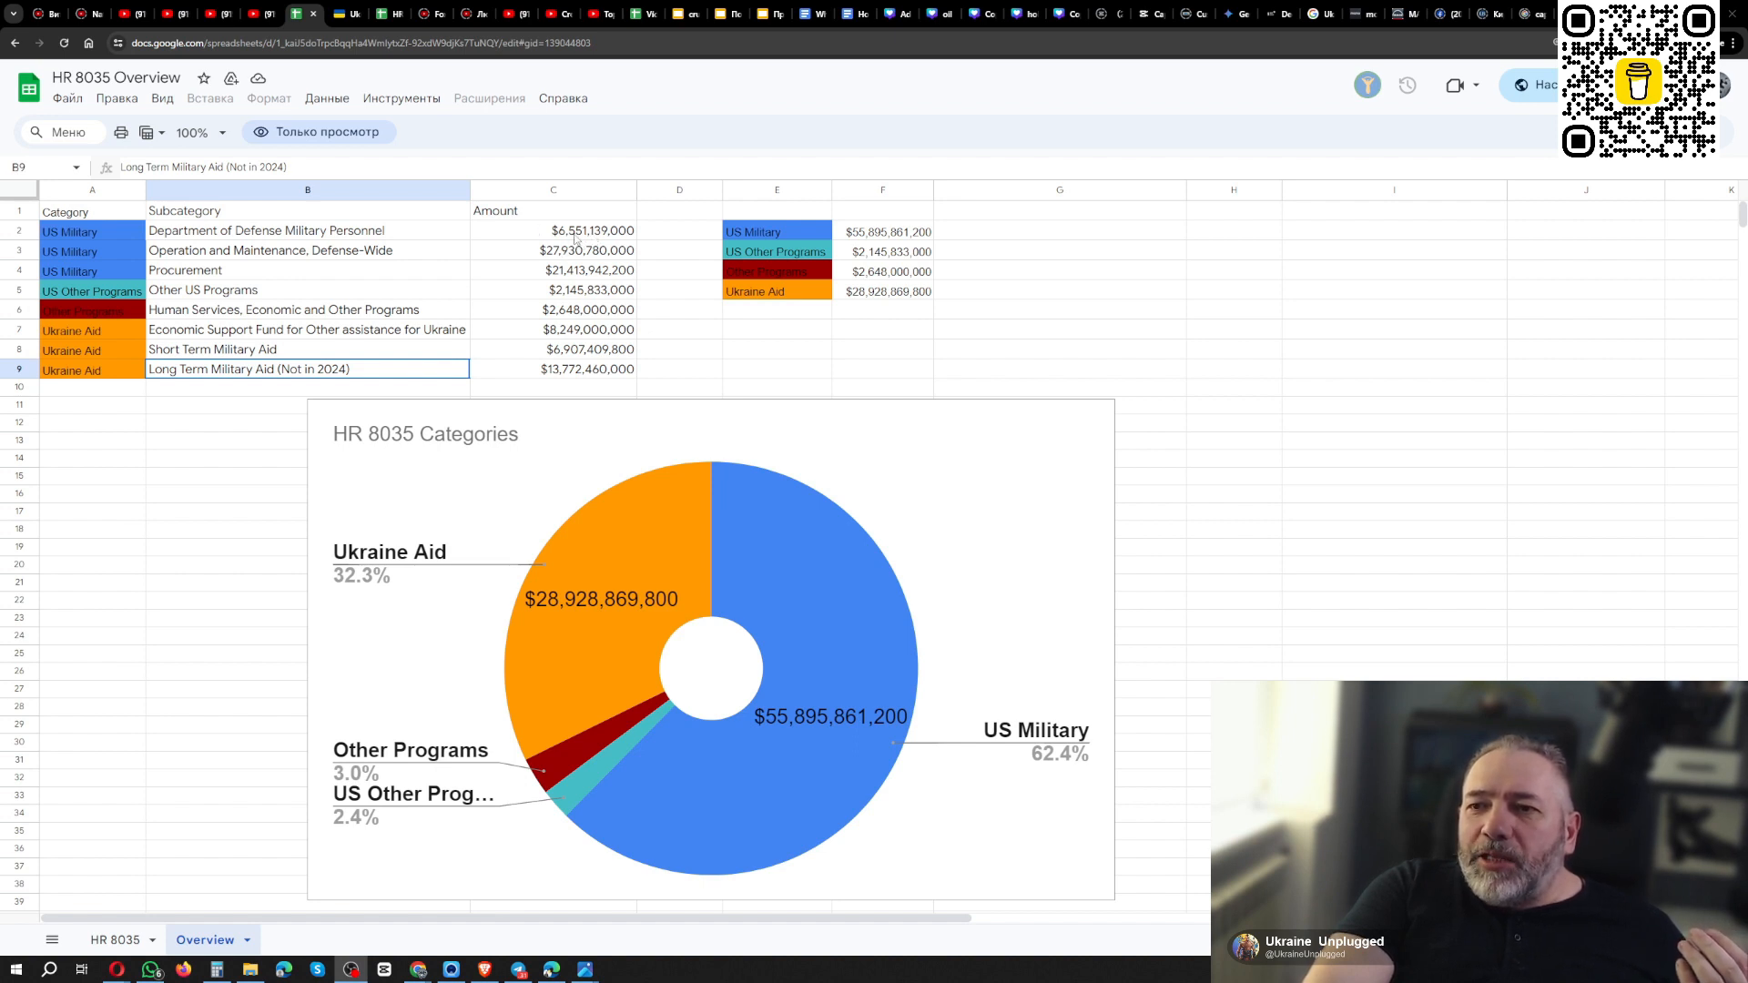
{"action": "mouse_move", "coordinate": [133, 368]}
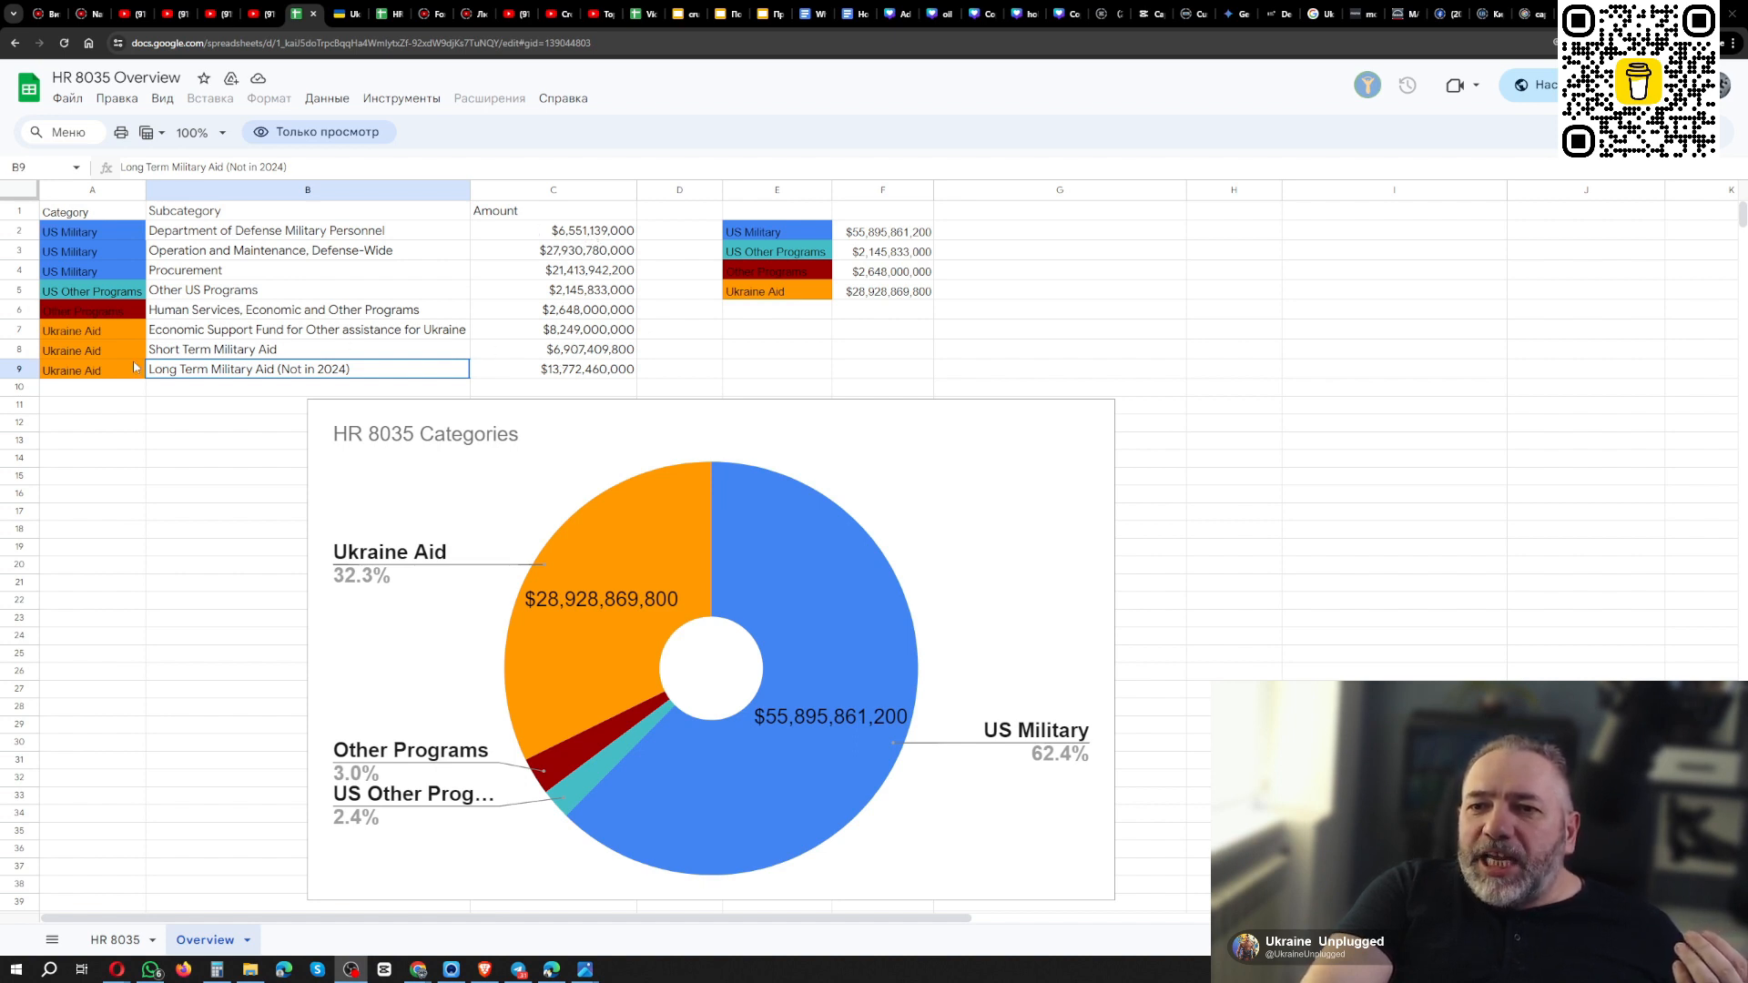
{"action": "mouse_move", "coordinate": [594, 359]}
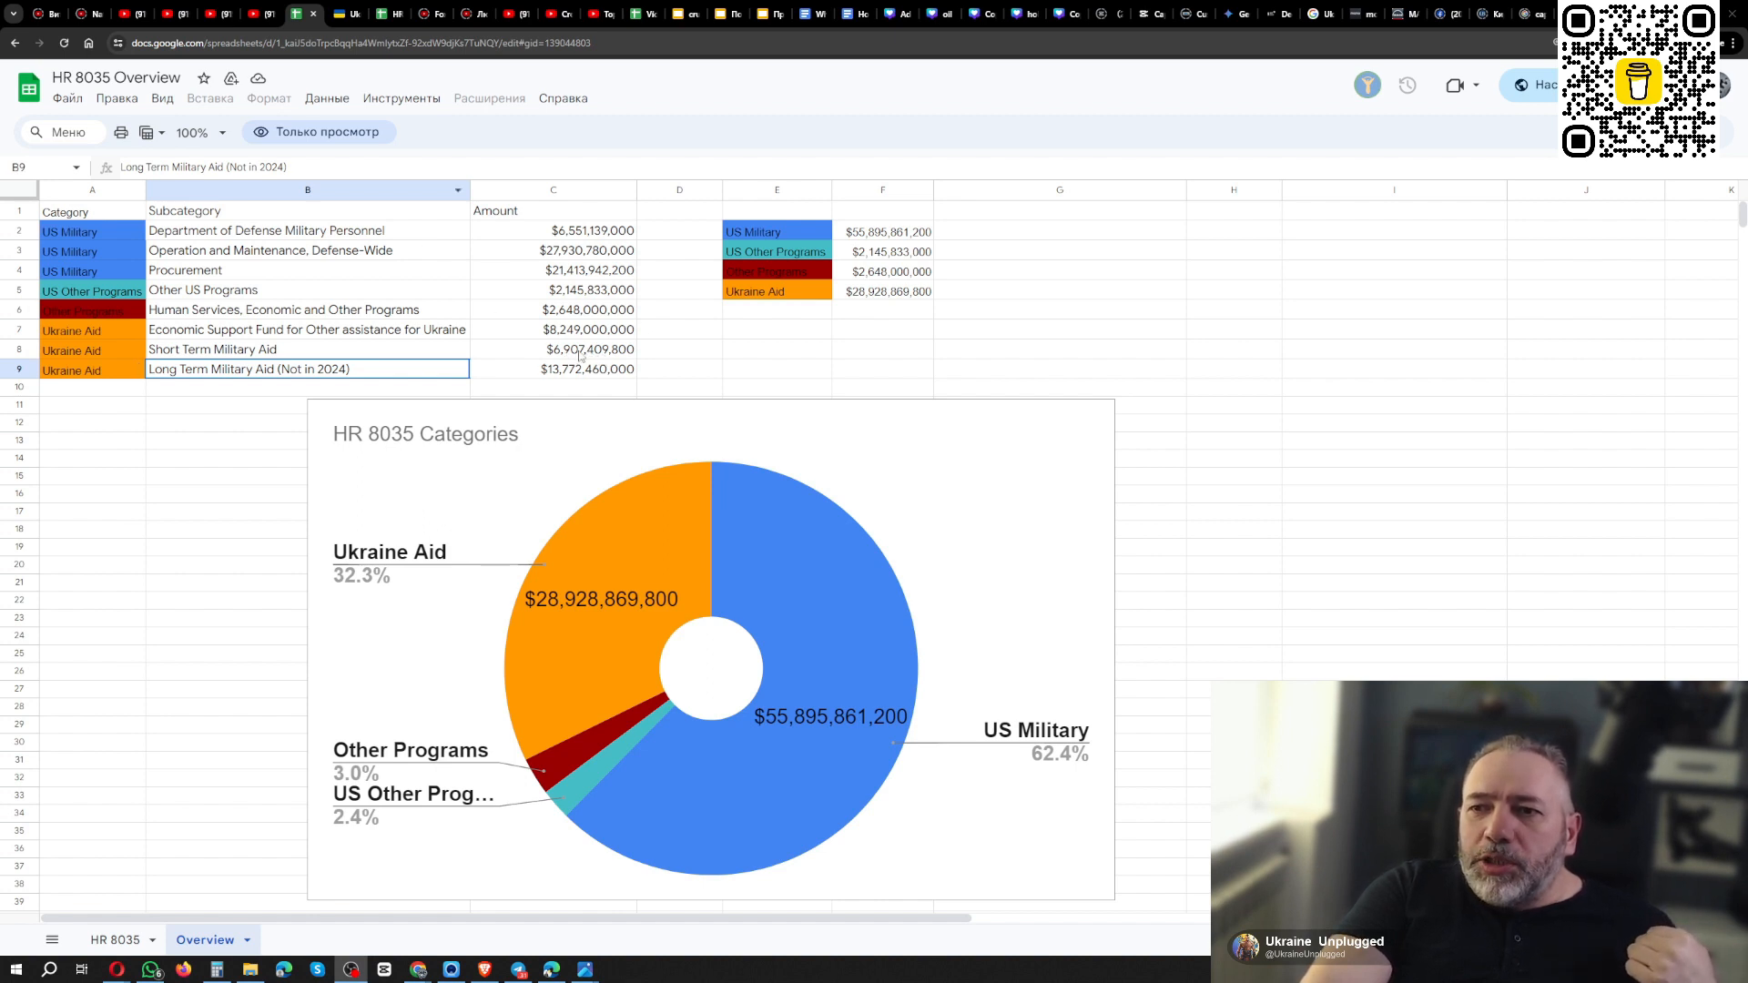
{"action": "mouse_move", "coordinate": [162, 254]}
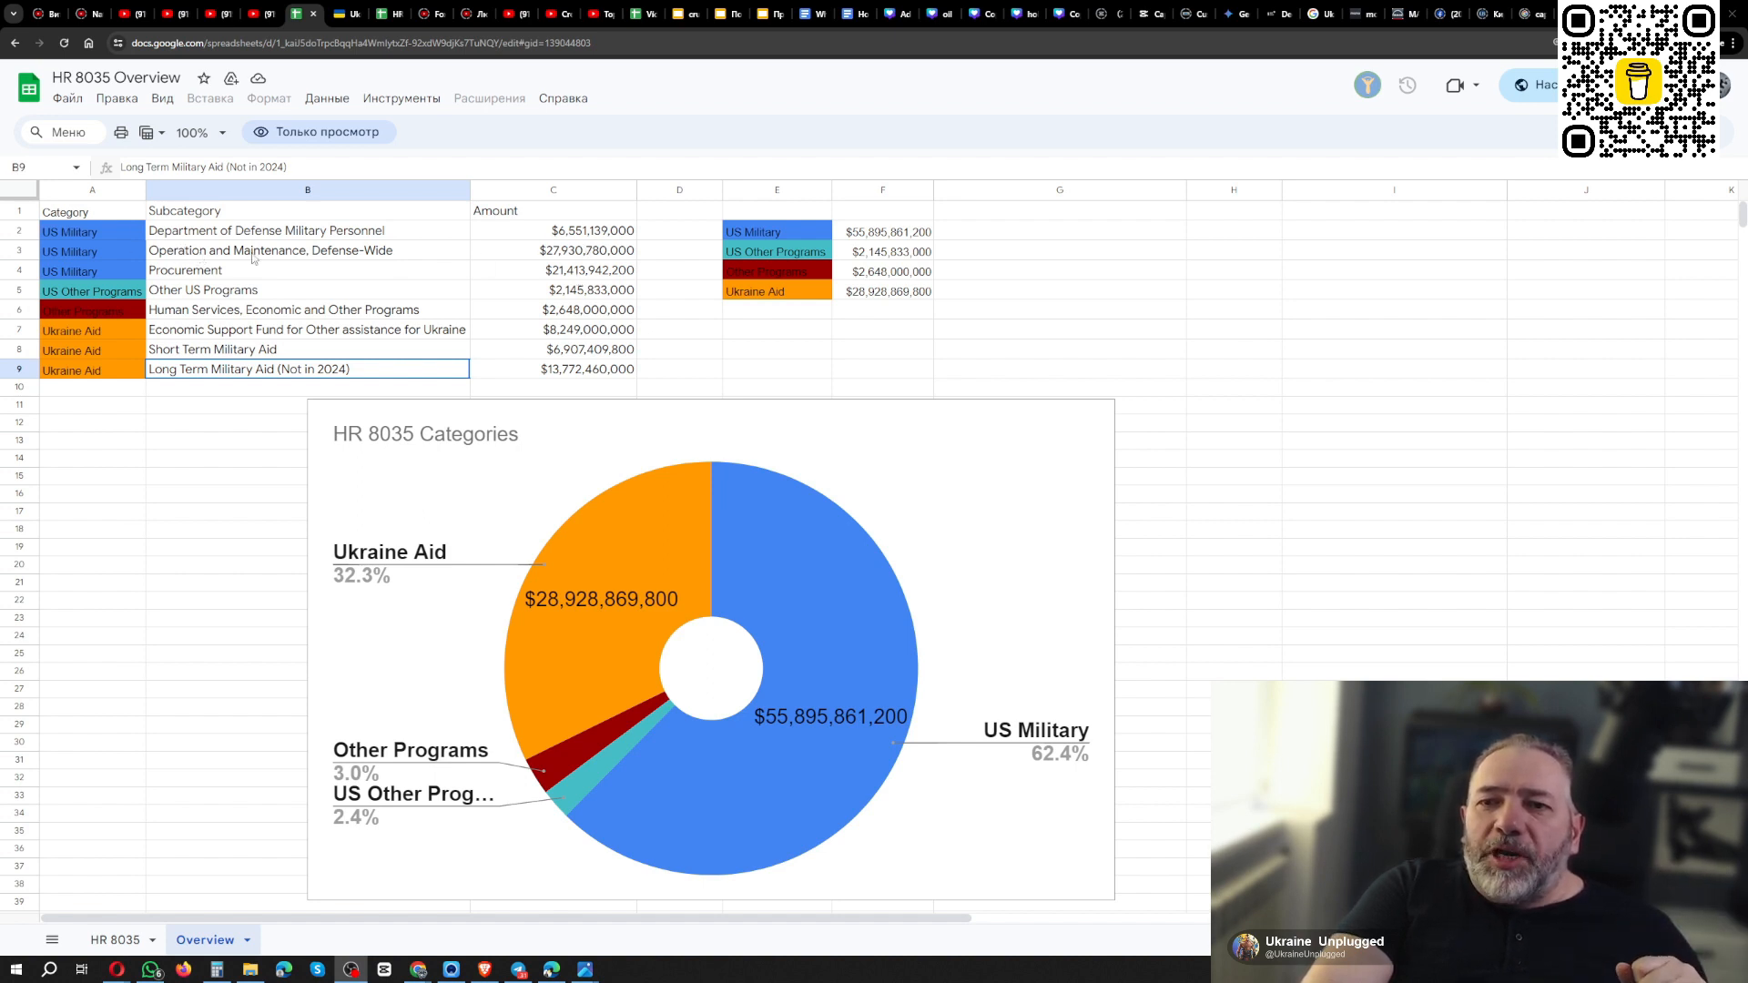
{"action": "mouse_move", "coordinate": [102, 251]}
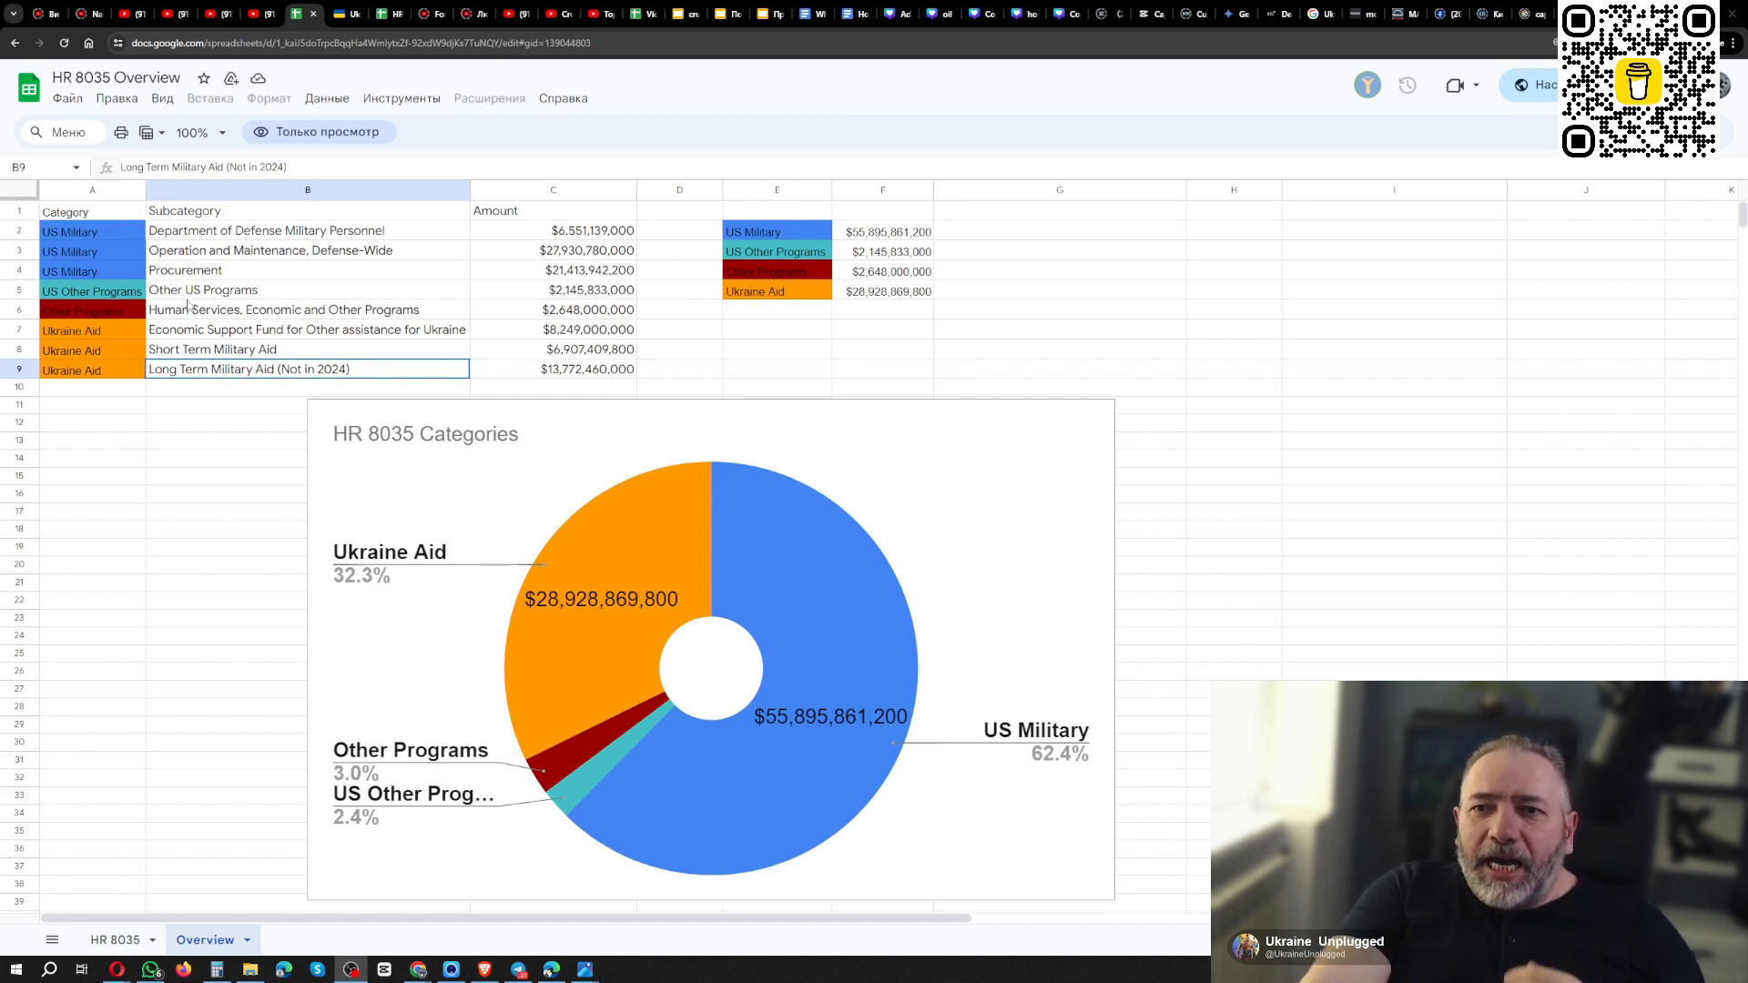
{"action": "mouse_move", "coordinate": [395, 315]}
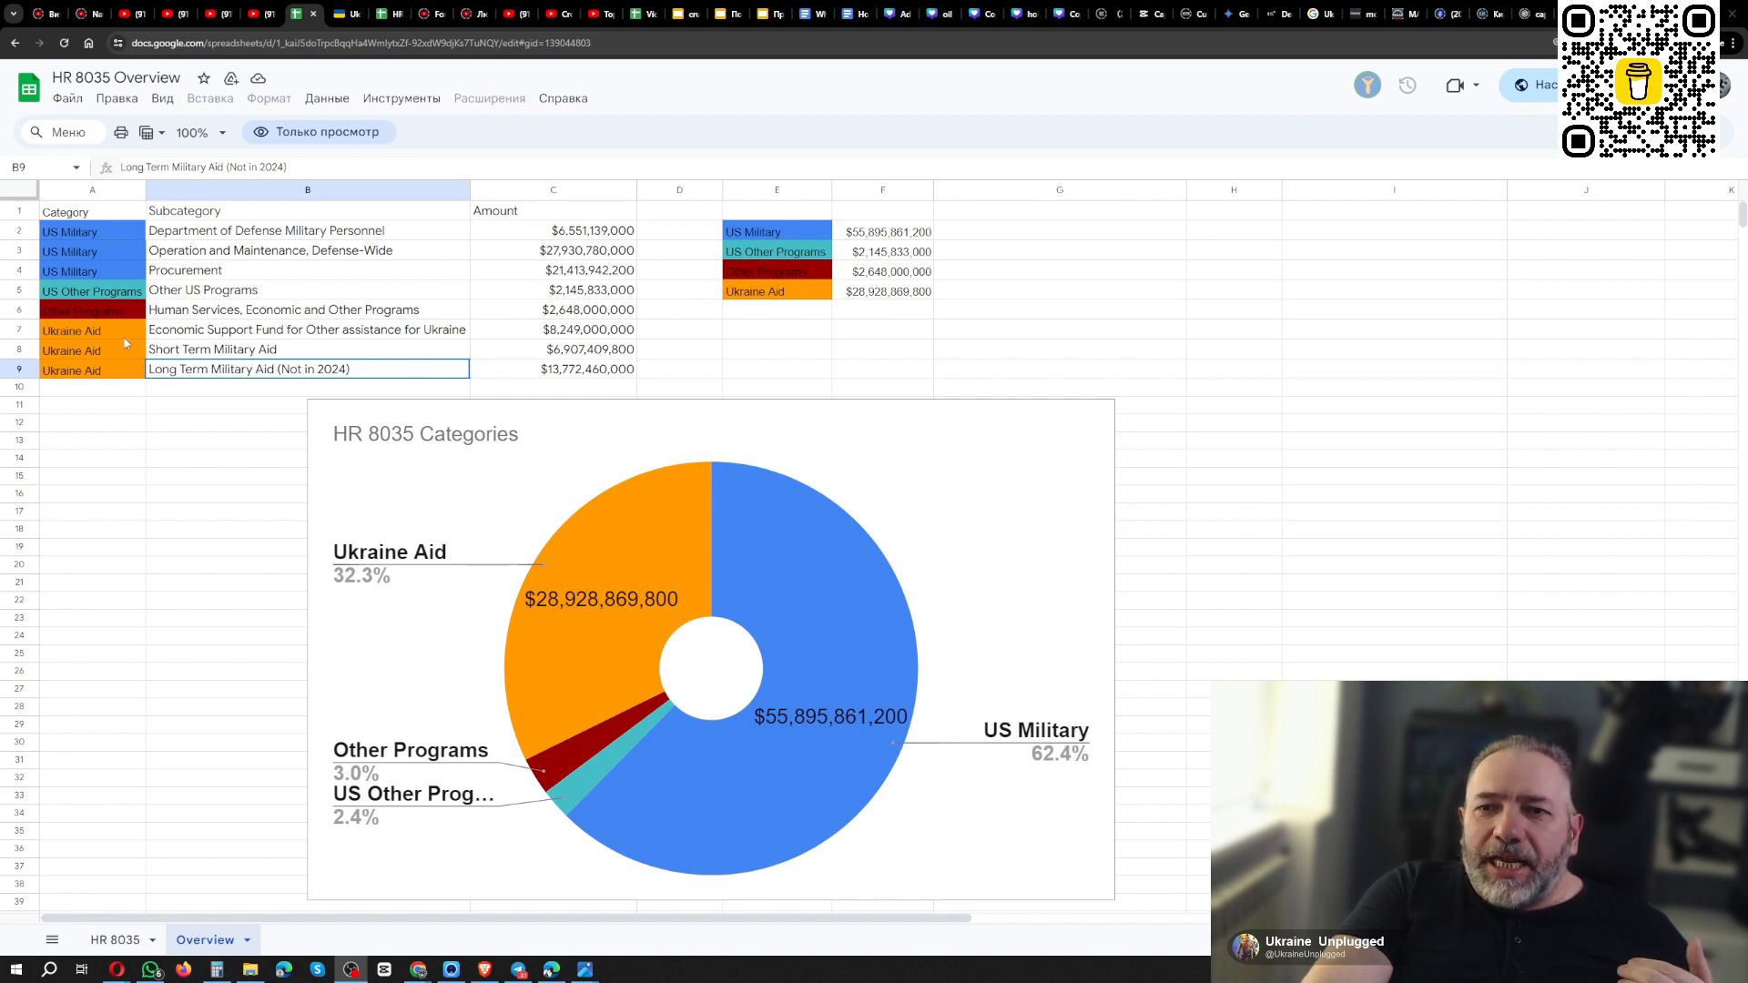
{"action": "mouse_move", "coordinate": [542, 484]}
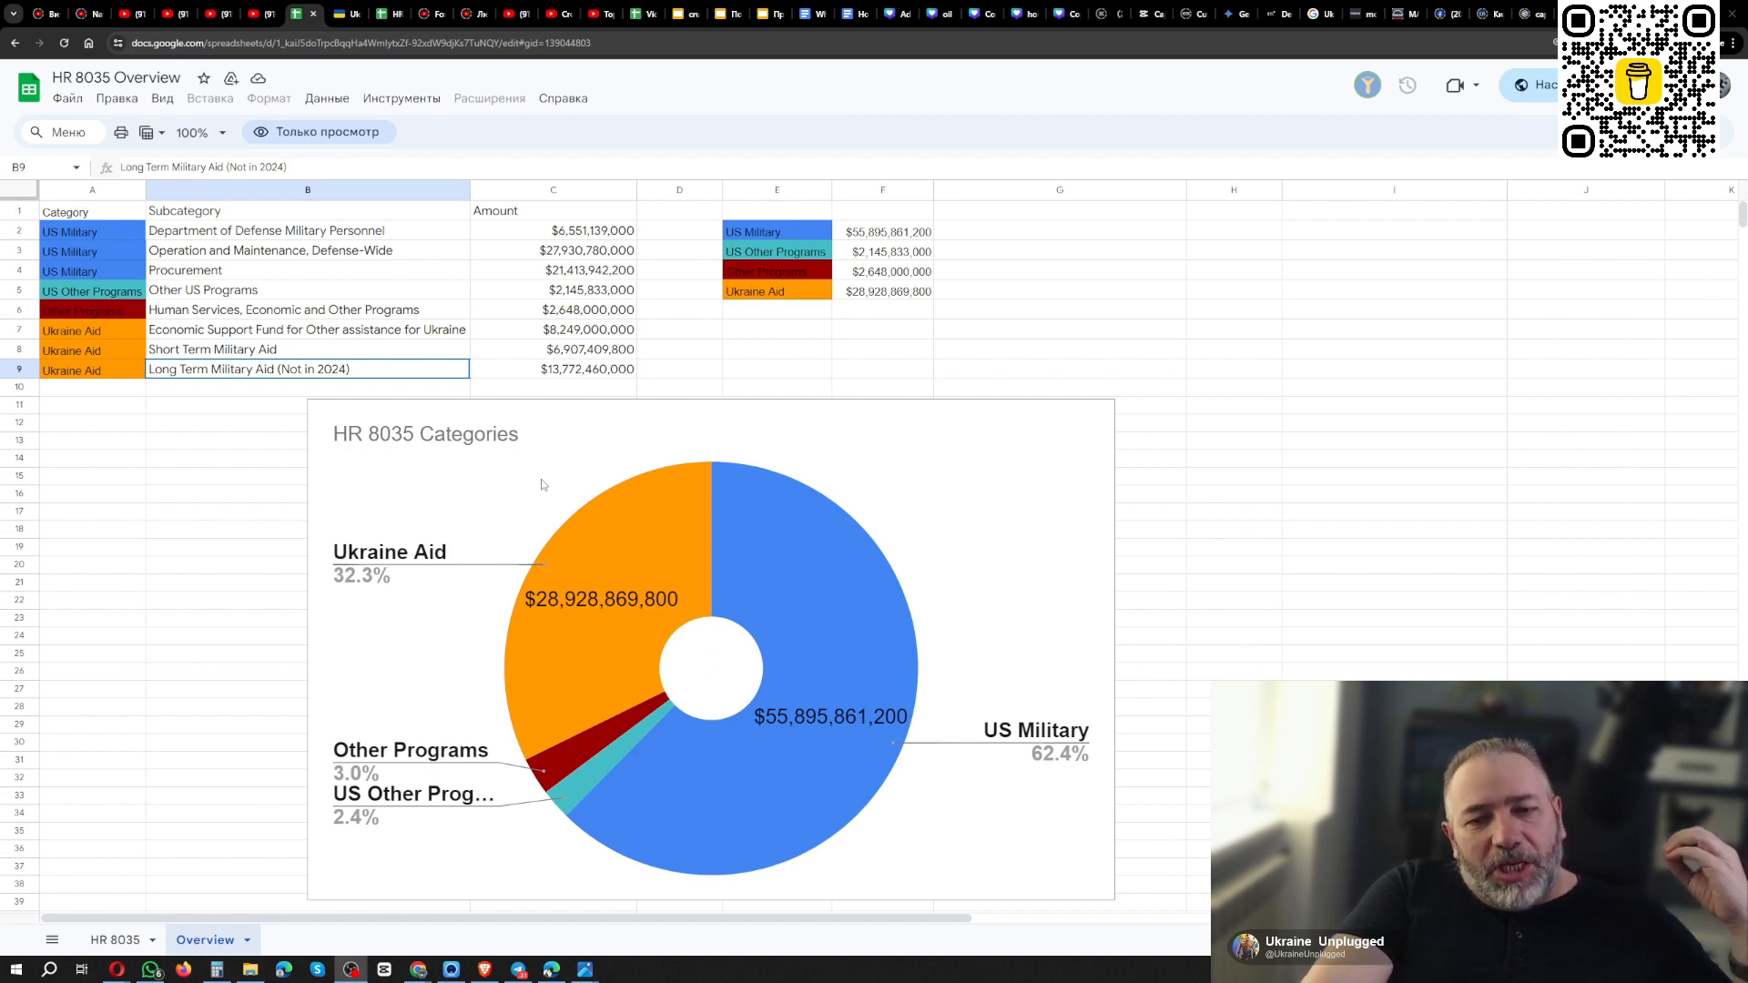
{"action": "mouse_move", "coordinate": [545, 468]}
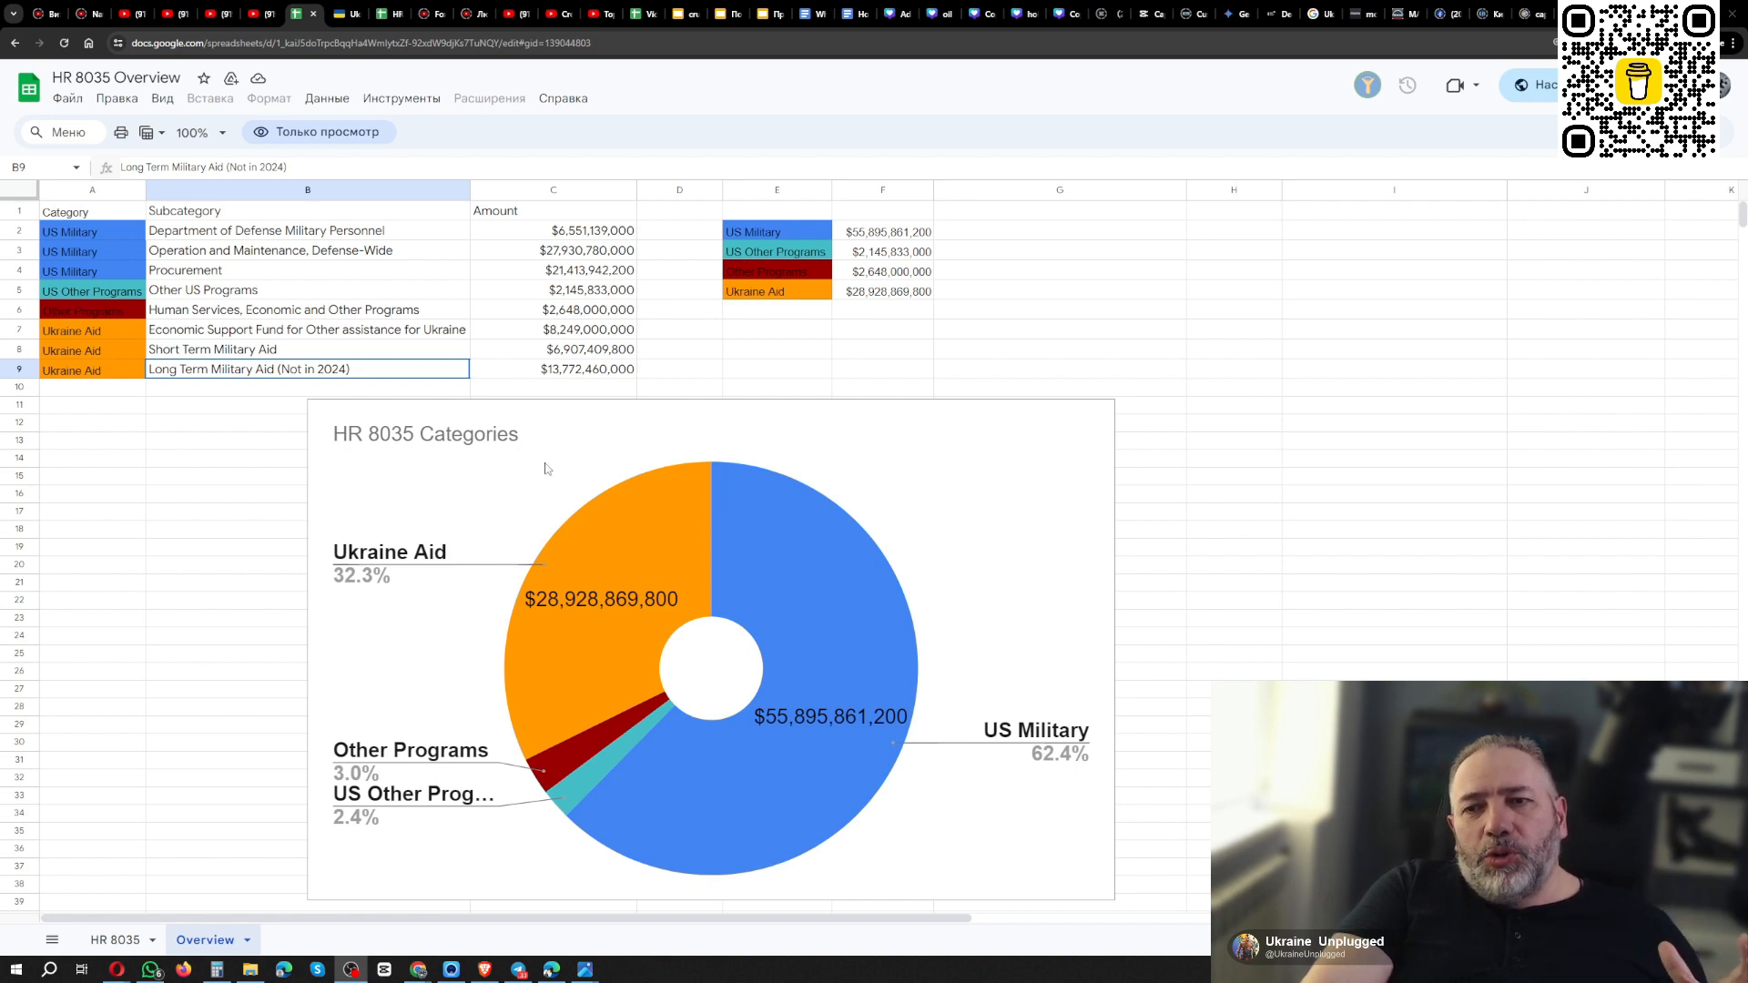
{"action": "mouse_move", "coordinate": [578, 377]}
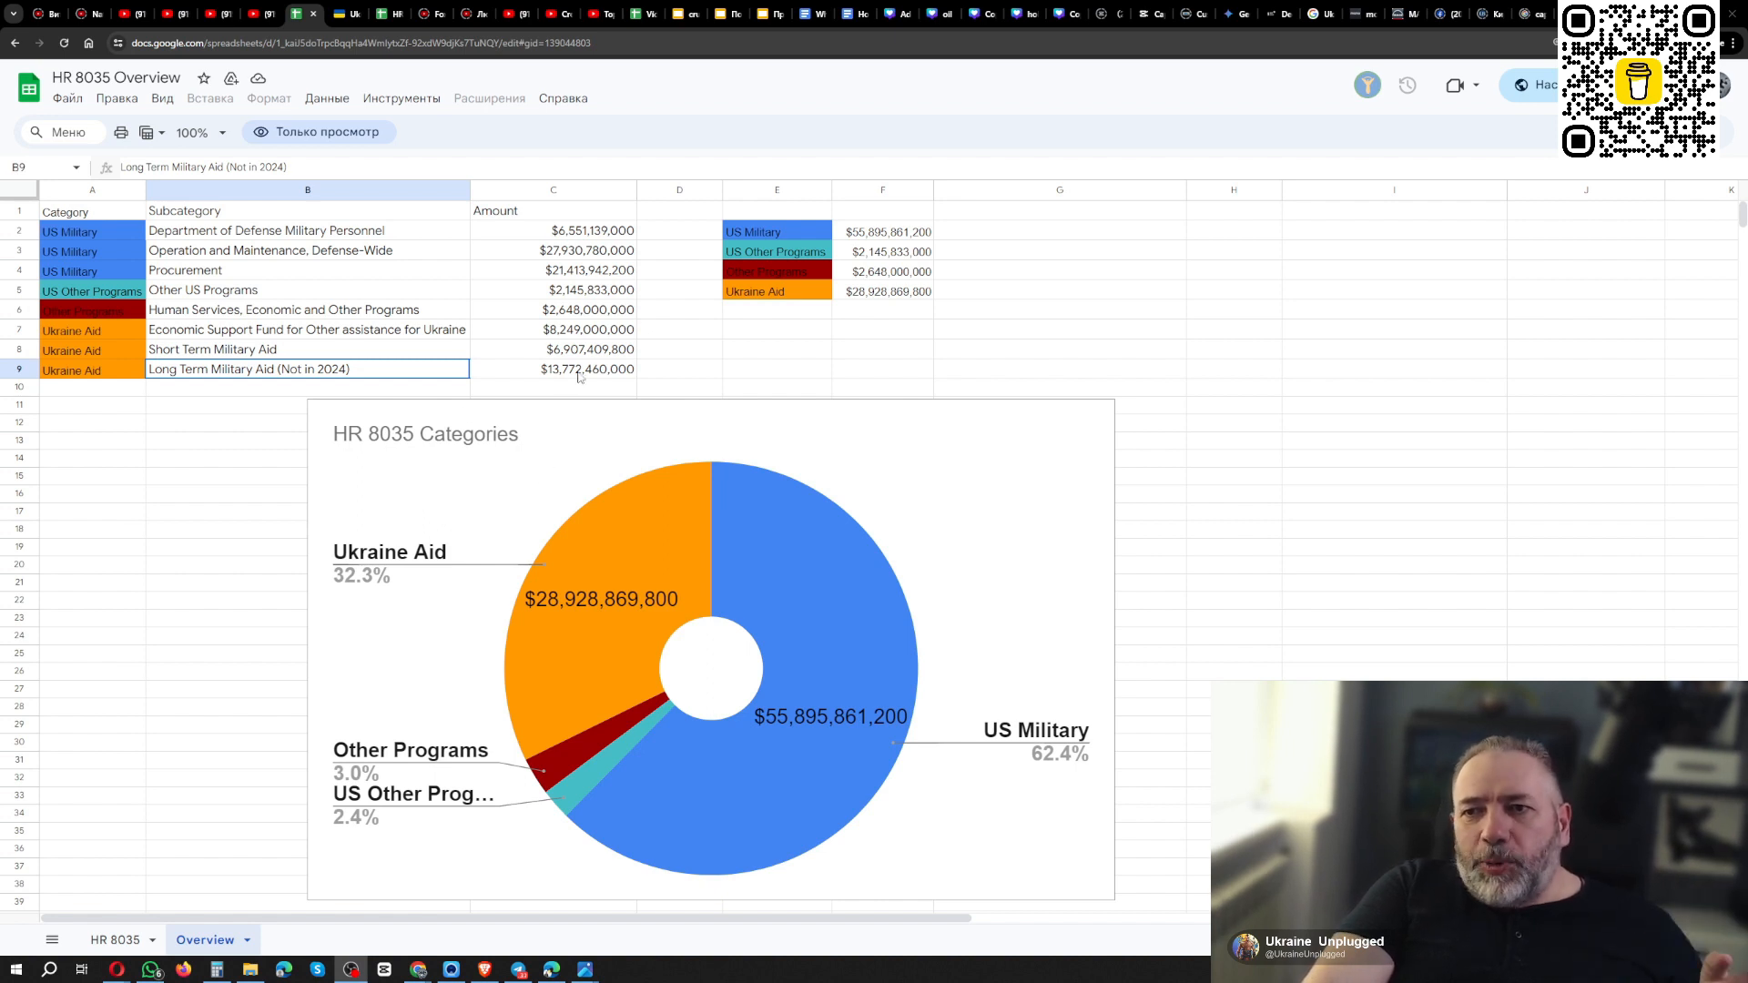